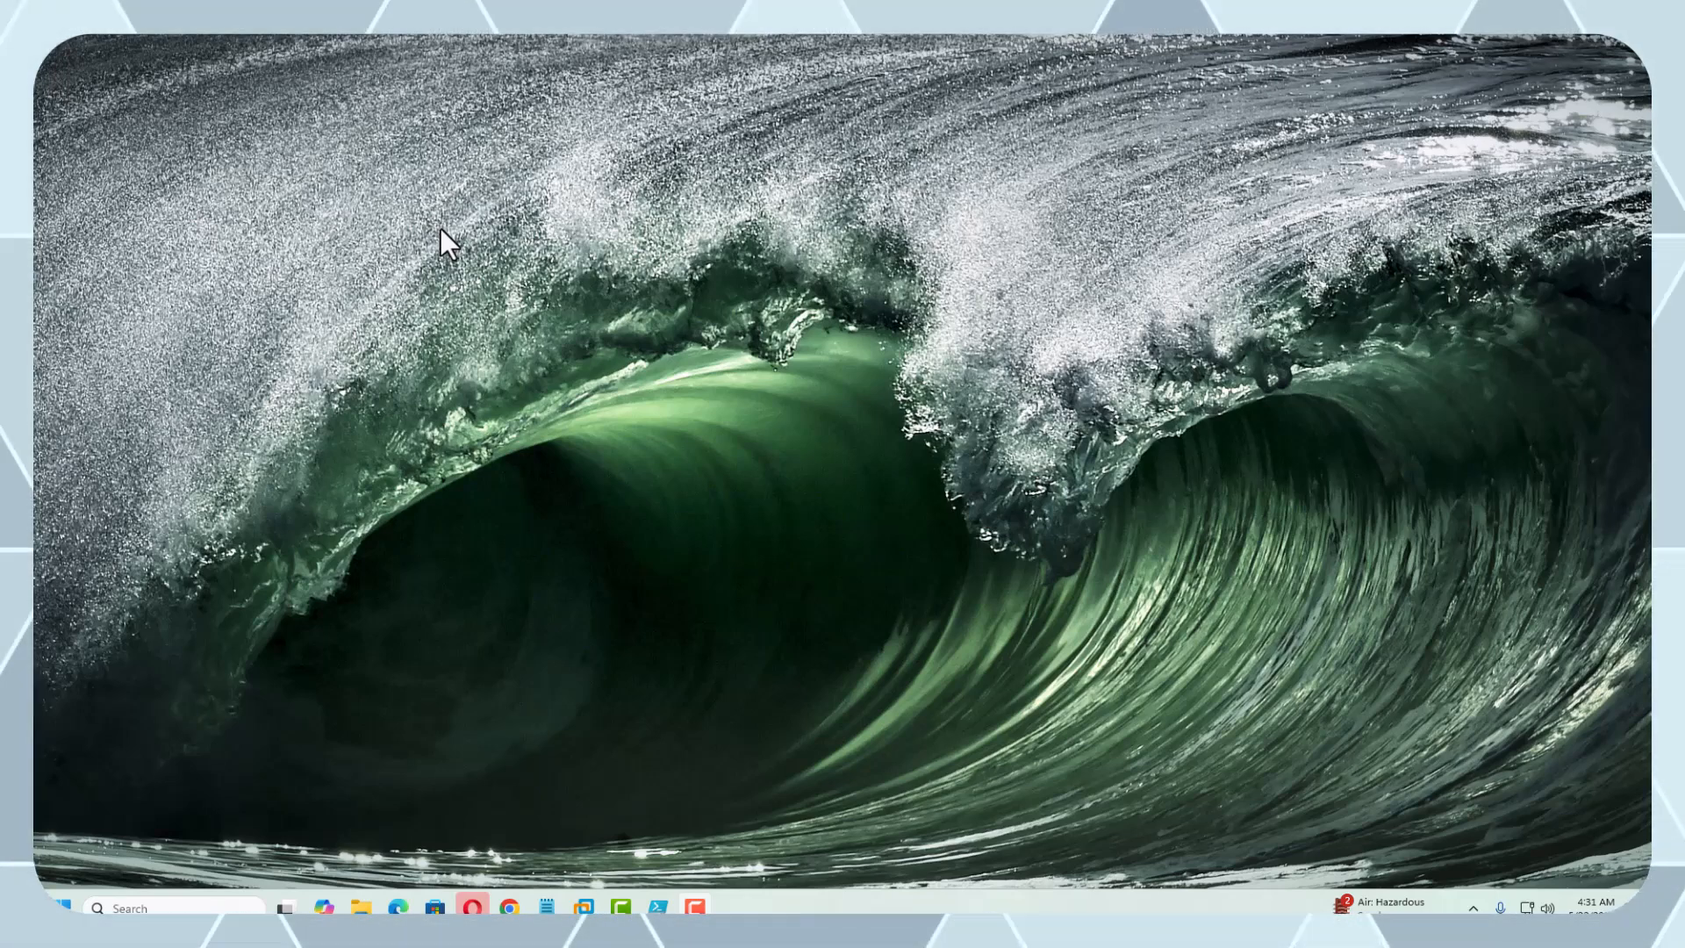
{"action": "mouse_move", "coordinate": [293, 212]}
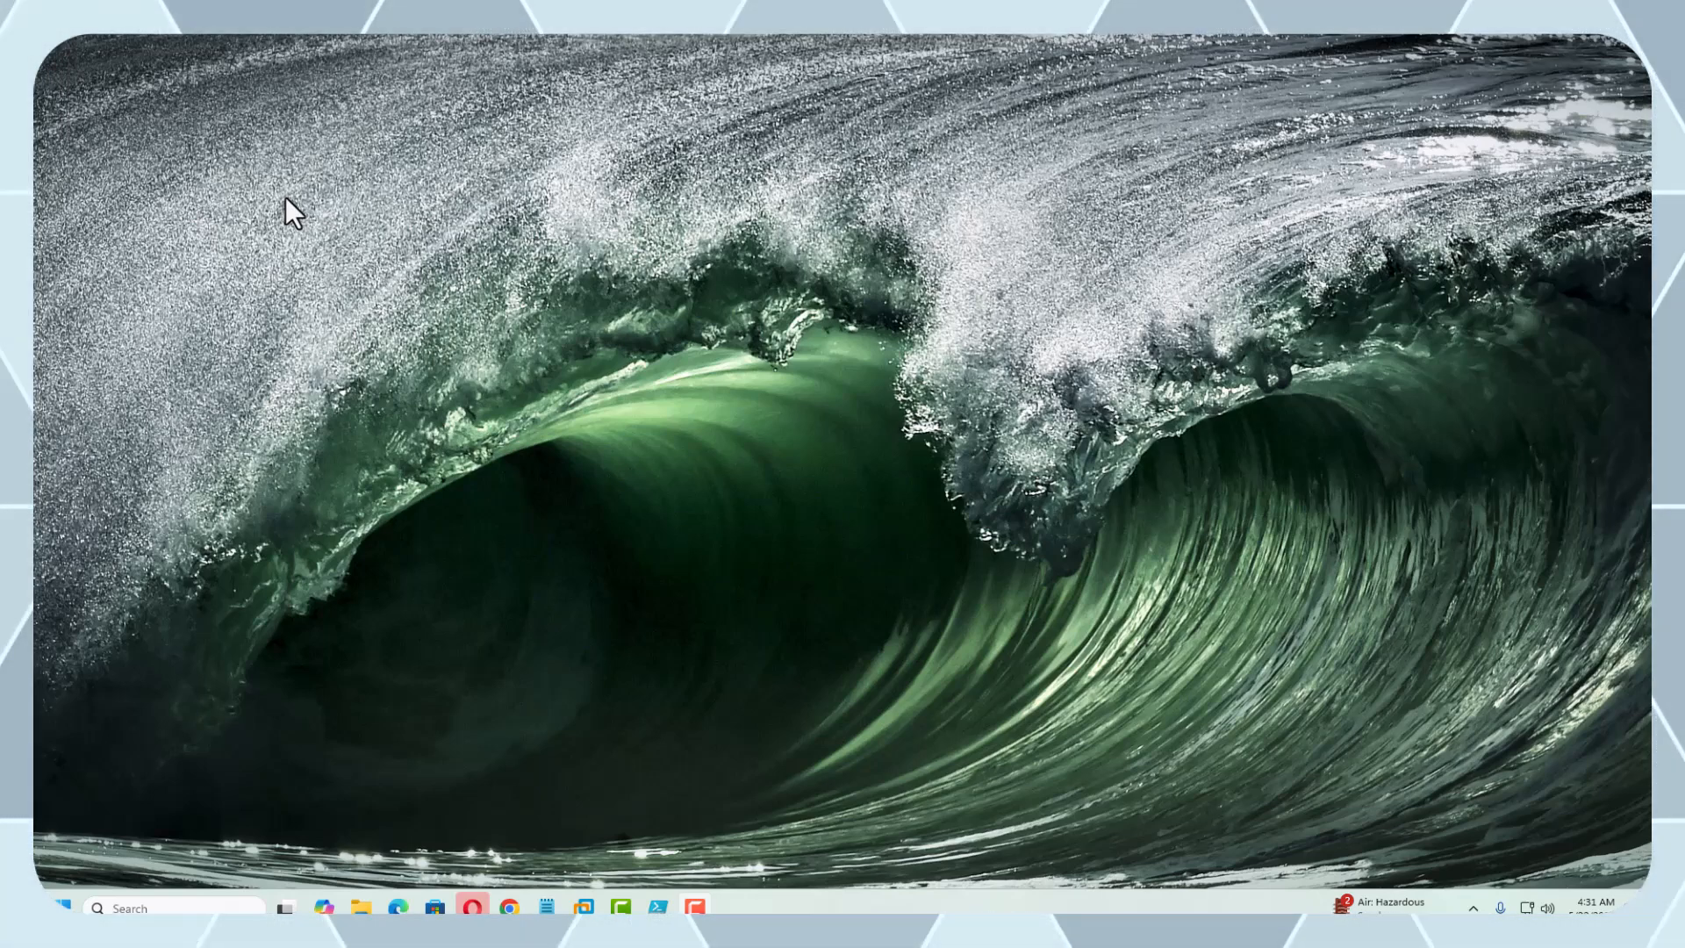
{"action": "mouse_move", "coordinate": [370, 332]}
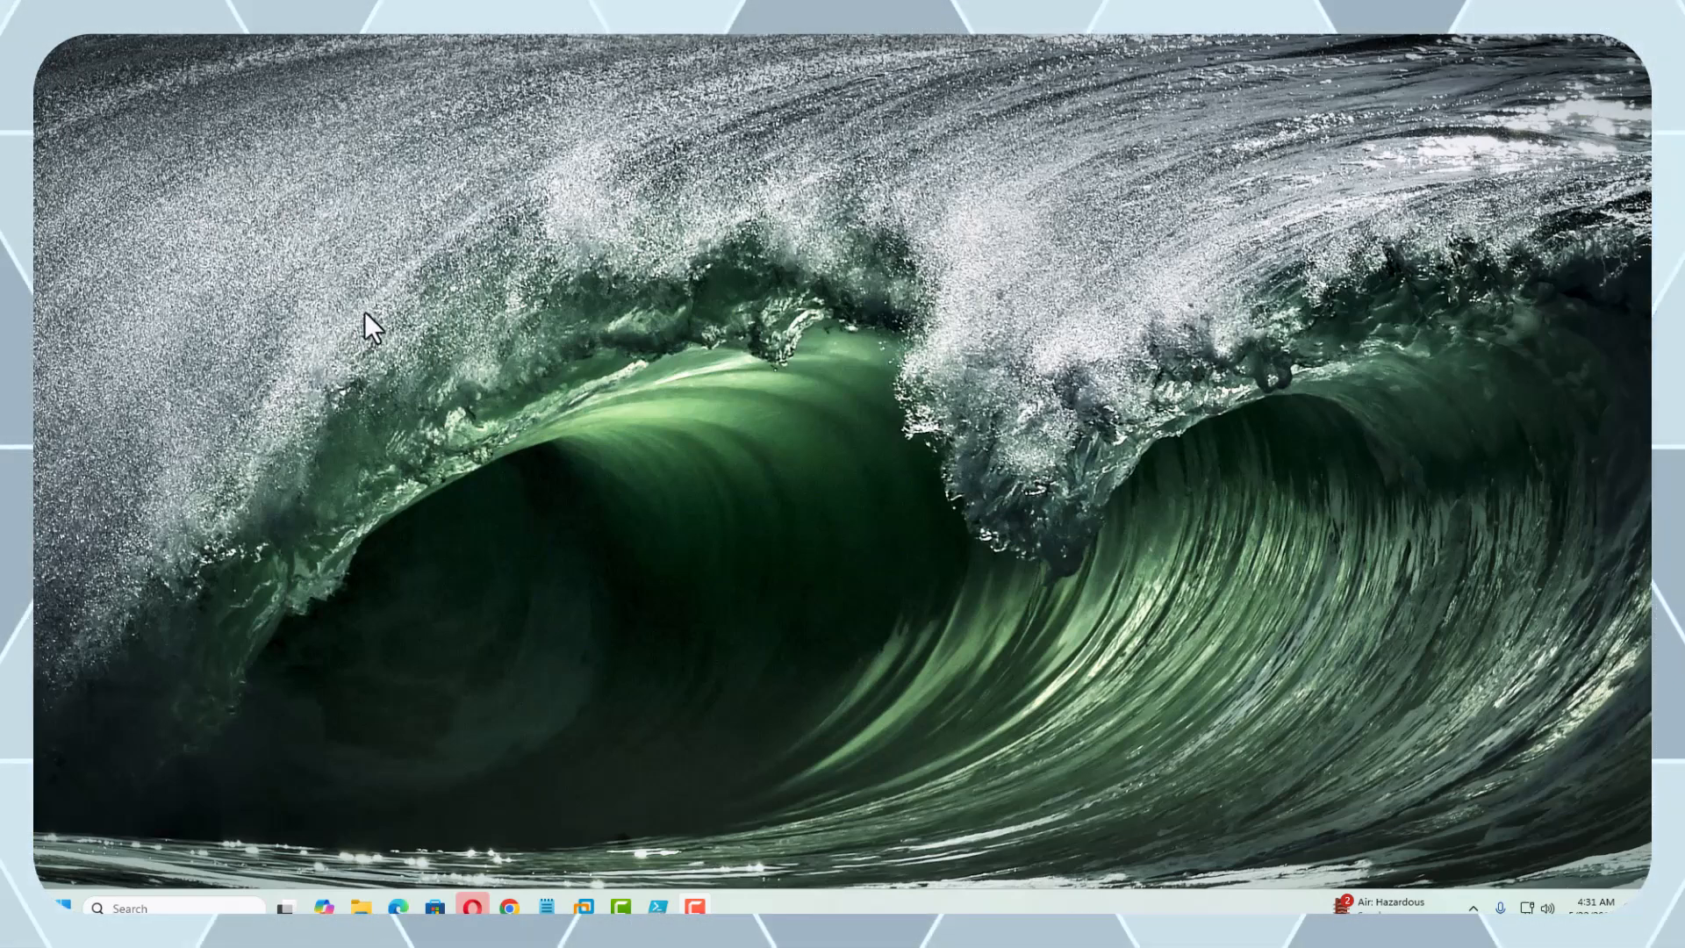
{"action": "mouse_move", "coordinate": [327, 275]}
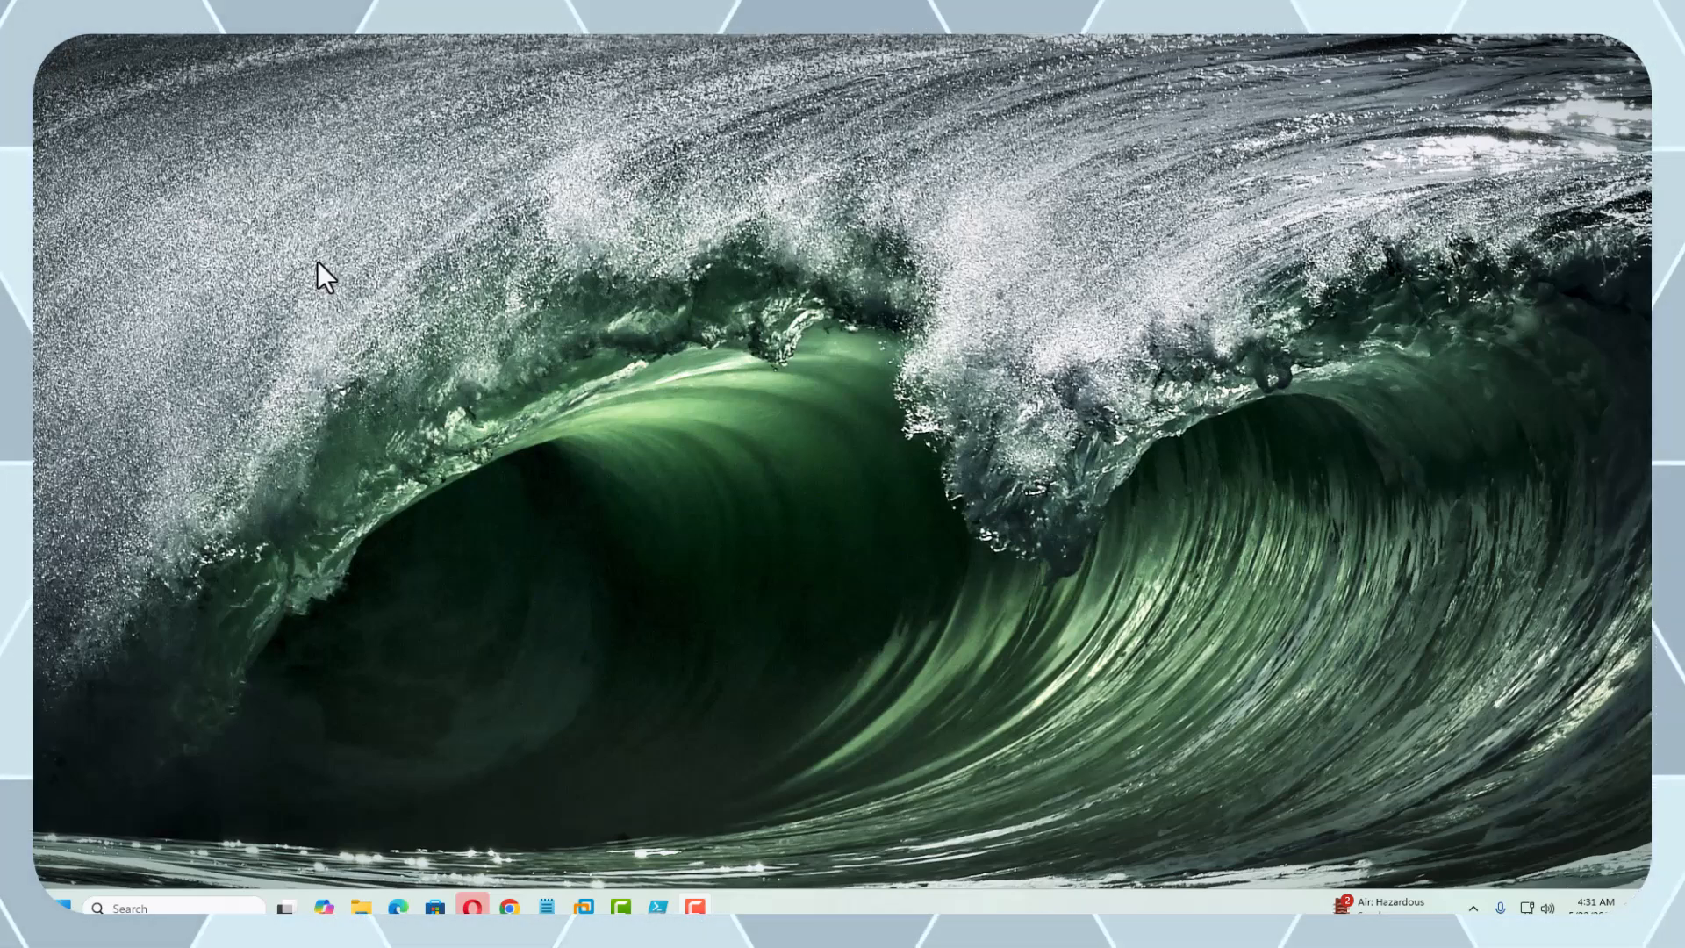
{"action": "mouse_move", "coordinate": [389, 342]}
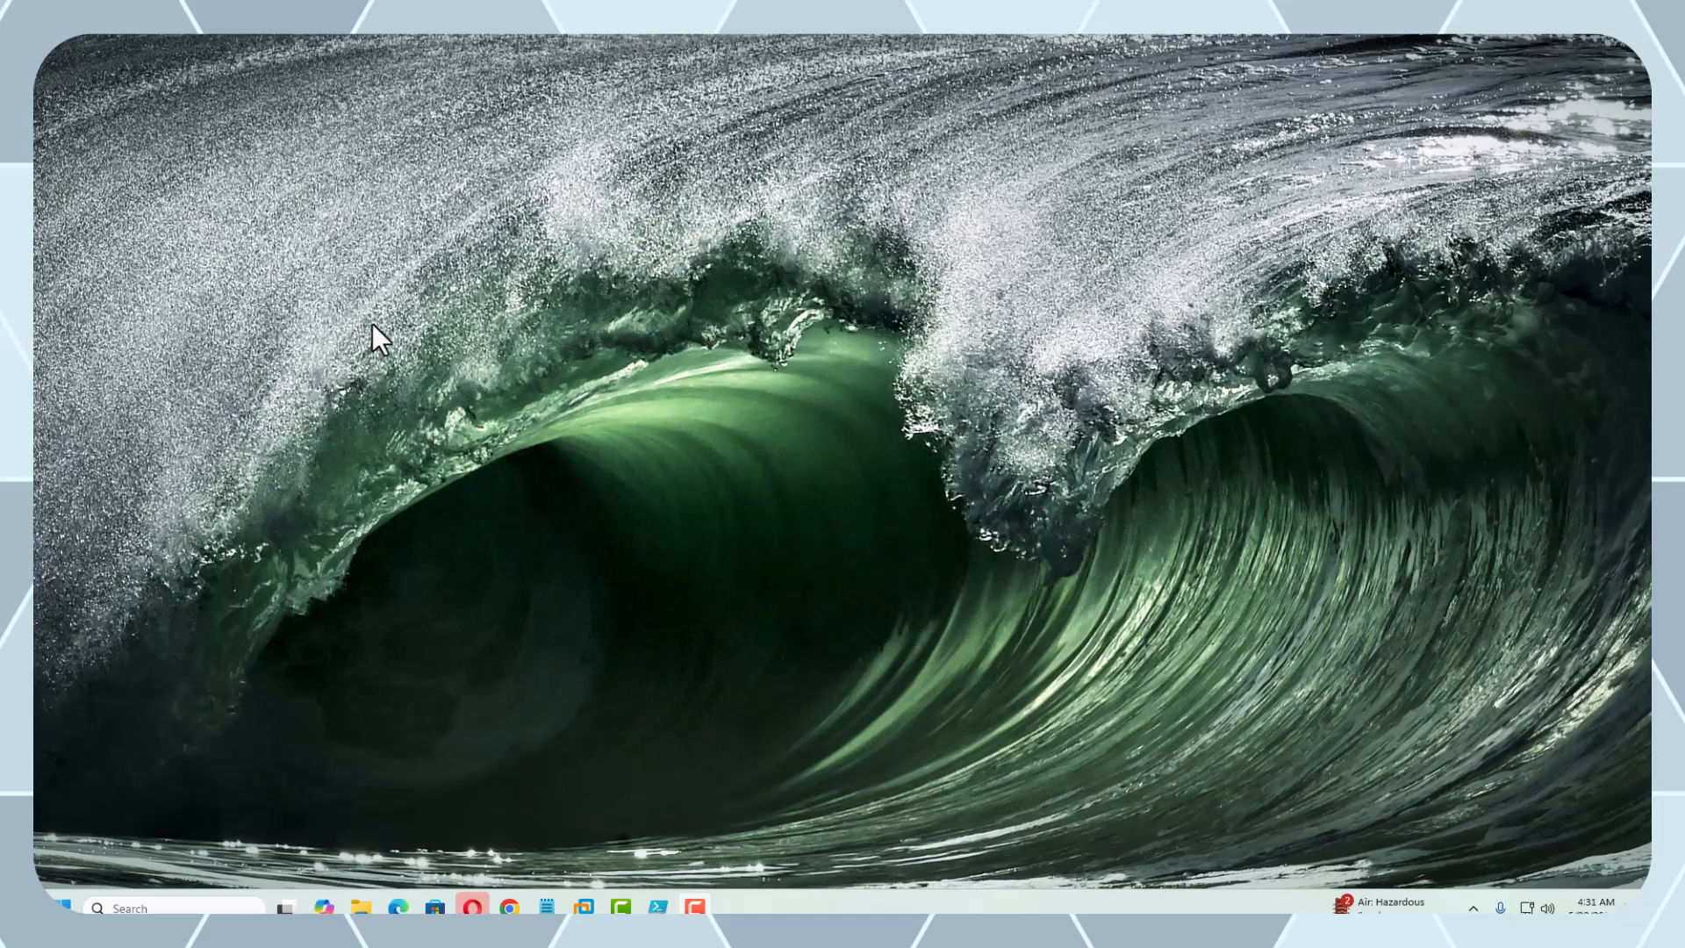
{"action": "mouse_move", "coordinate": [354, 295]}
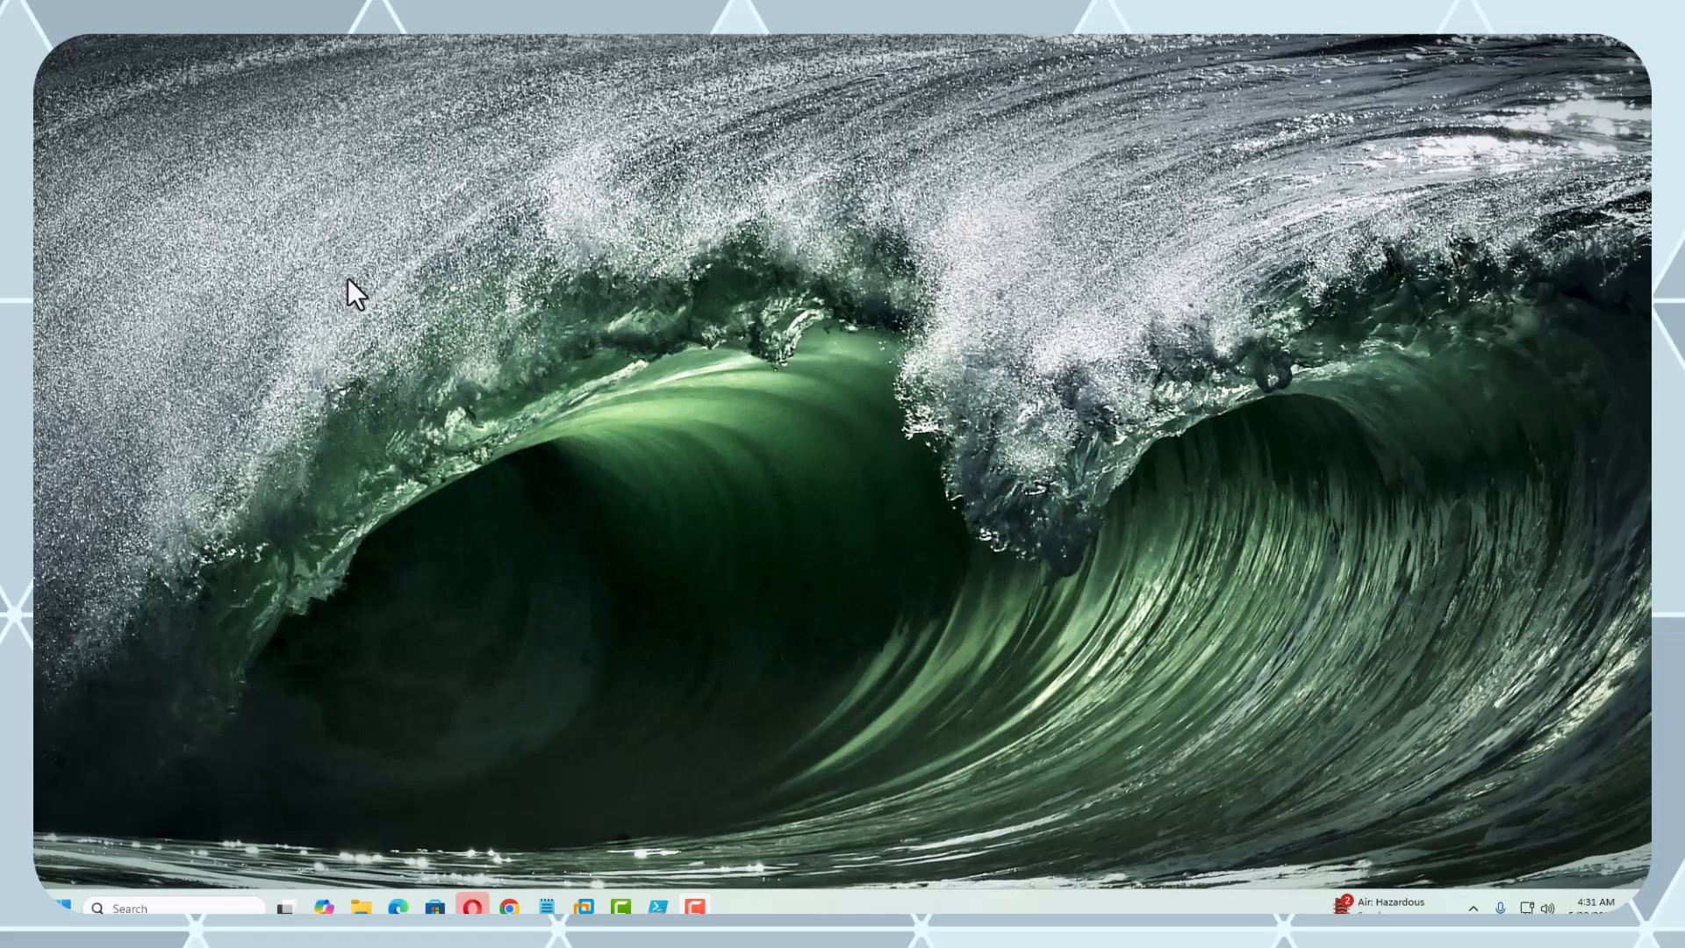
{"action": "mouse_move", "coordinate": [385, 334]}
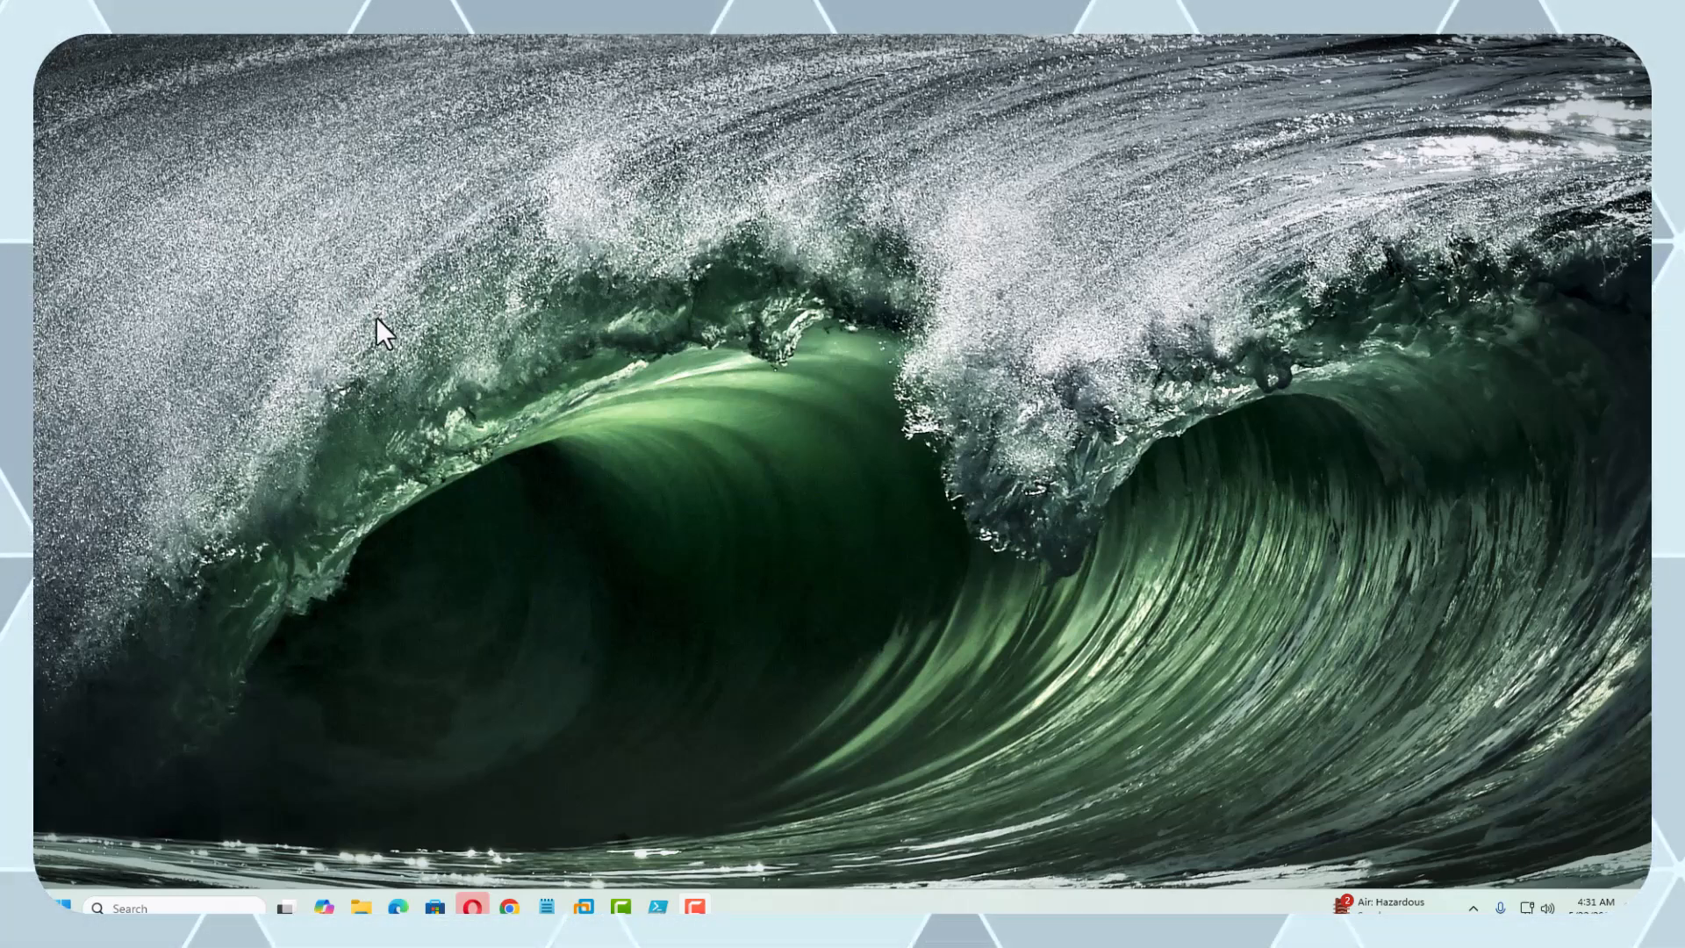
{"action": "mouse_move", "coordinate": [945, 300]}
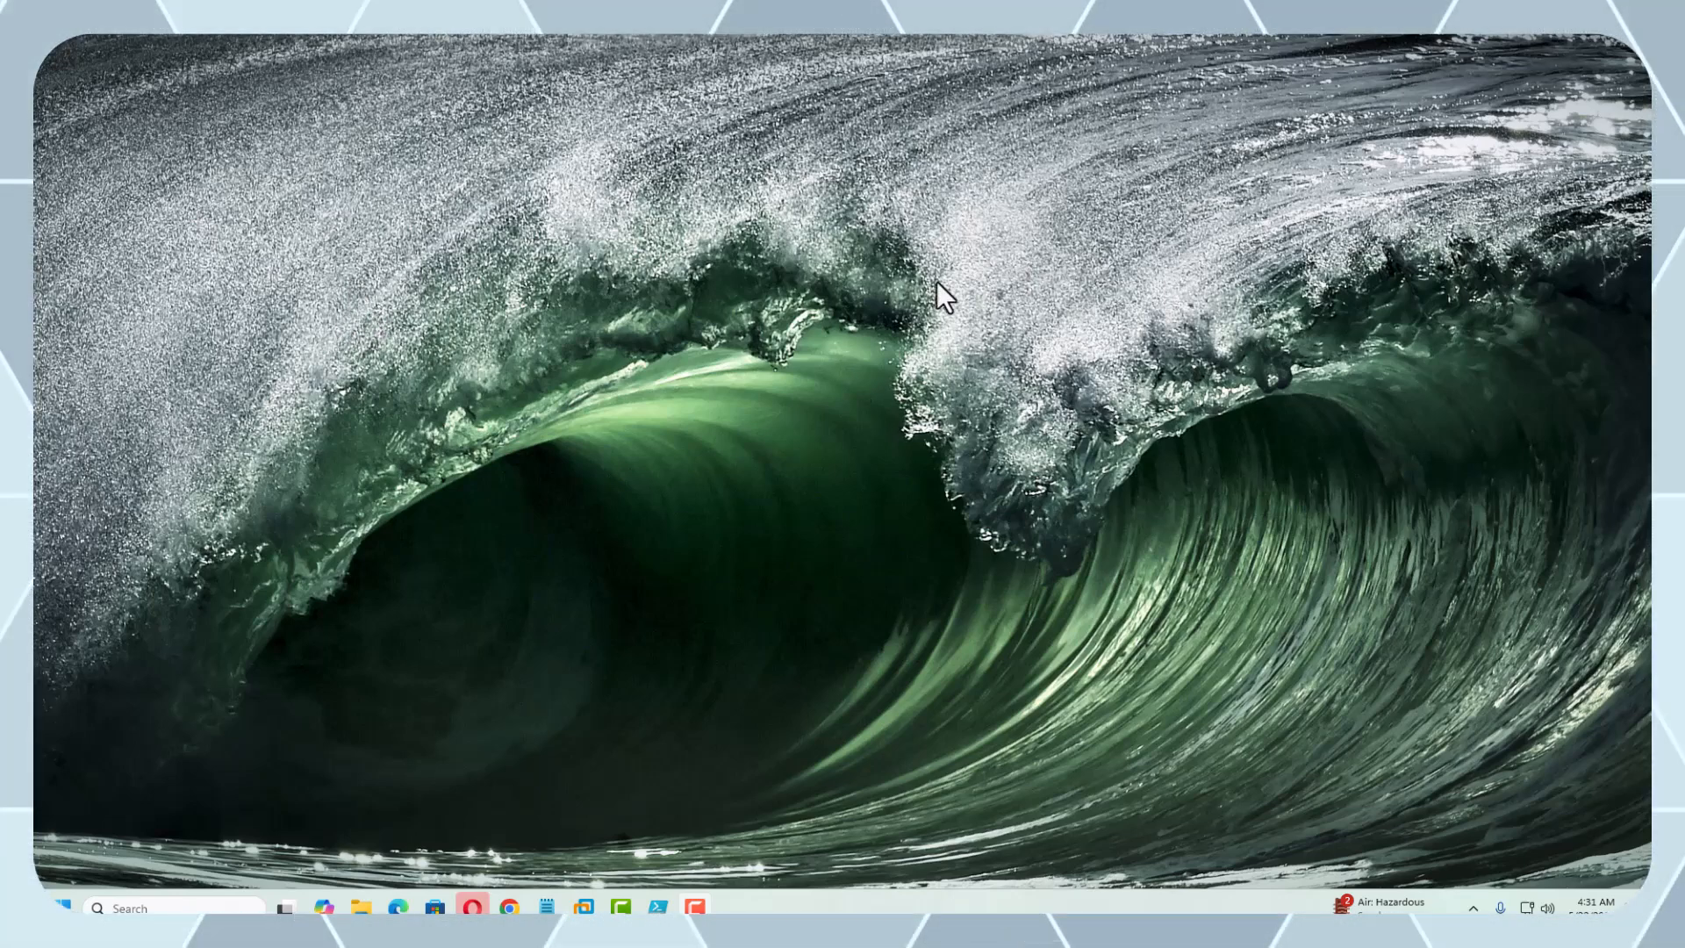
{"action": "mouse_move", "coordinate": [602, 336]}
{"action": "type", "text": "set"}
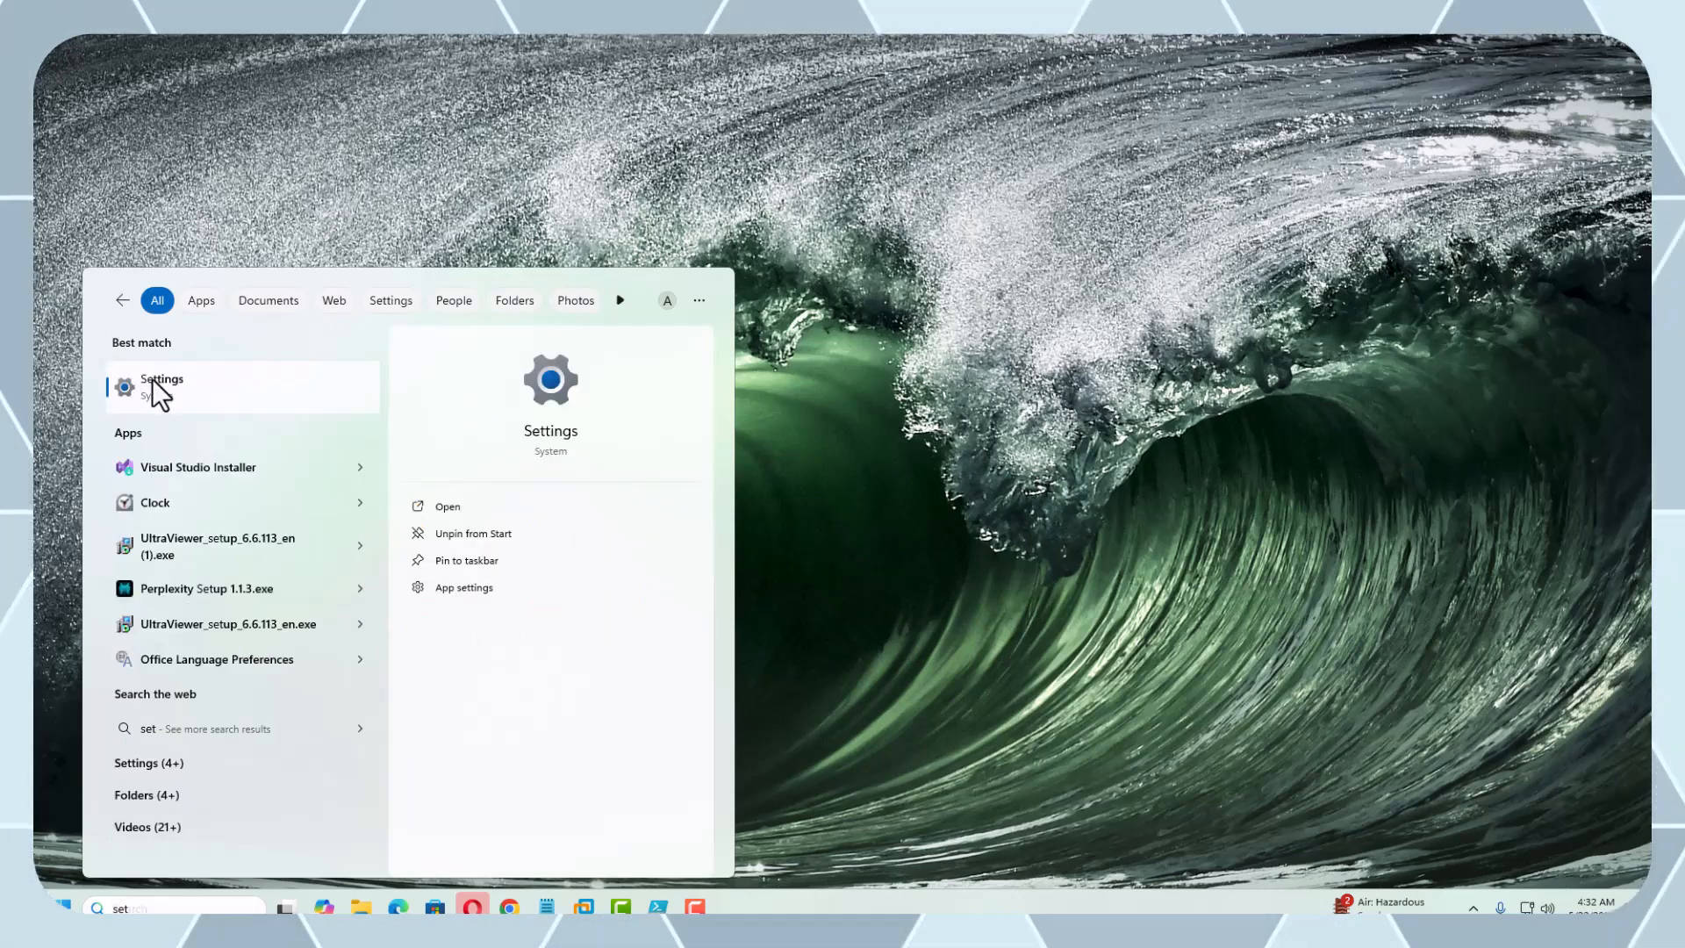
Launch Settings and search its settings for 'sp' to reach the Spotlight background
{"action": "left_click", "coordinate": [162, 386]}
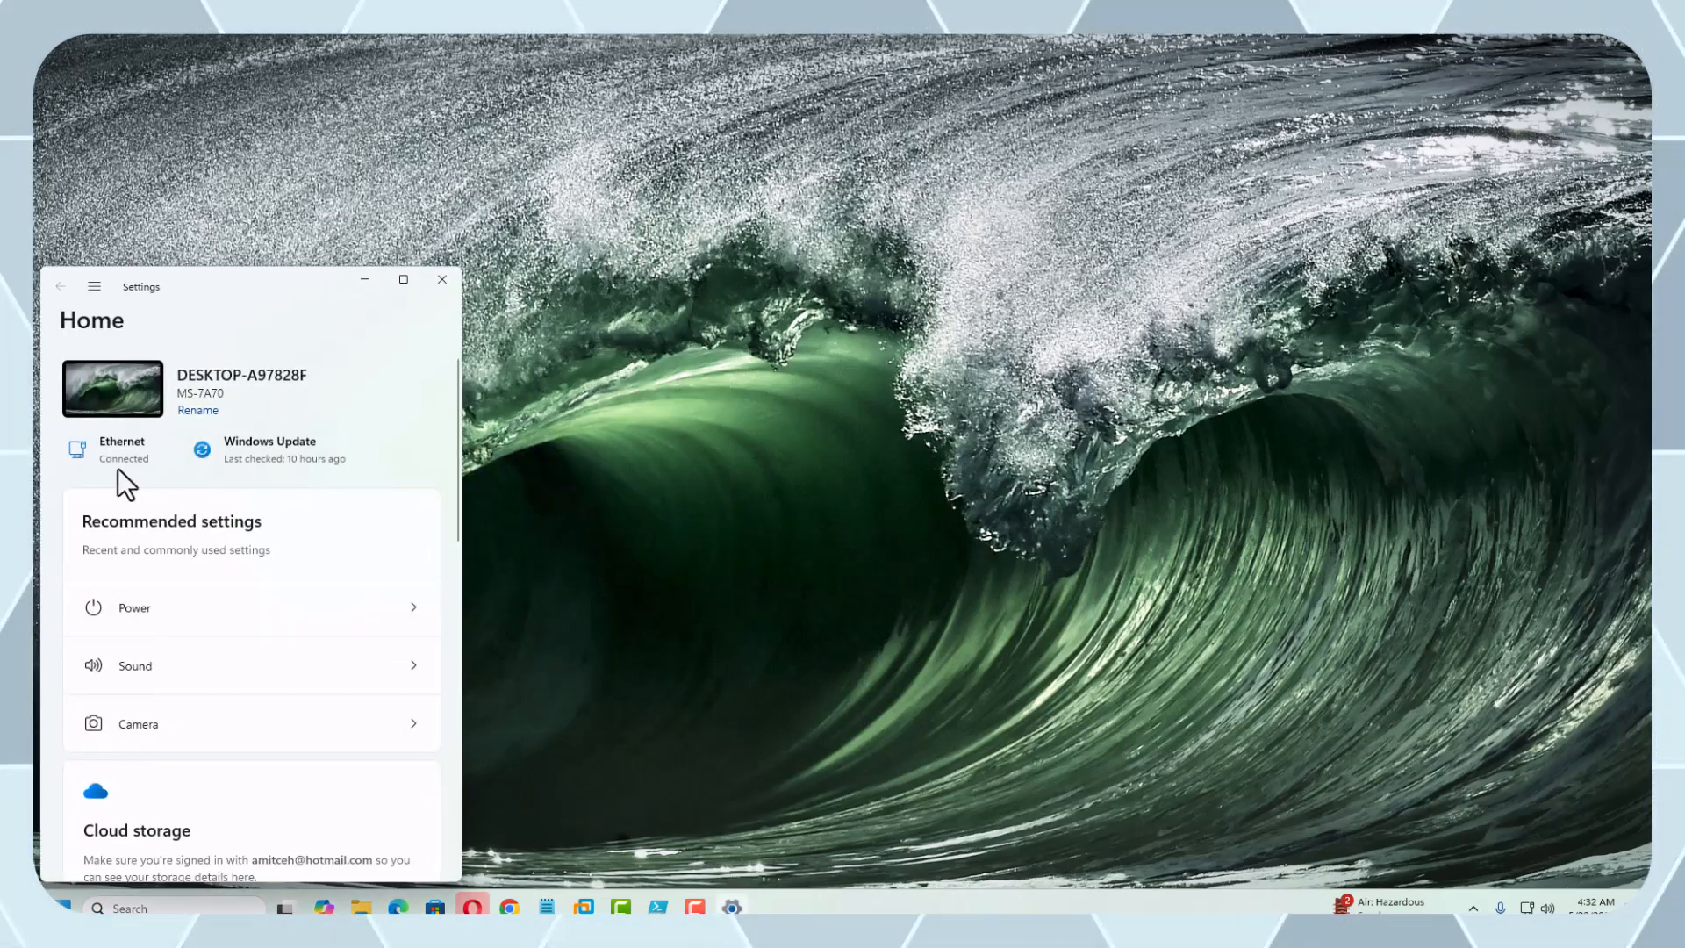
{"action": "left_click", "coordinate": [95, 286]}
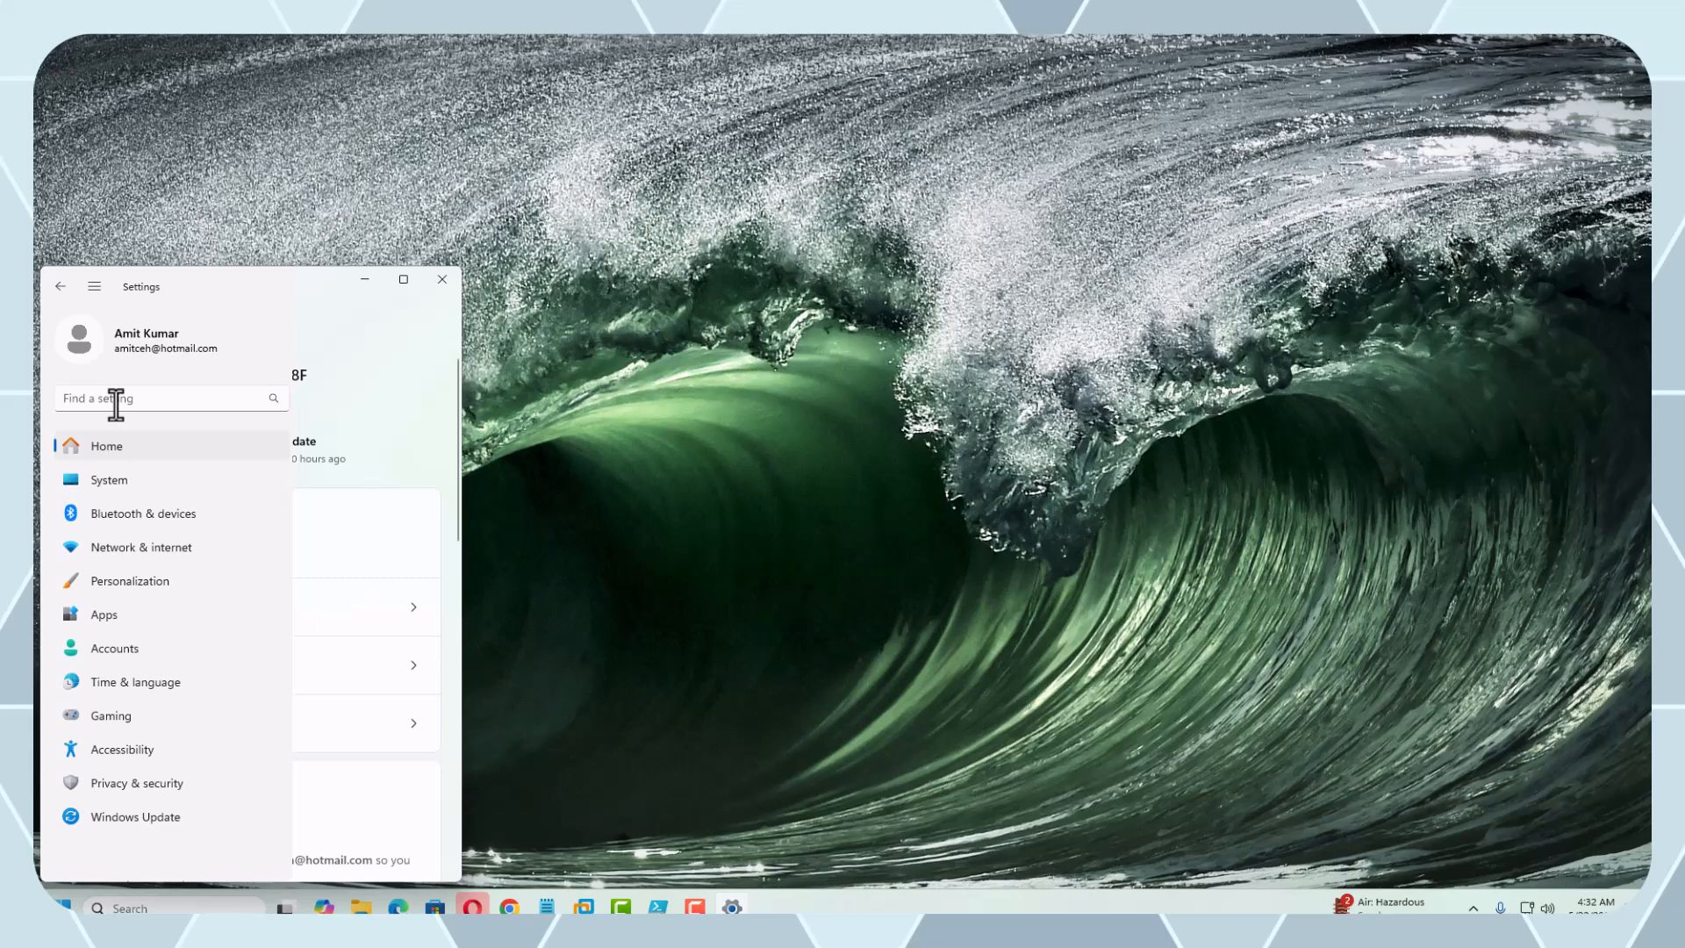
{"action": "type", "text": "sp"}
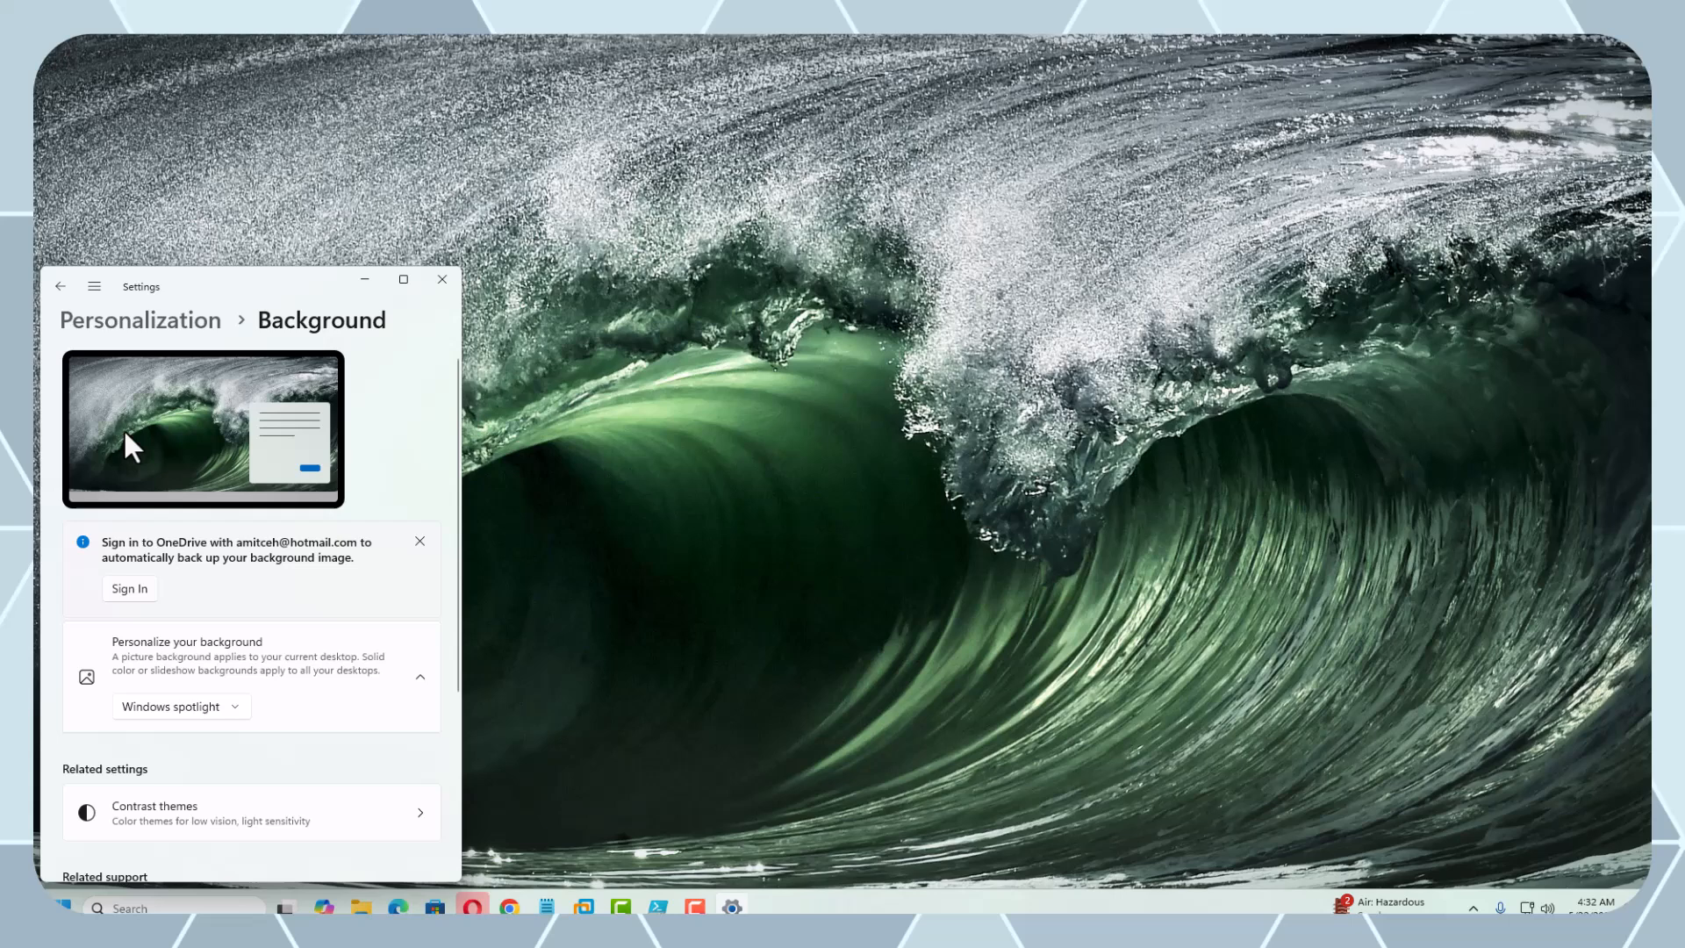
{"action": "mouse_move", "coordinate": [193, 689]}
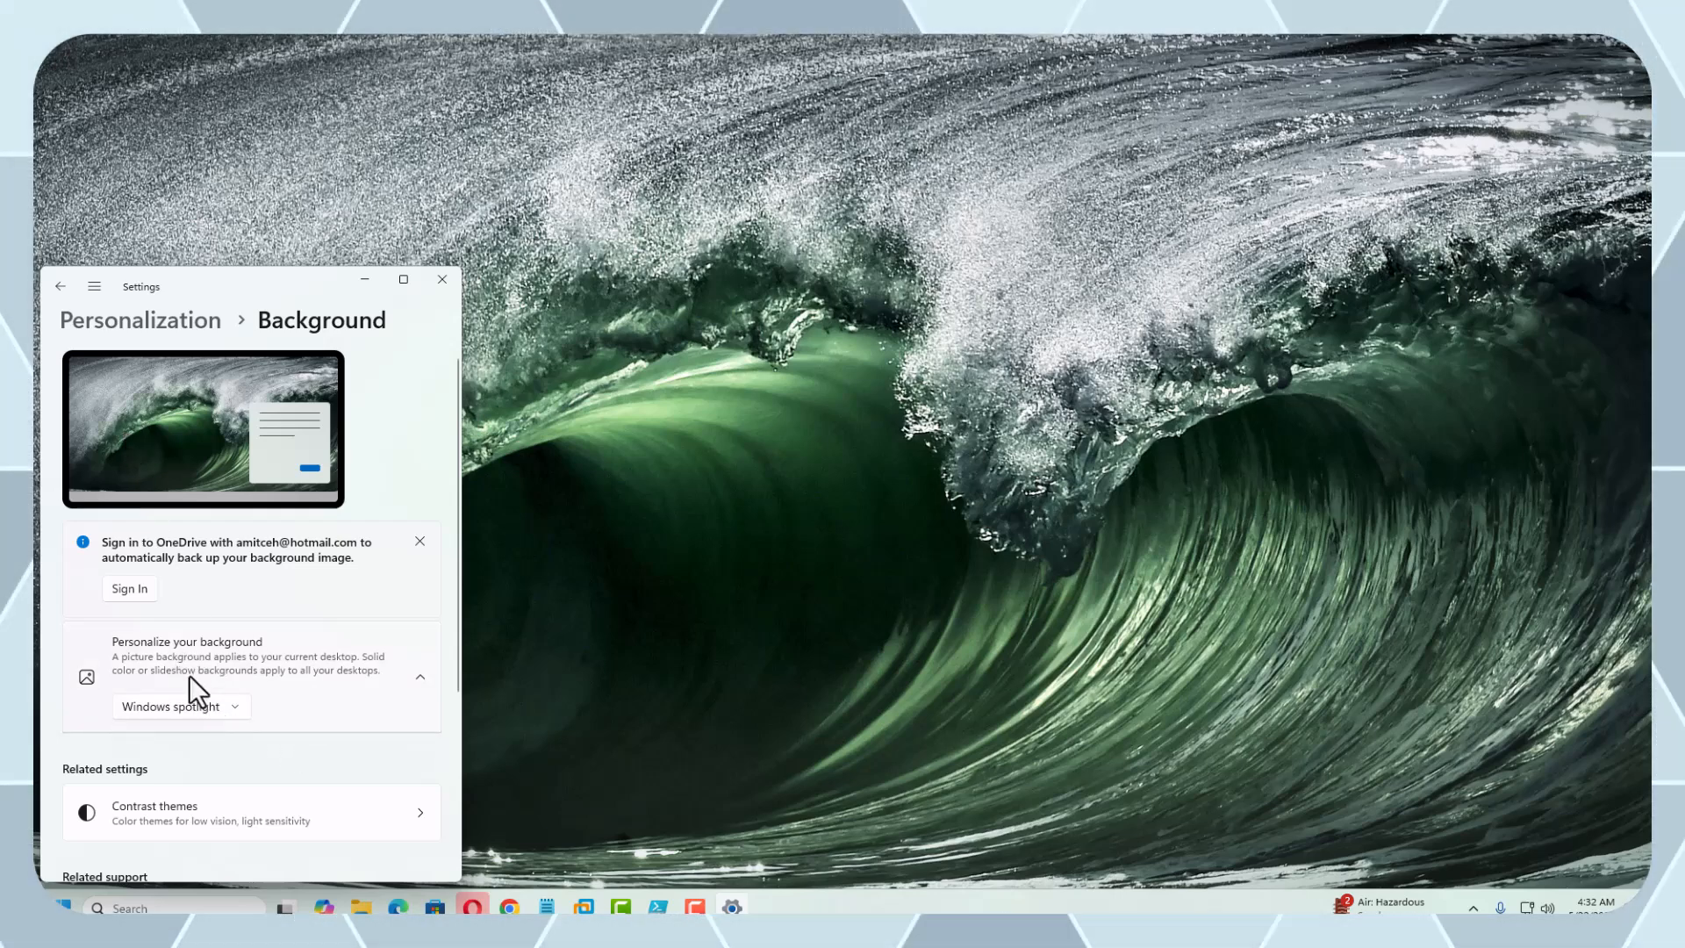
{"action": "mouse_move", "coordinate": [233, 722]}
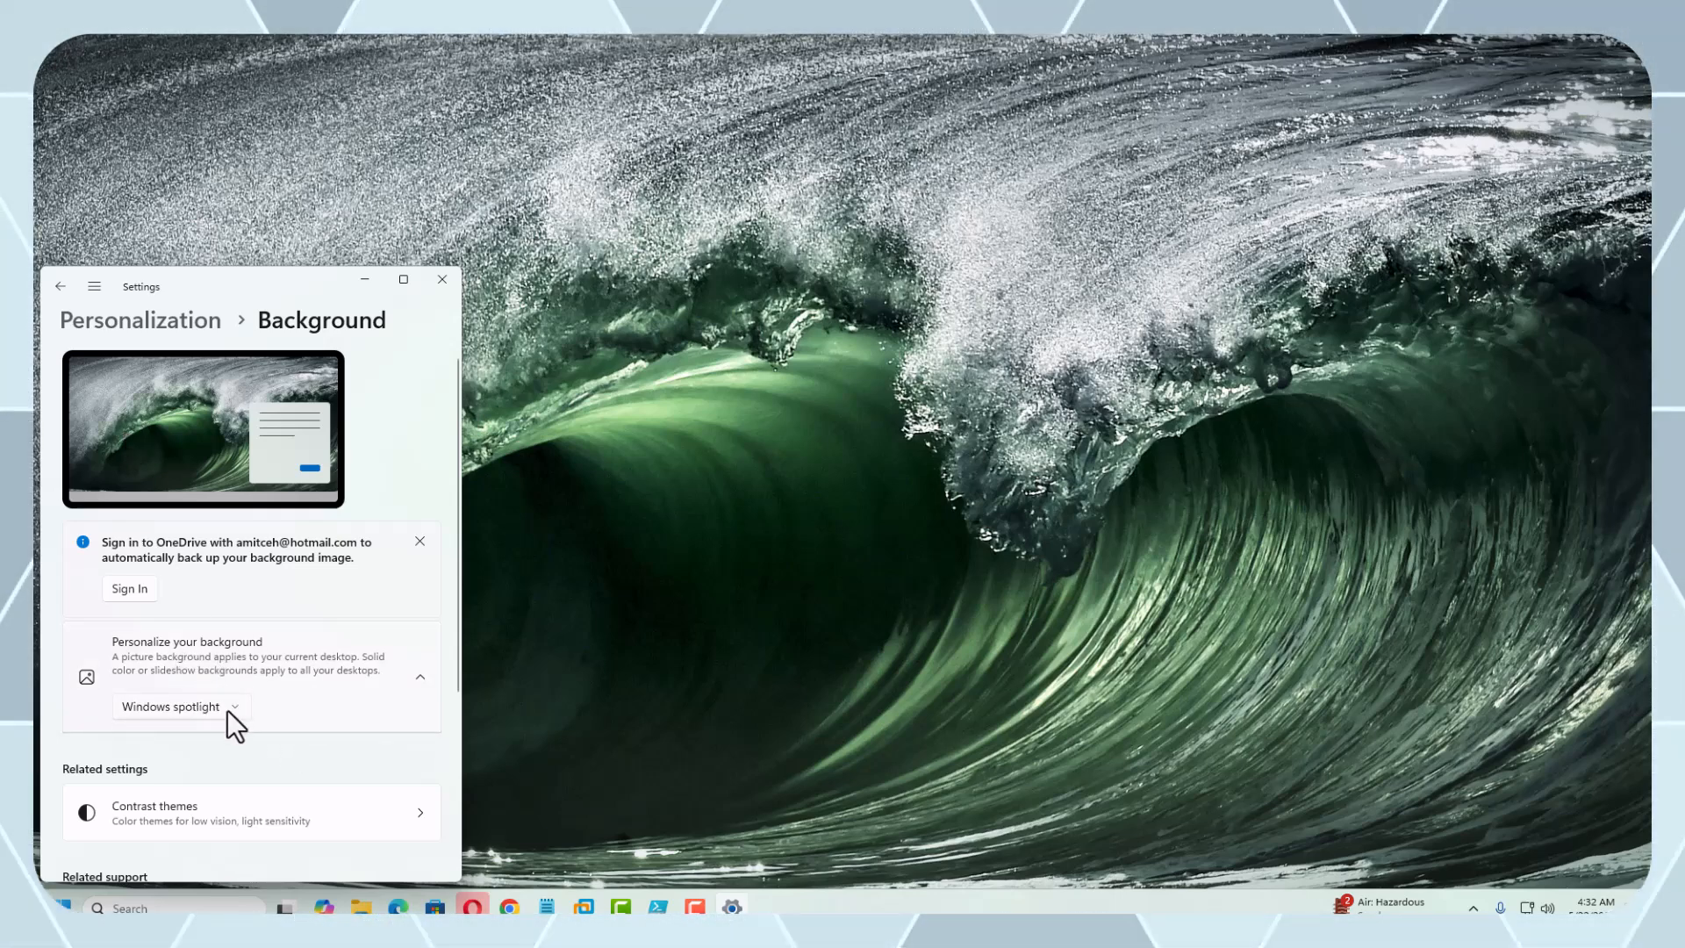
{"action": "left_click", "coordinate": [172, 706]}
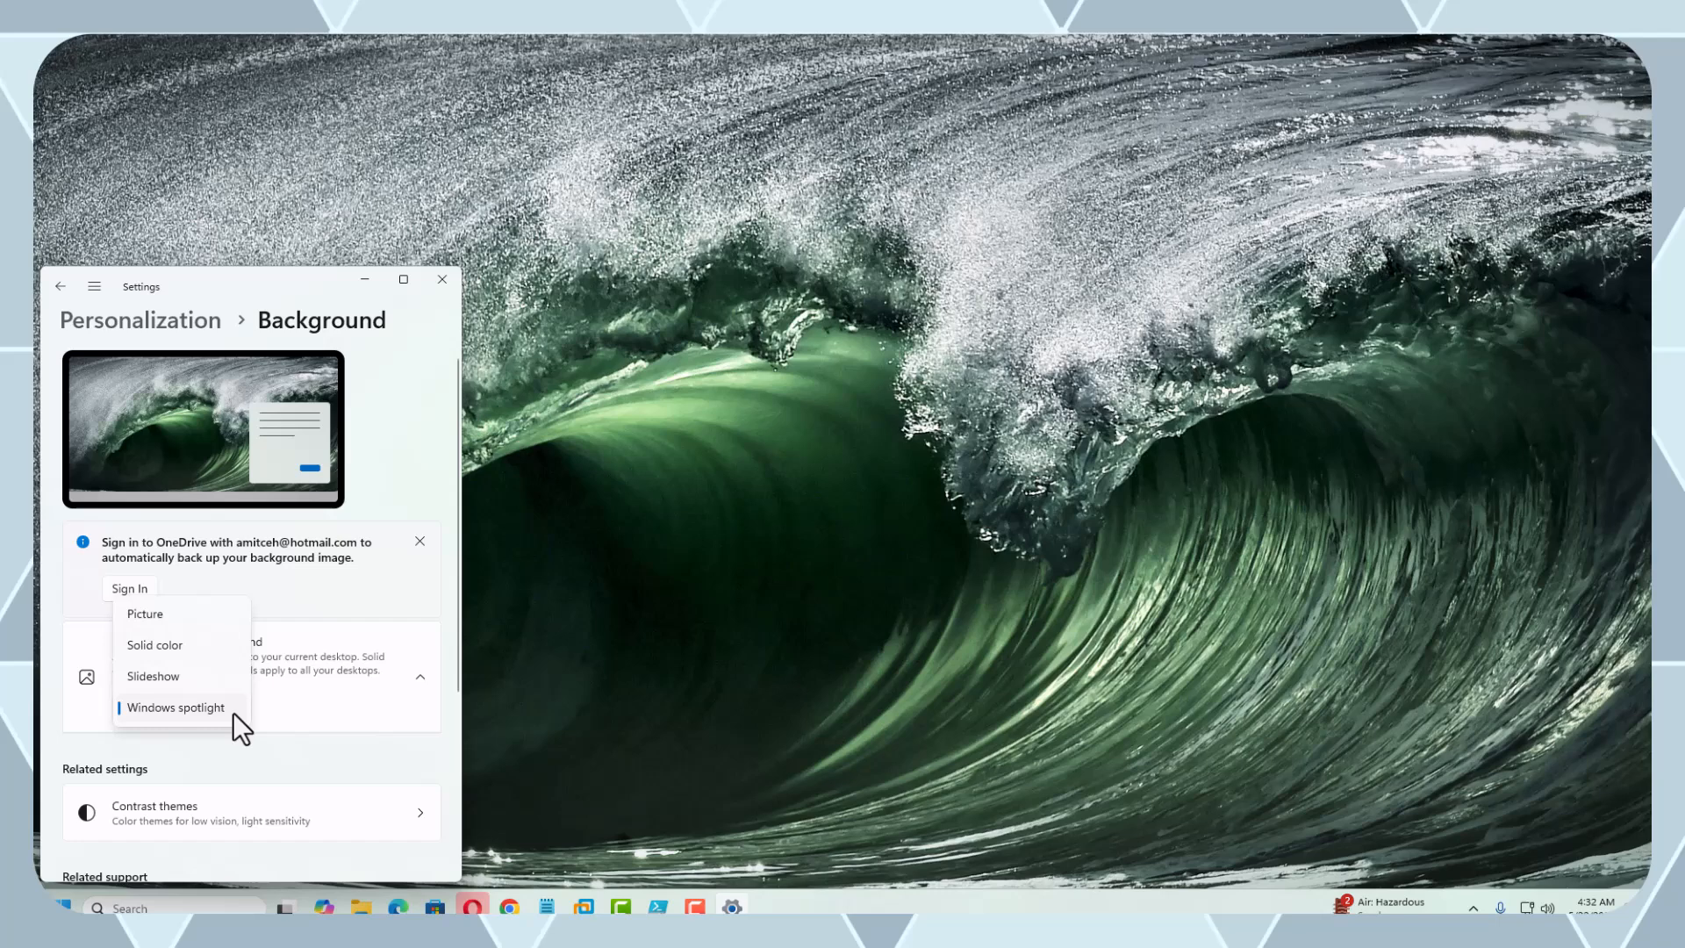
{"action": "mouse_move", "coordinate": [153, 676]}
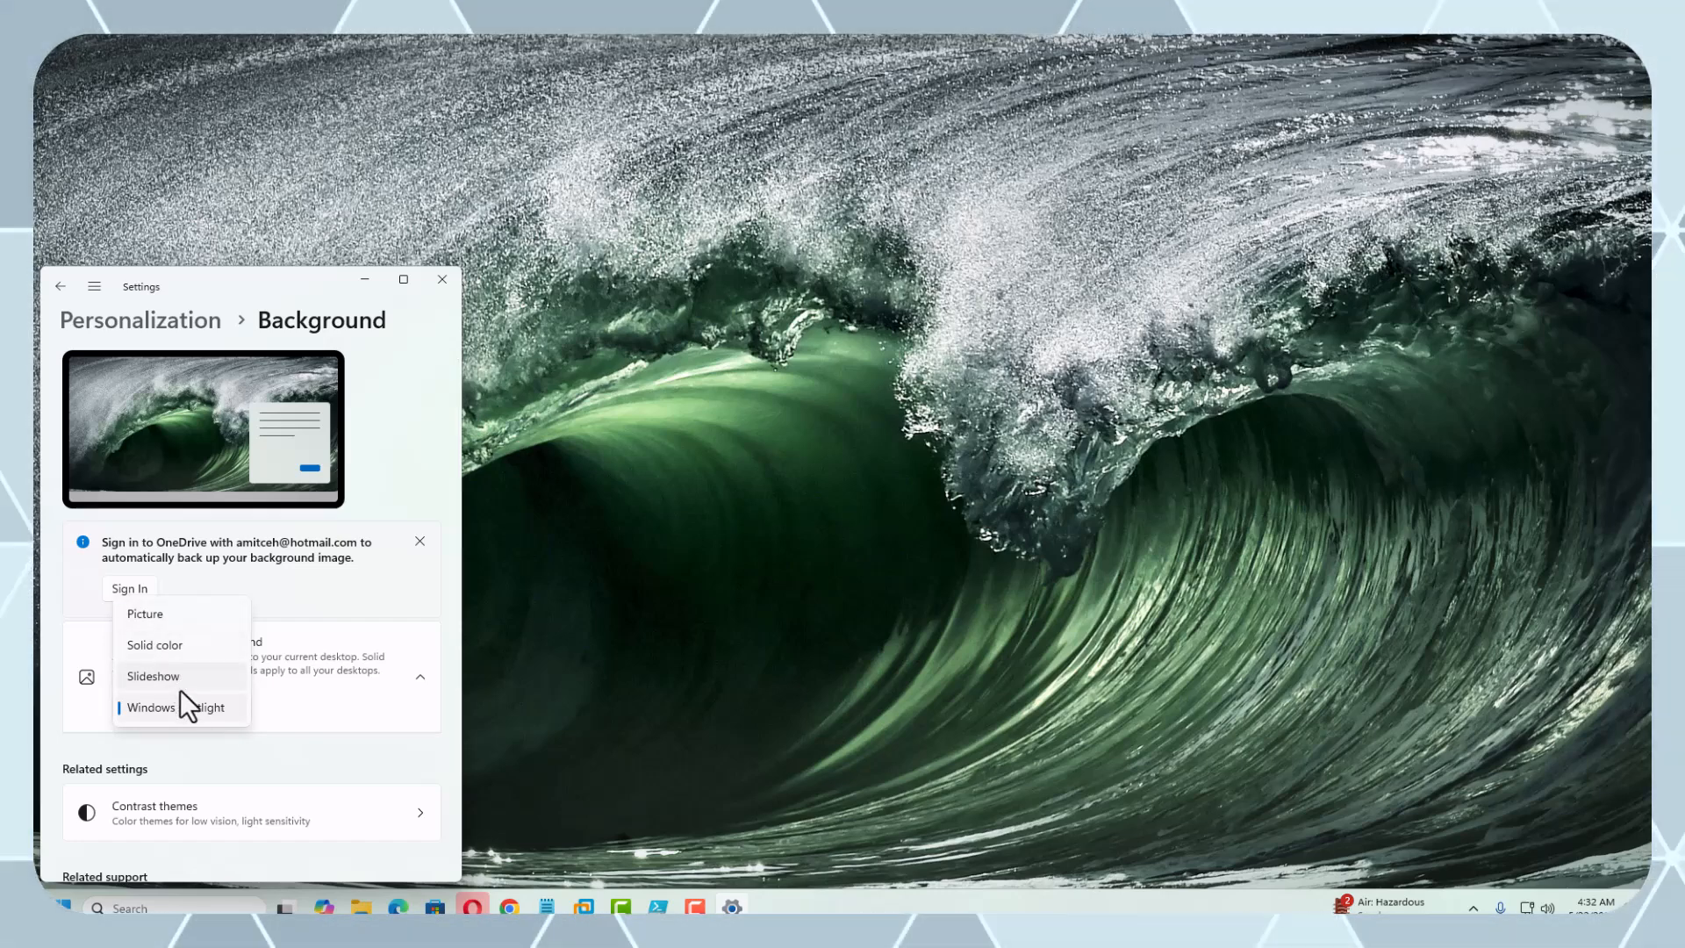
{"action": "left_click", "coordinate": [146, 615]}
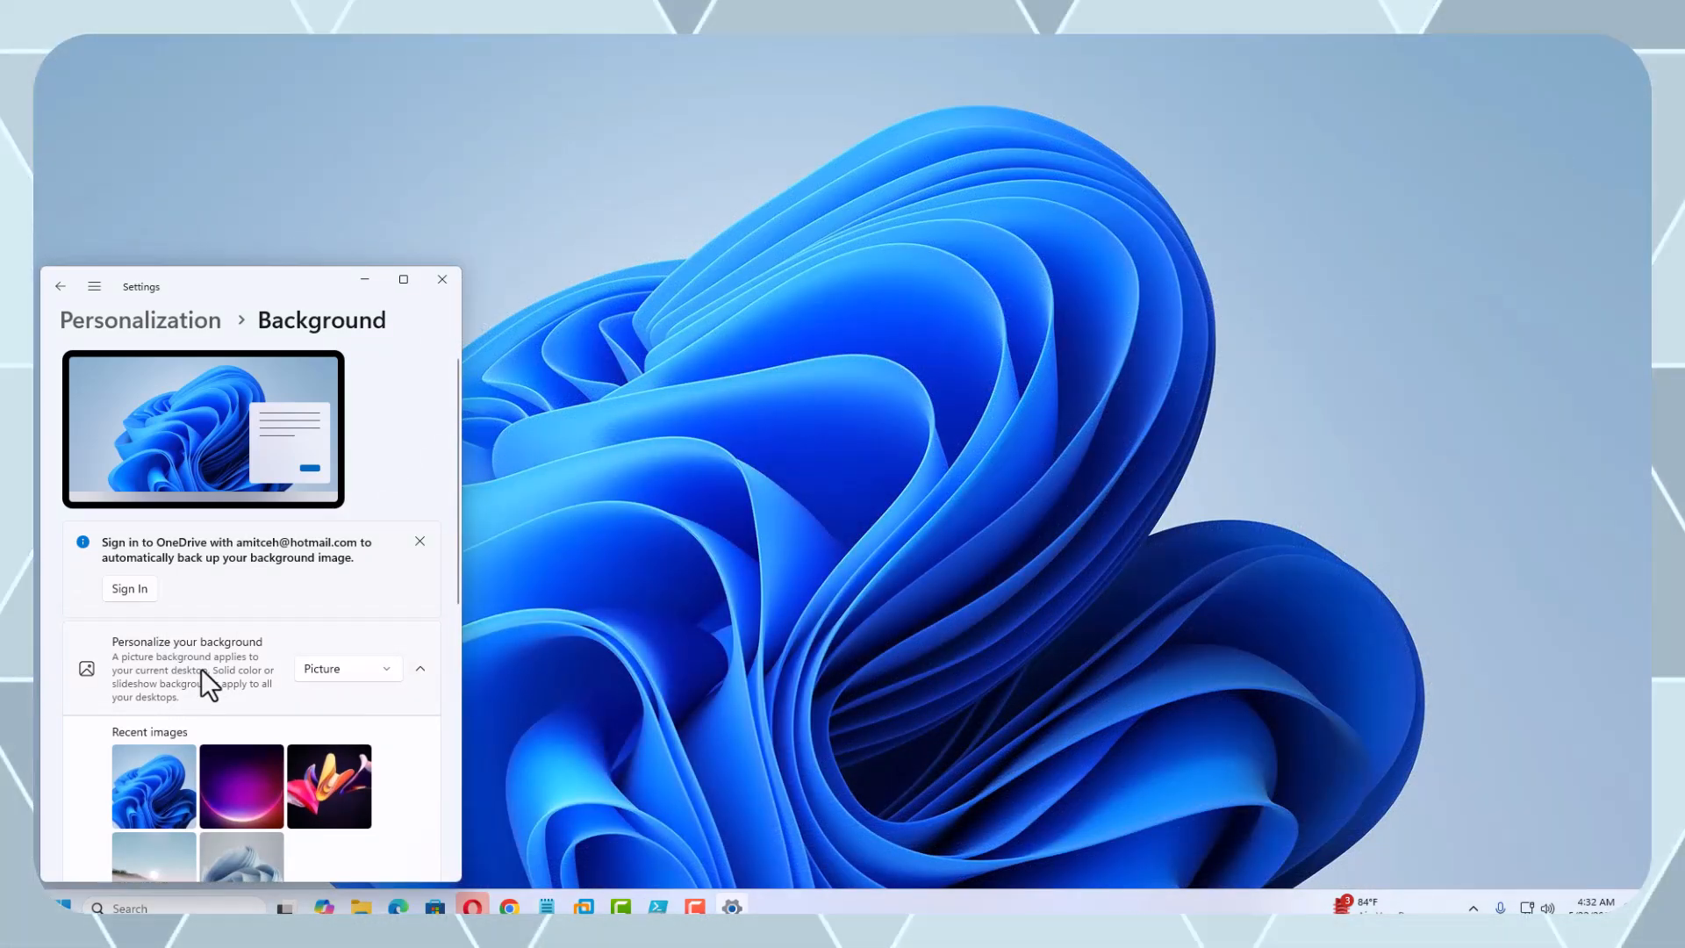
{"action": "mouse_move", "coordinate": [250, 739]}
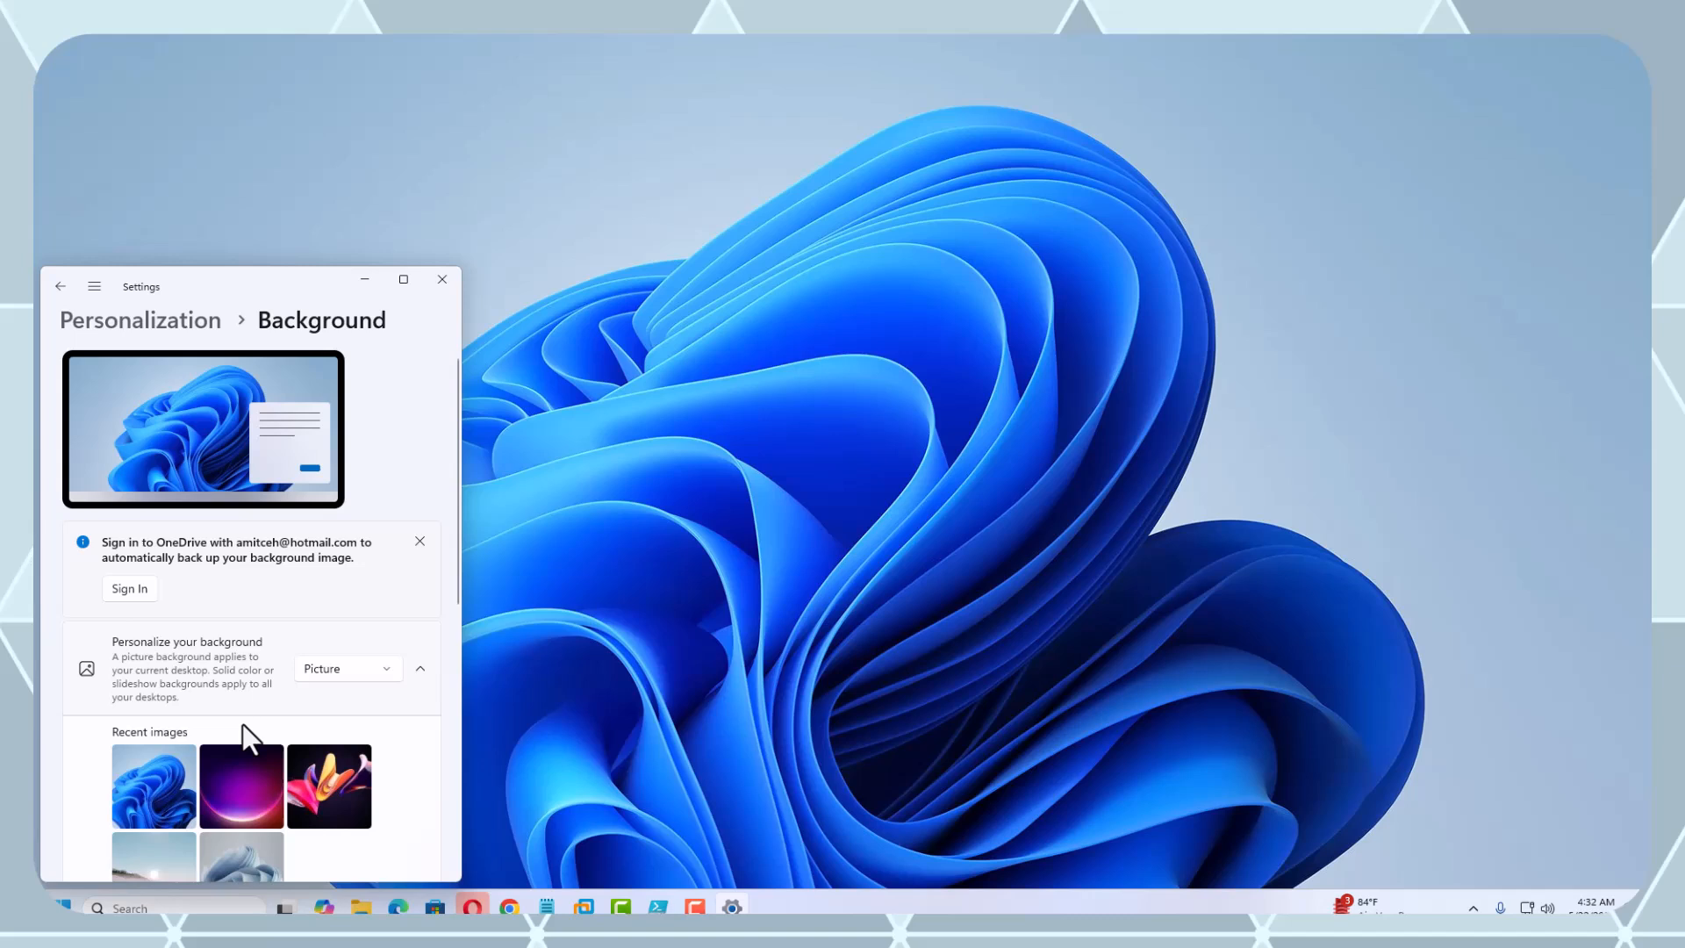
{"action": "scroll", "scroll_direction": "down", "scroll_amount": 3}
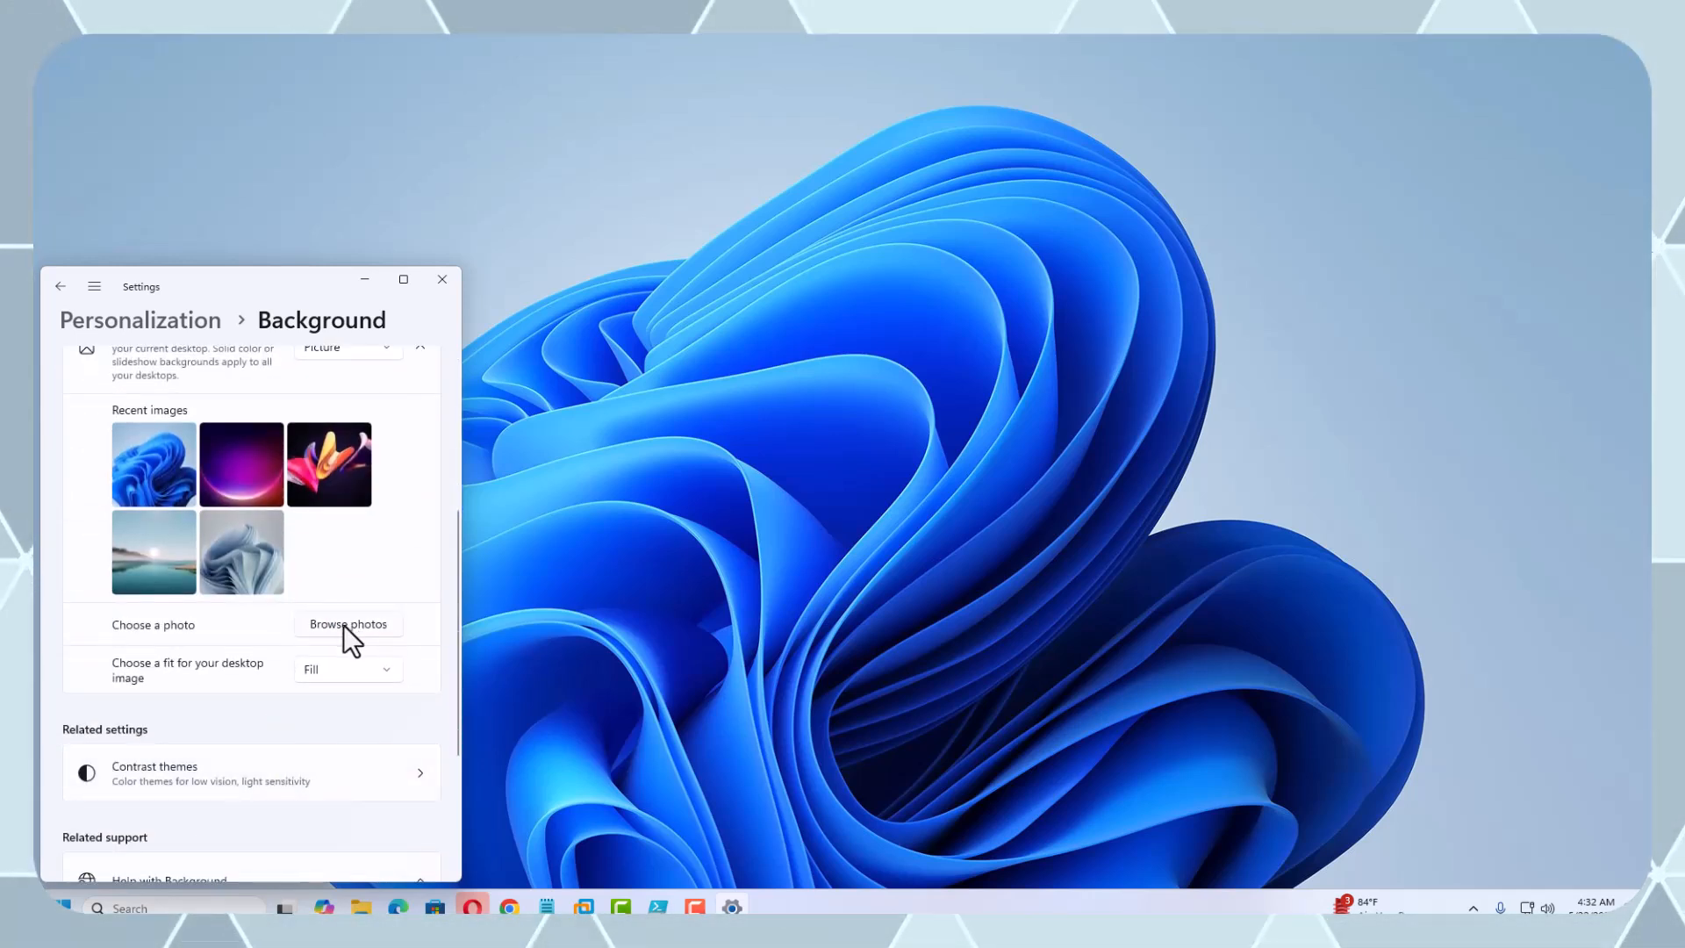
{"action": "scroll", "scroll_direction": "up", "scroll_amount": 3}
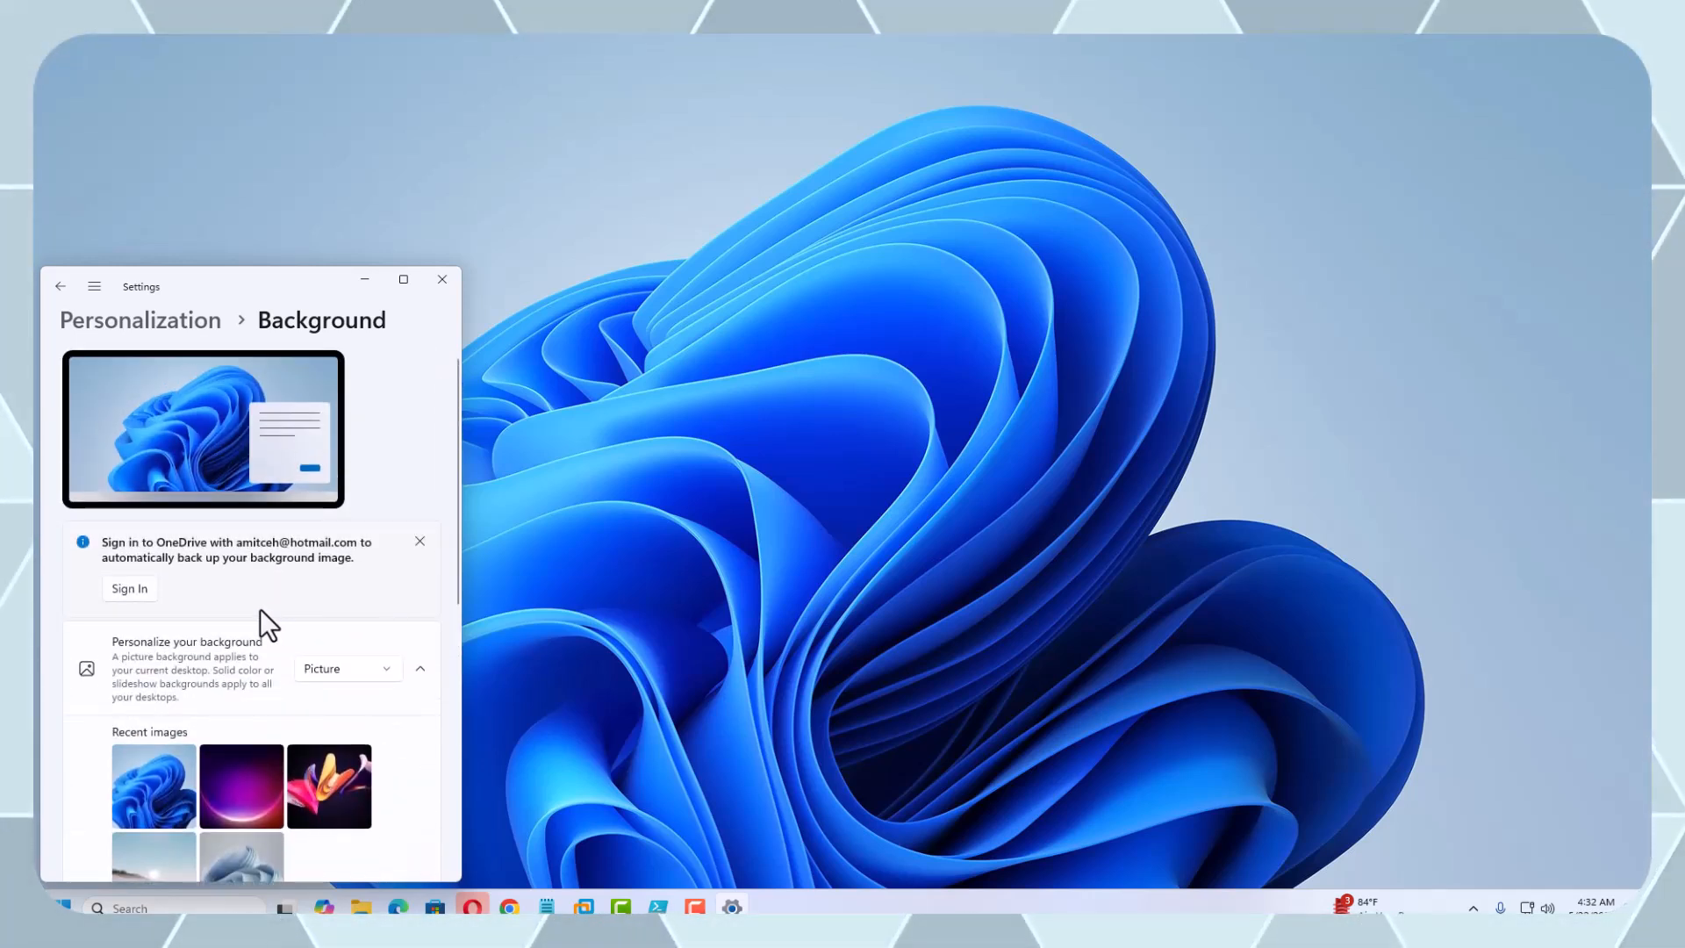
{"action": "left_click", "coordinate": [346, 669]}
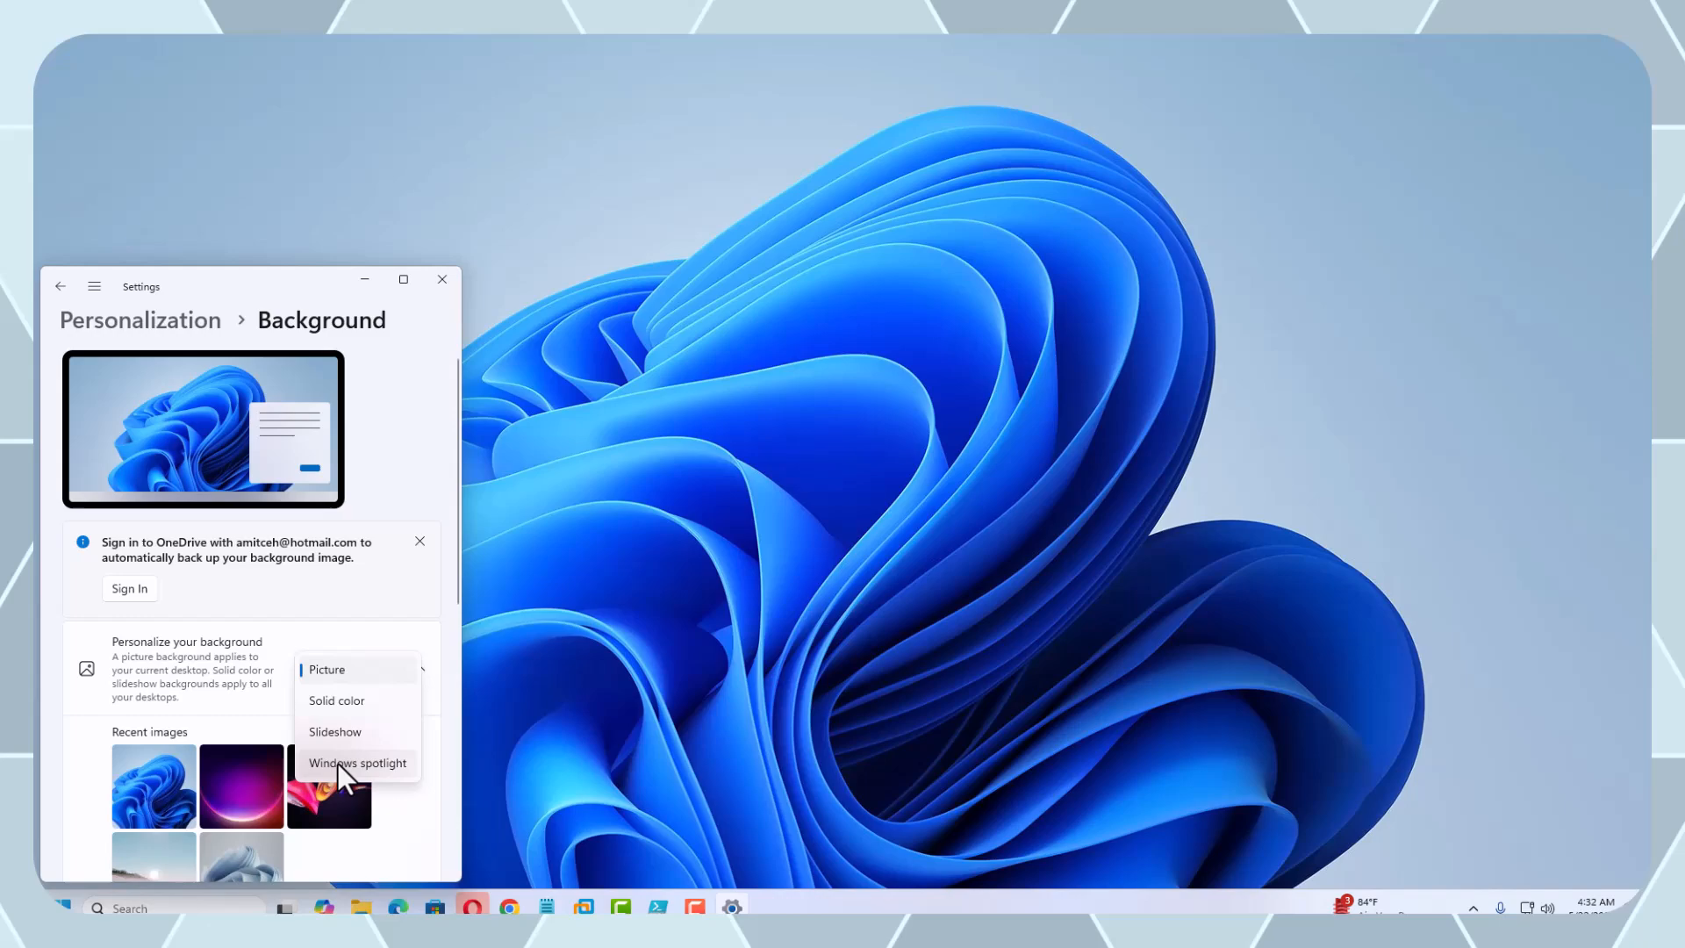
{"action": "left_click", "coordinate": [357, 762]}
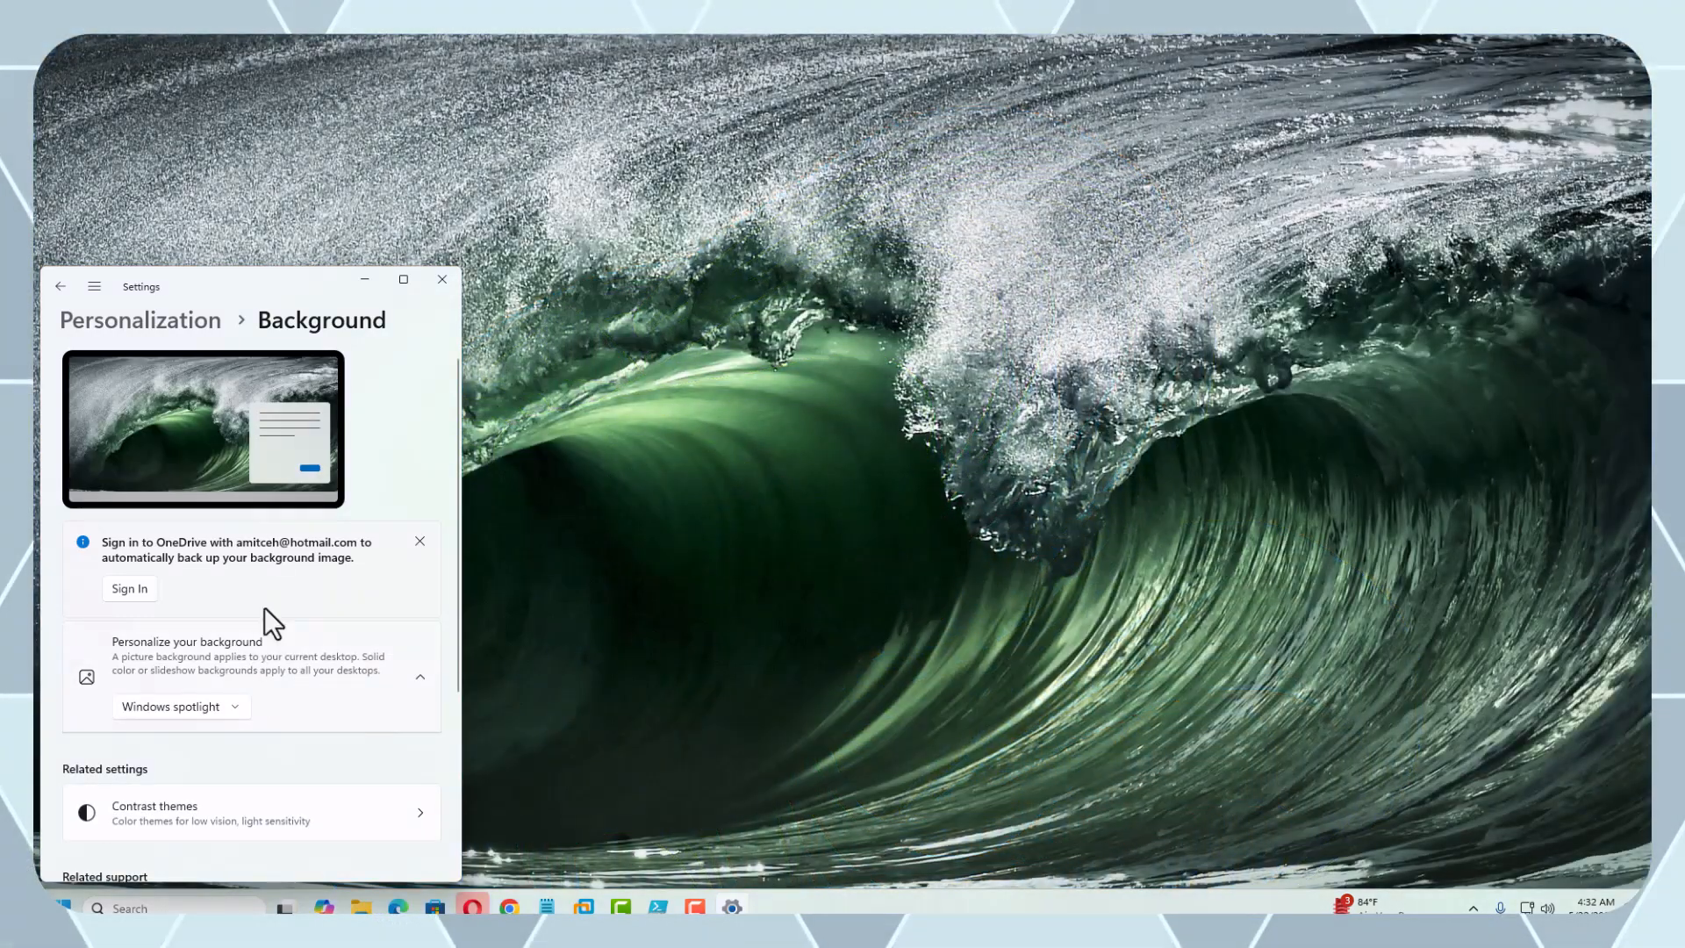
{"action": "mouse_move", "coordinate": [629, 309]}
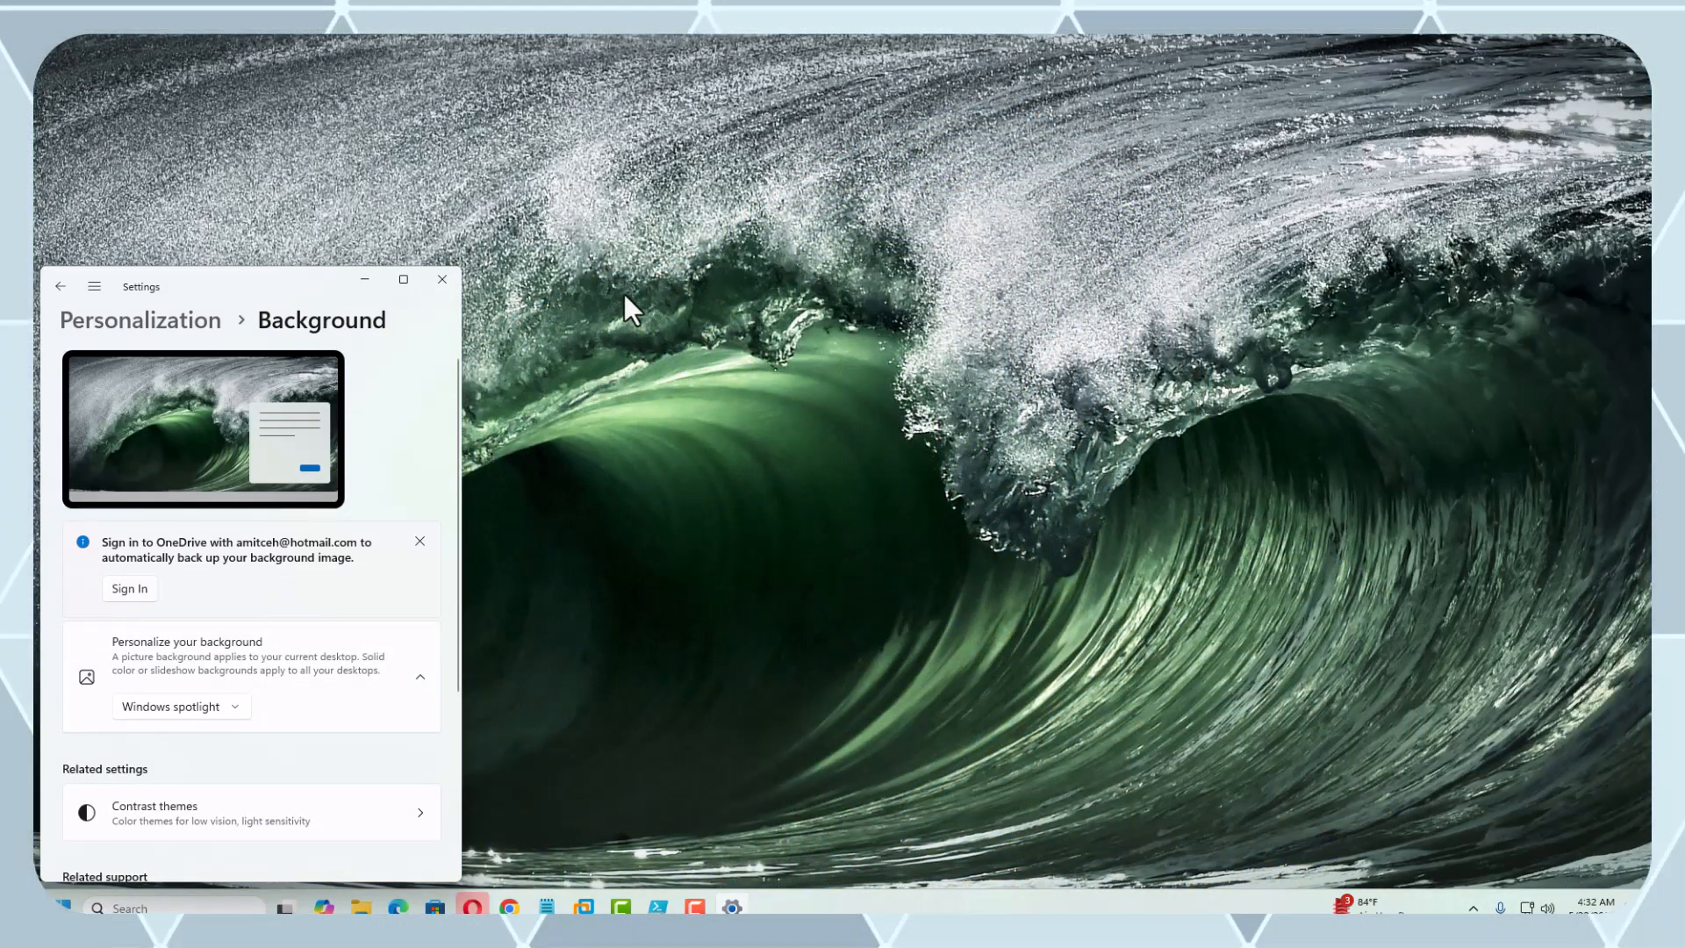
{"action": "mouse_move", "coordinate": [572, 318]}
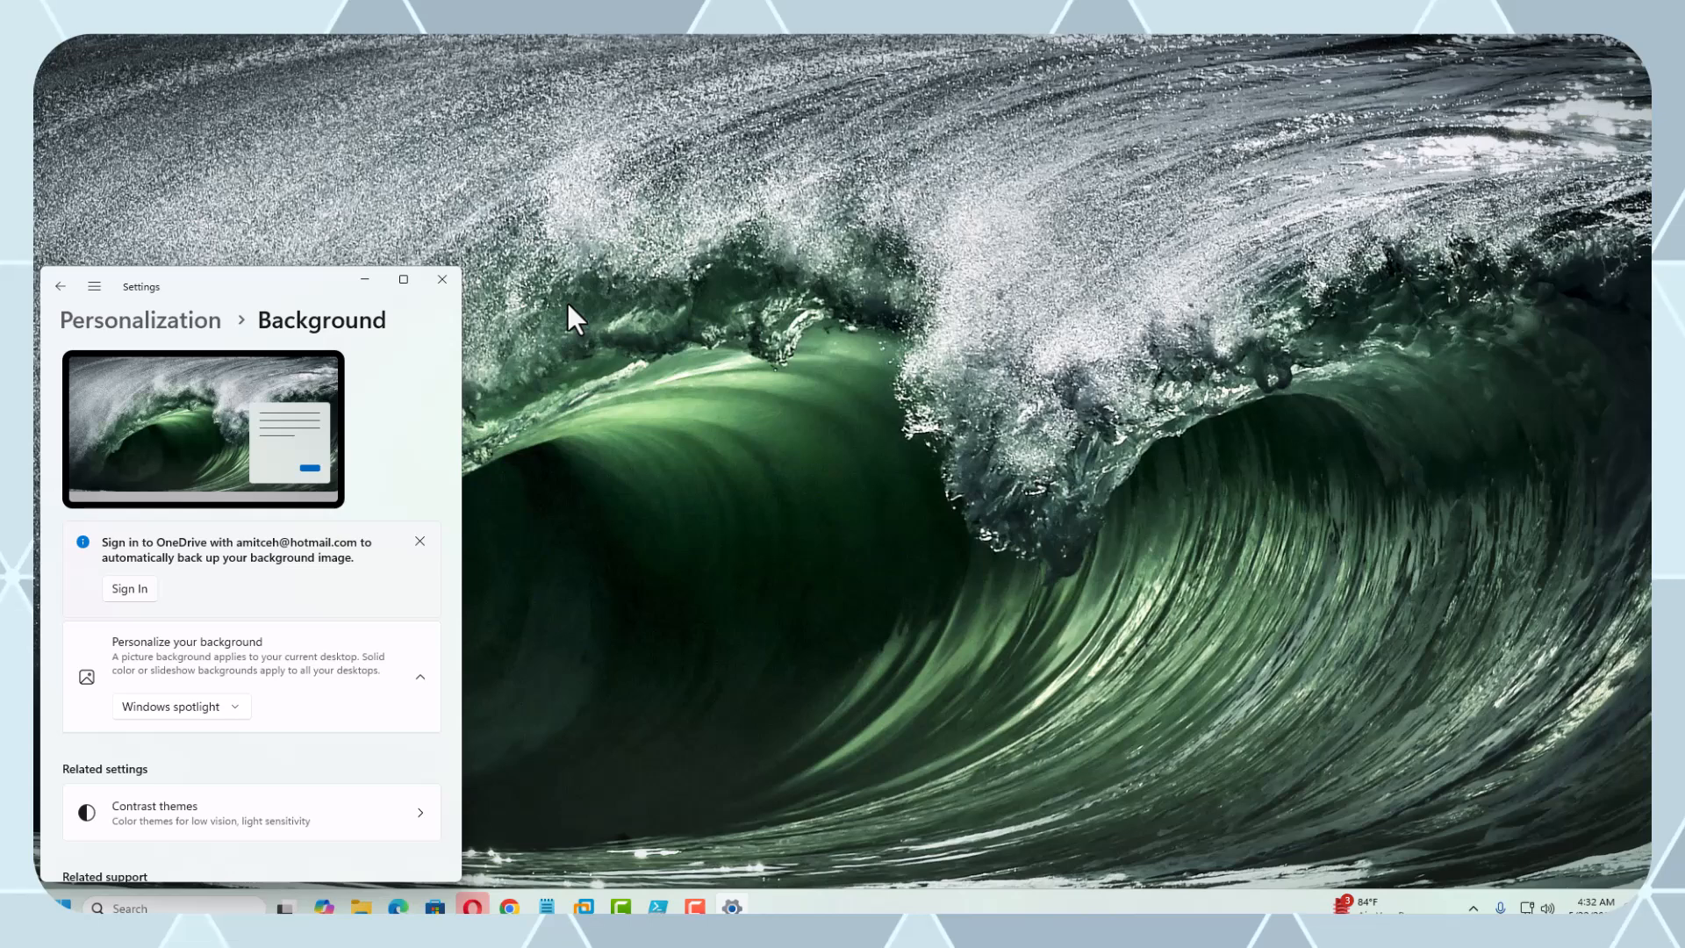
{"action": "mouse_move", "coordinate": [772, 294]}
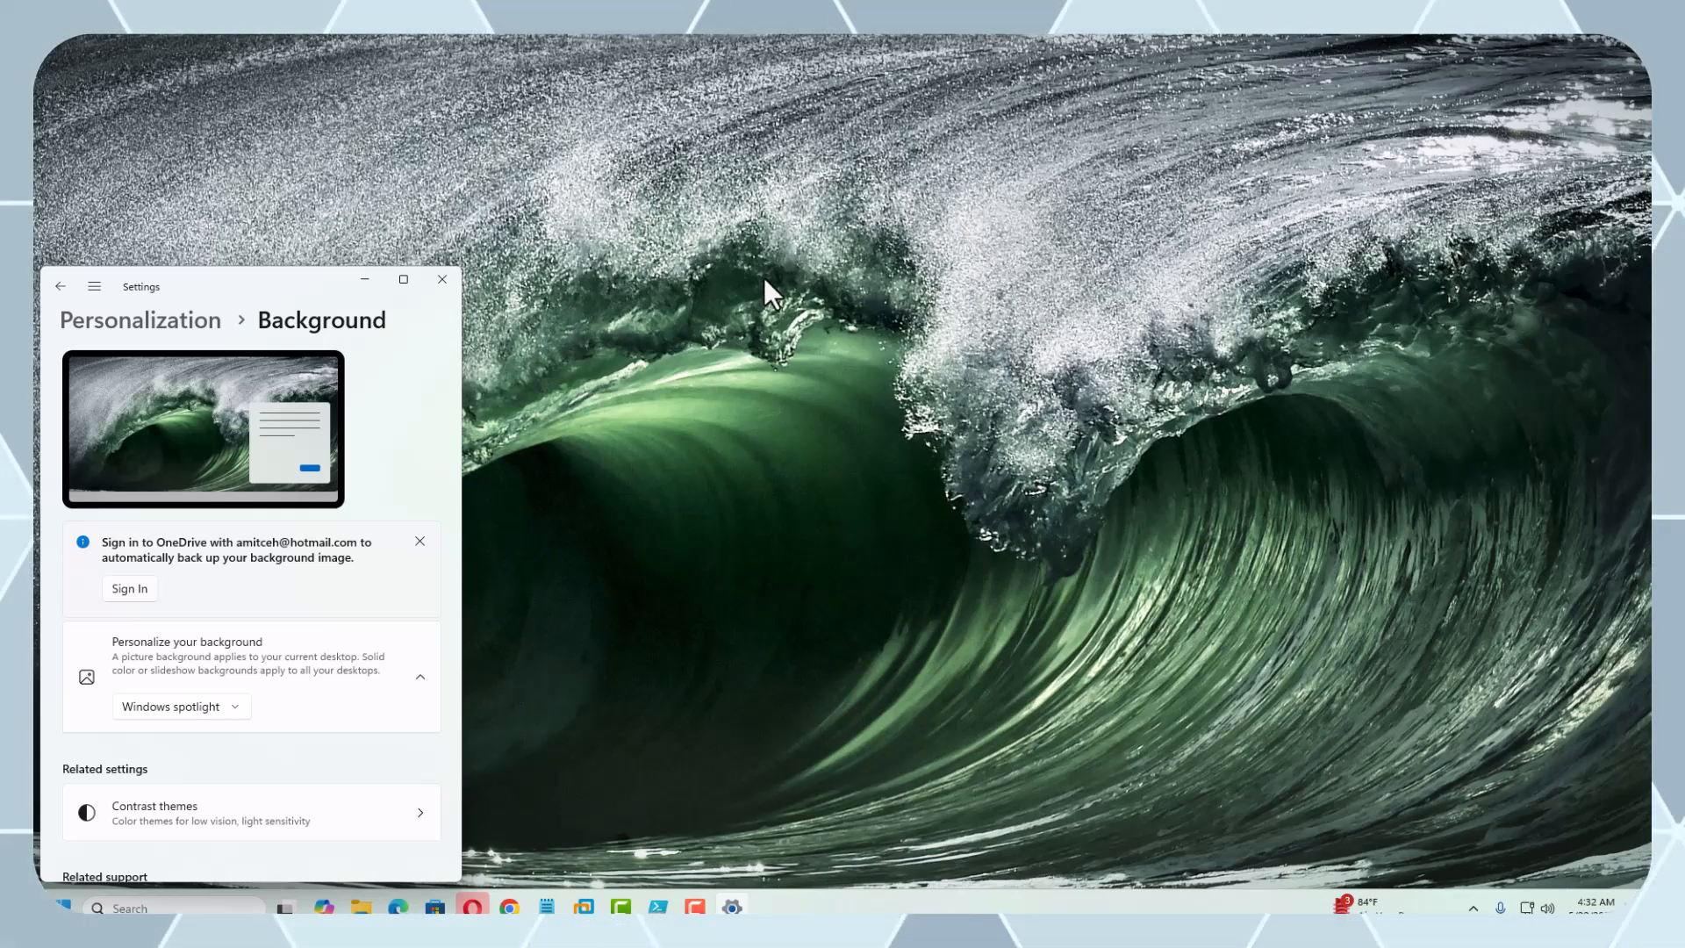
{"action": "mouse_move", "coordinate": [744, 296]}
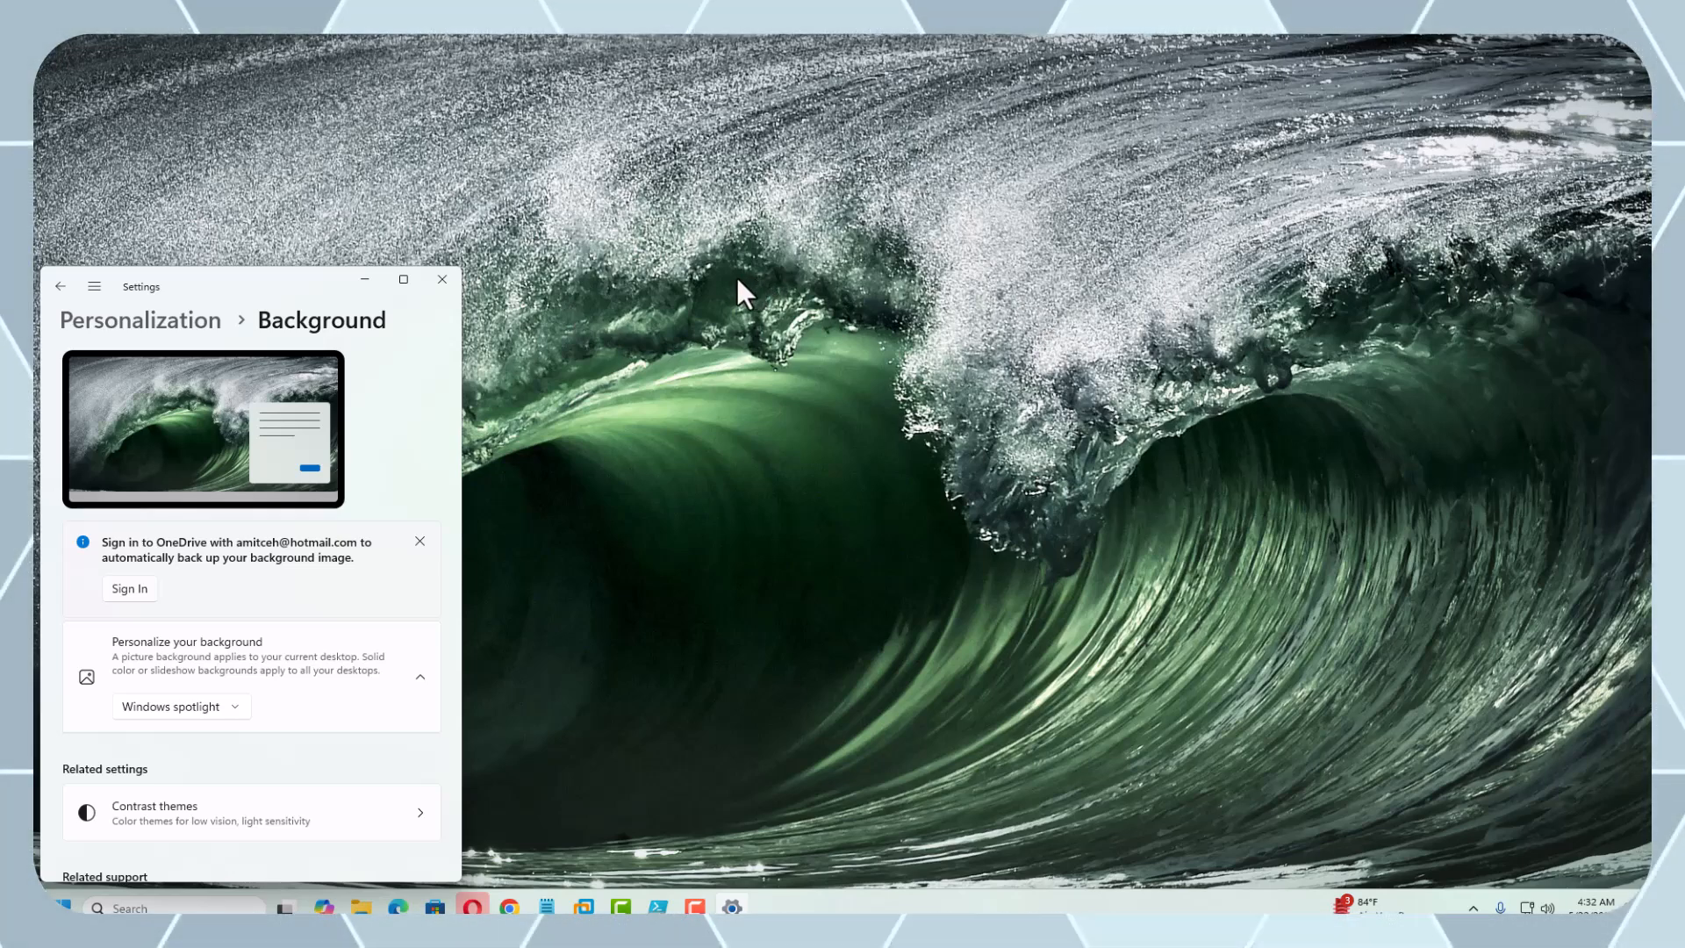
{"action": "mouse_move", "coordinate": [537, 332]}
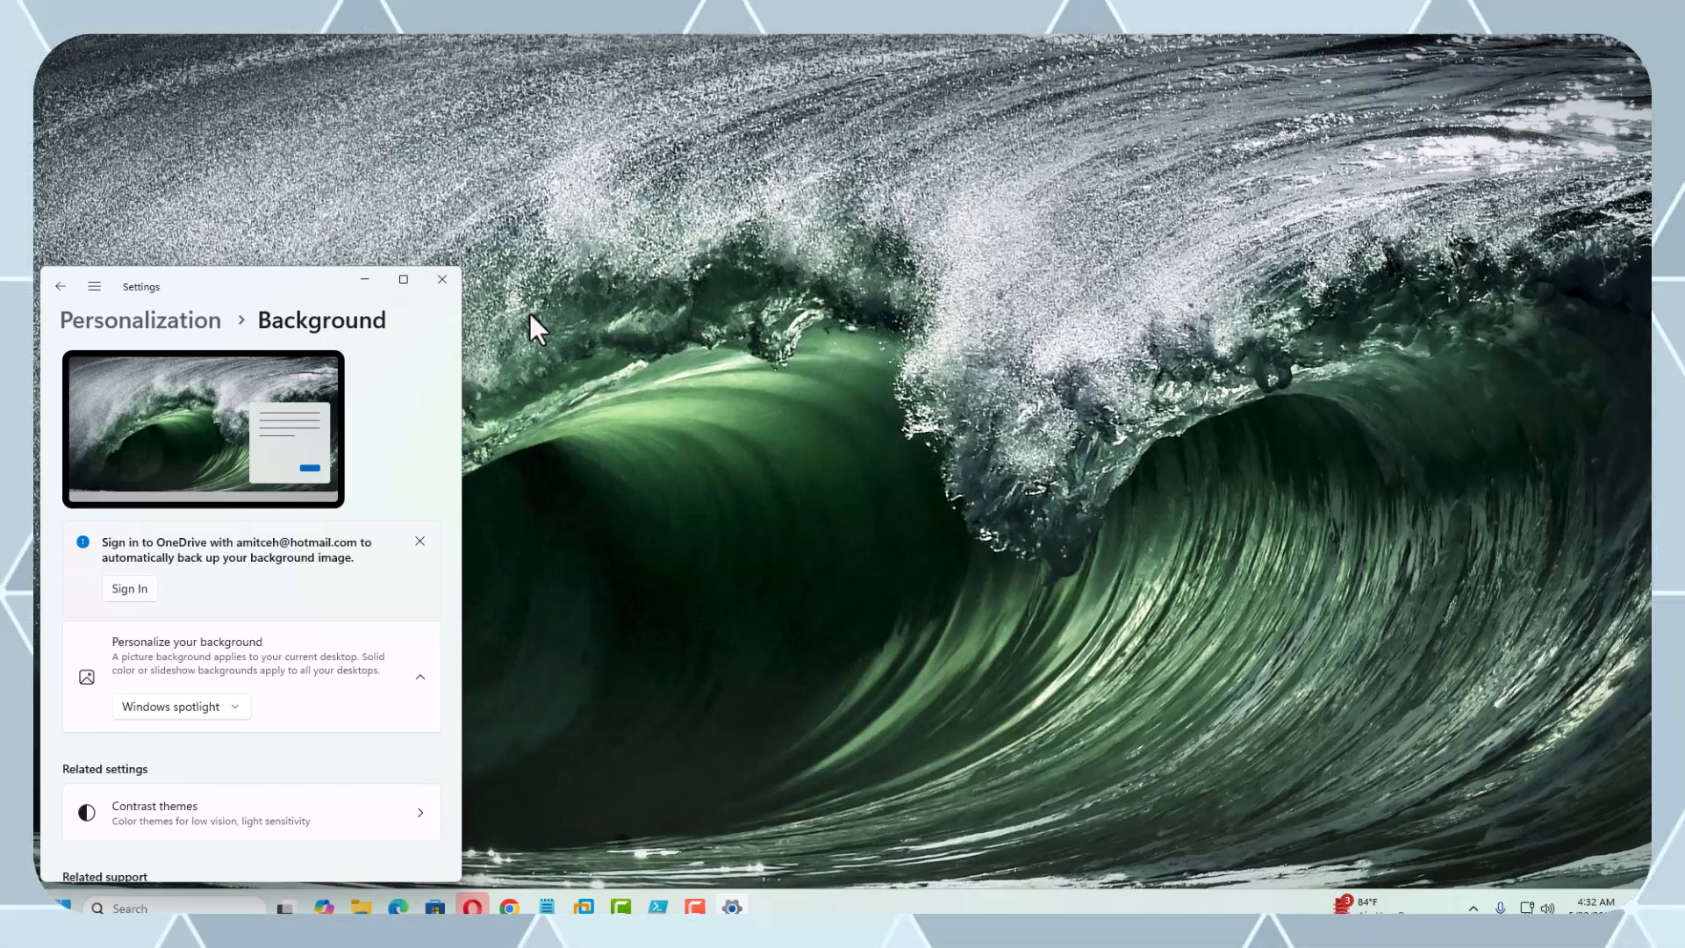
{"action": "mouse_move", "coordinate": [215, 612]}
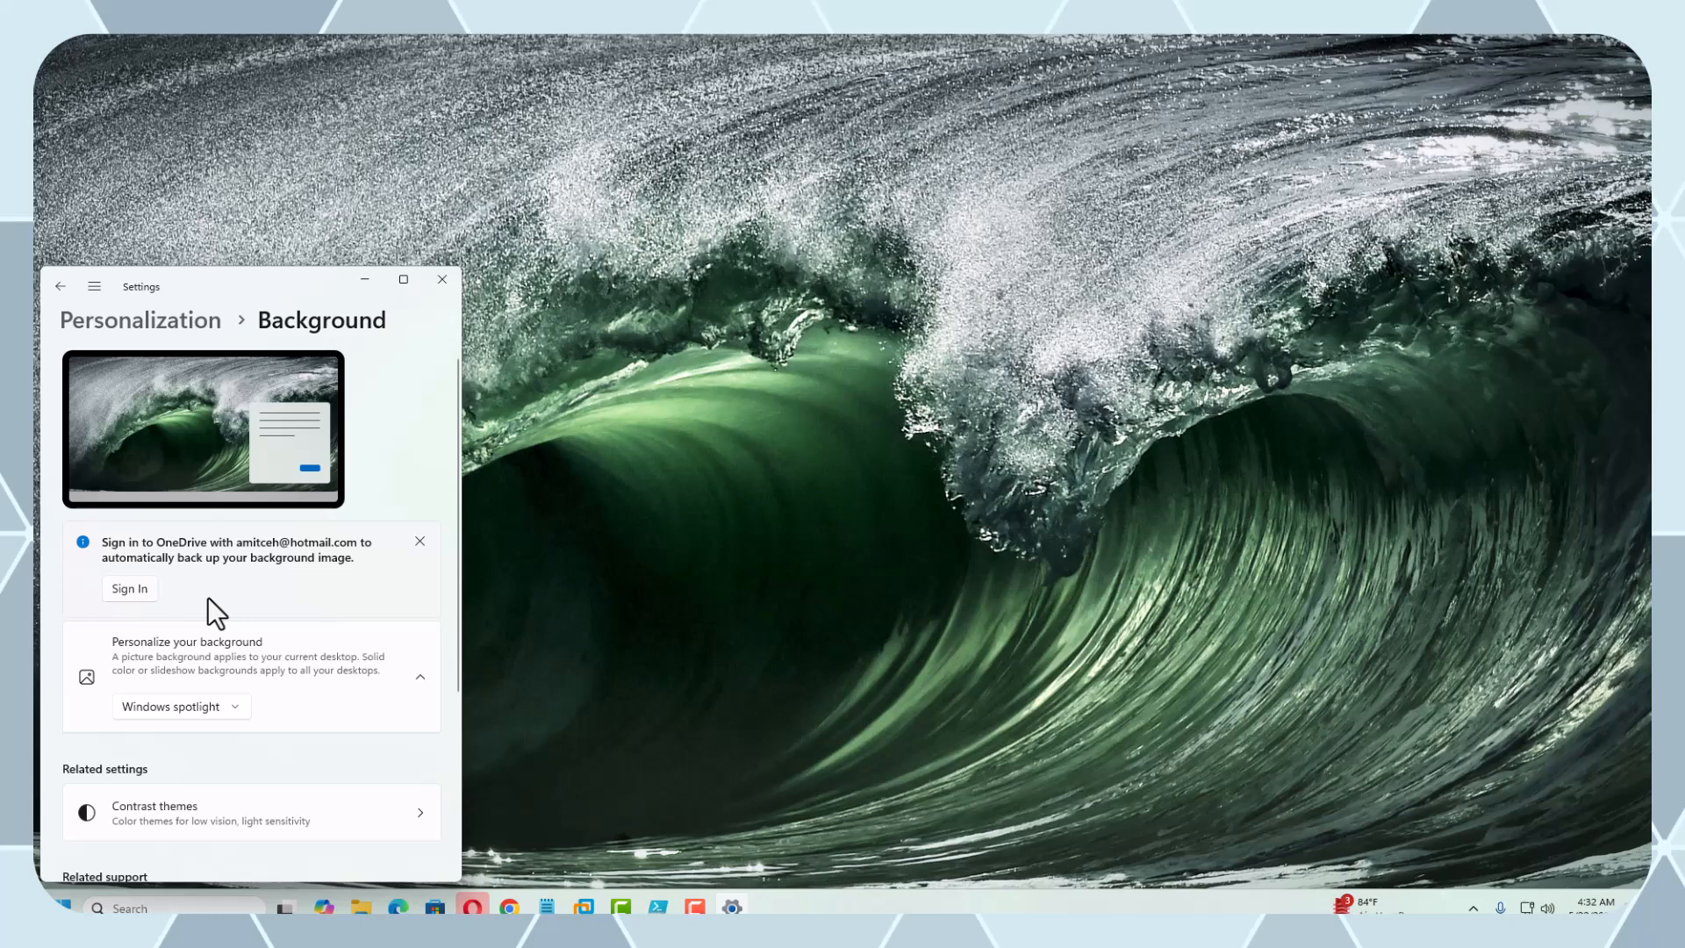
{"action": "mouse_move", "coordinate": [193, 591]}
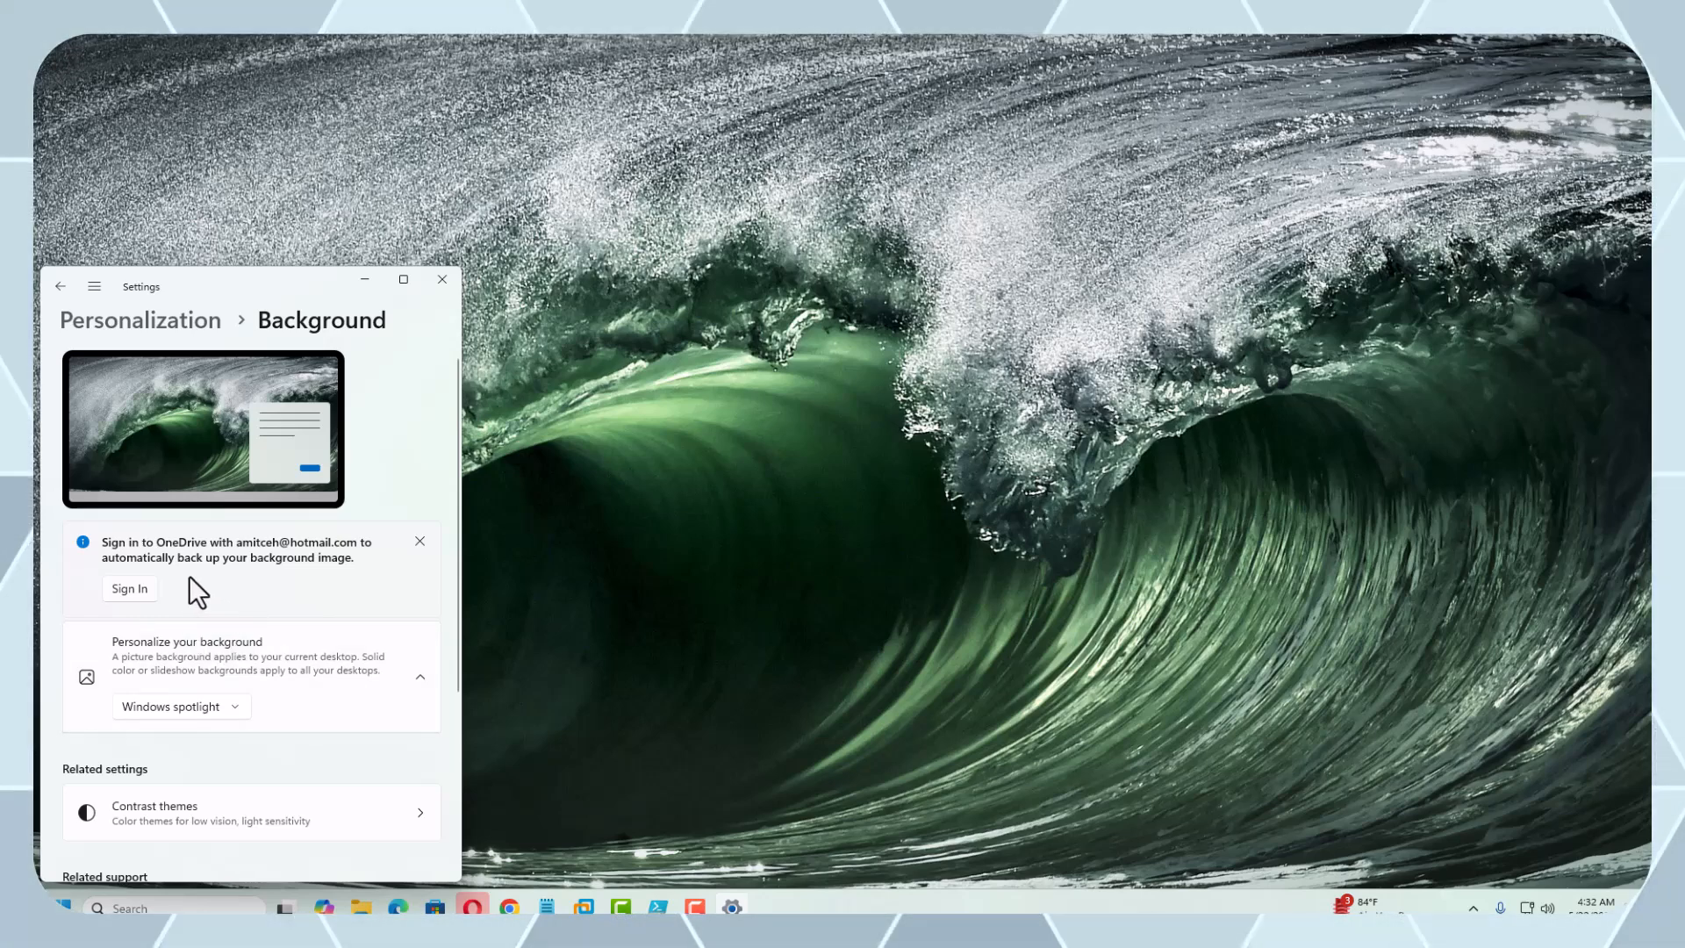
{"action": "mouse_move", "coordinate": [167, 607]}
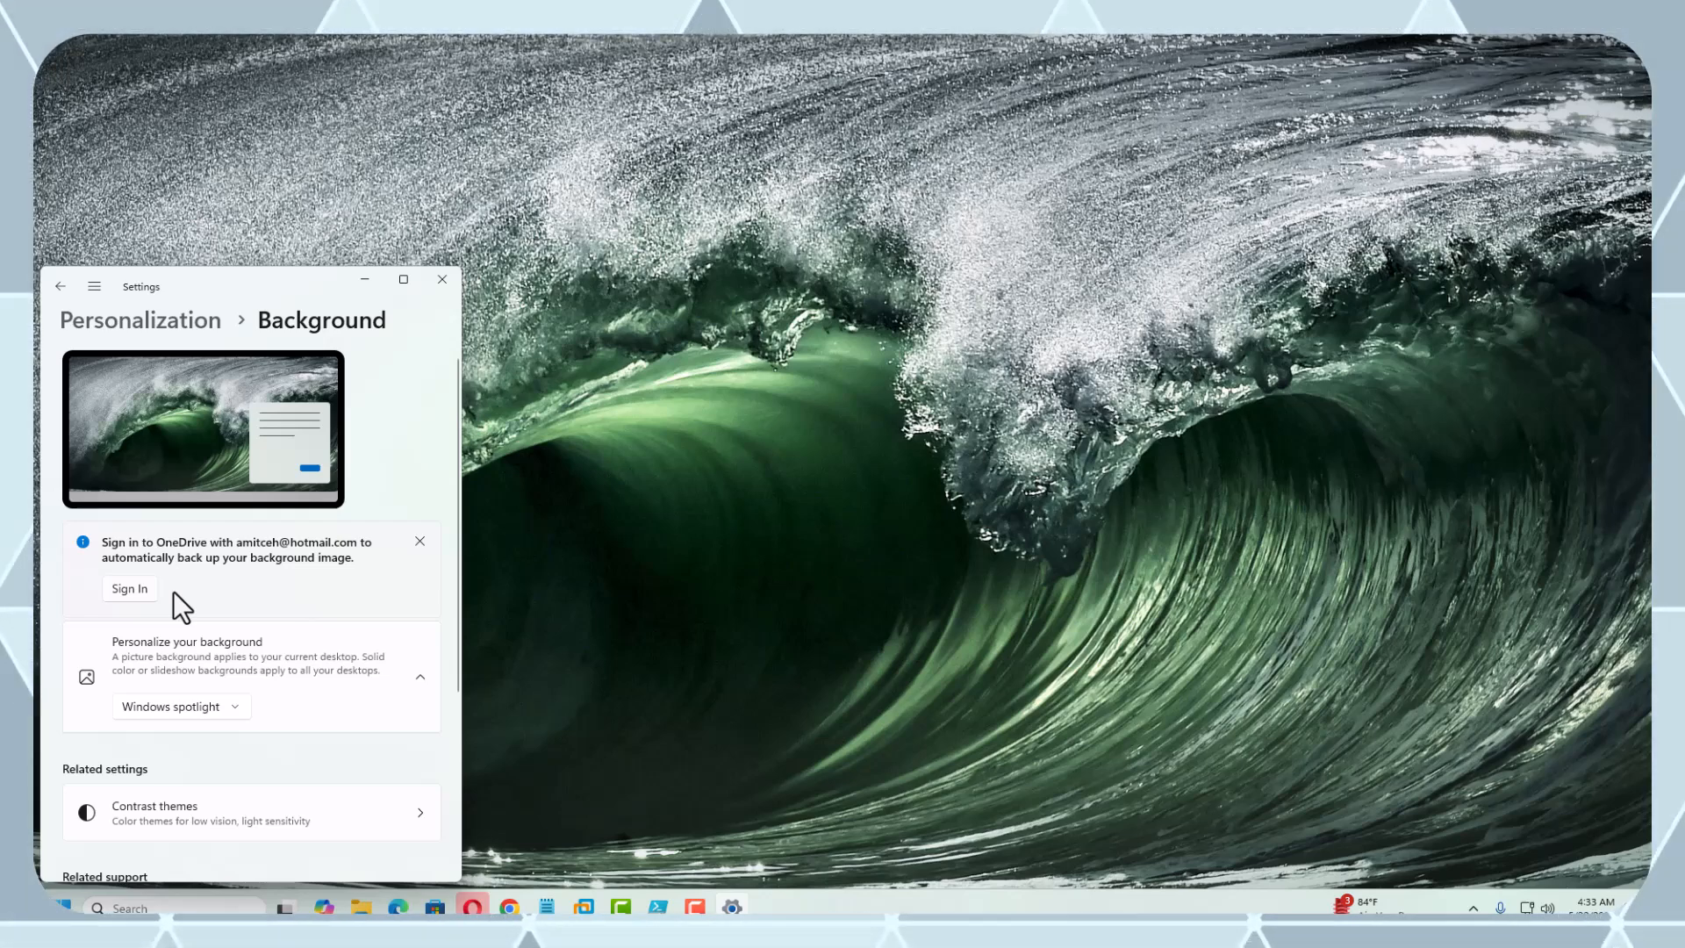
{"action": "mouse_move", "coordinate": [140, 608]}
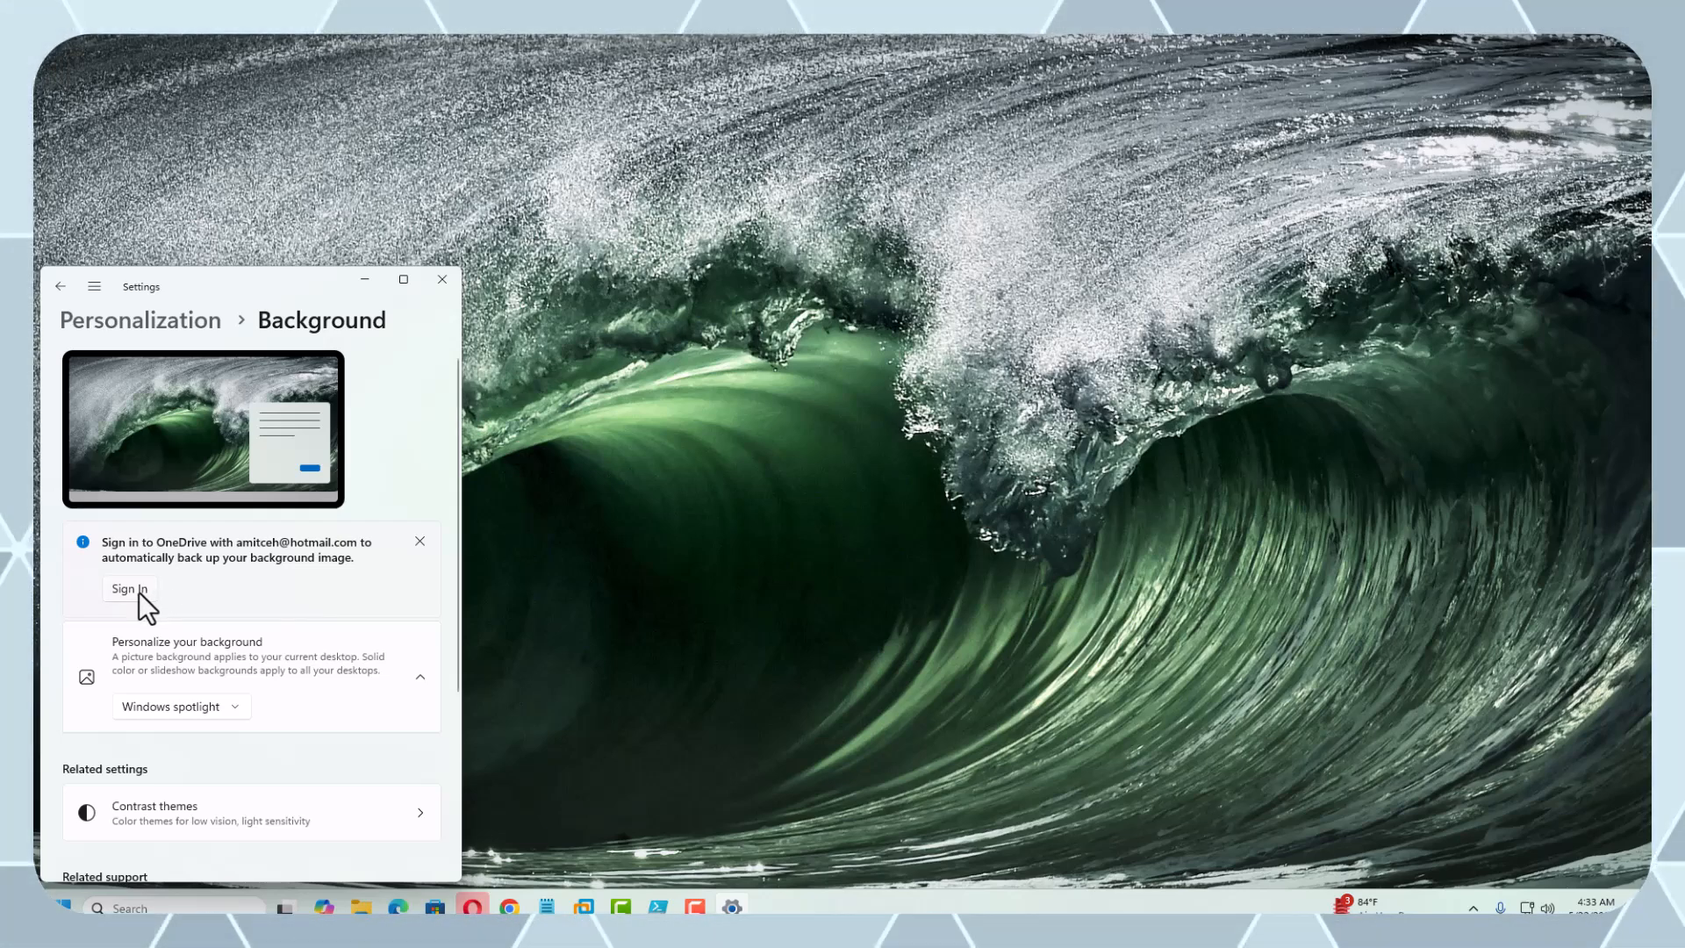
{"action": "mouse_move", "coordinate": [234, 618]}
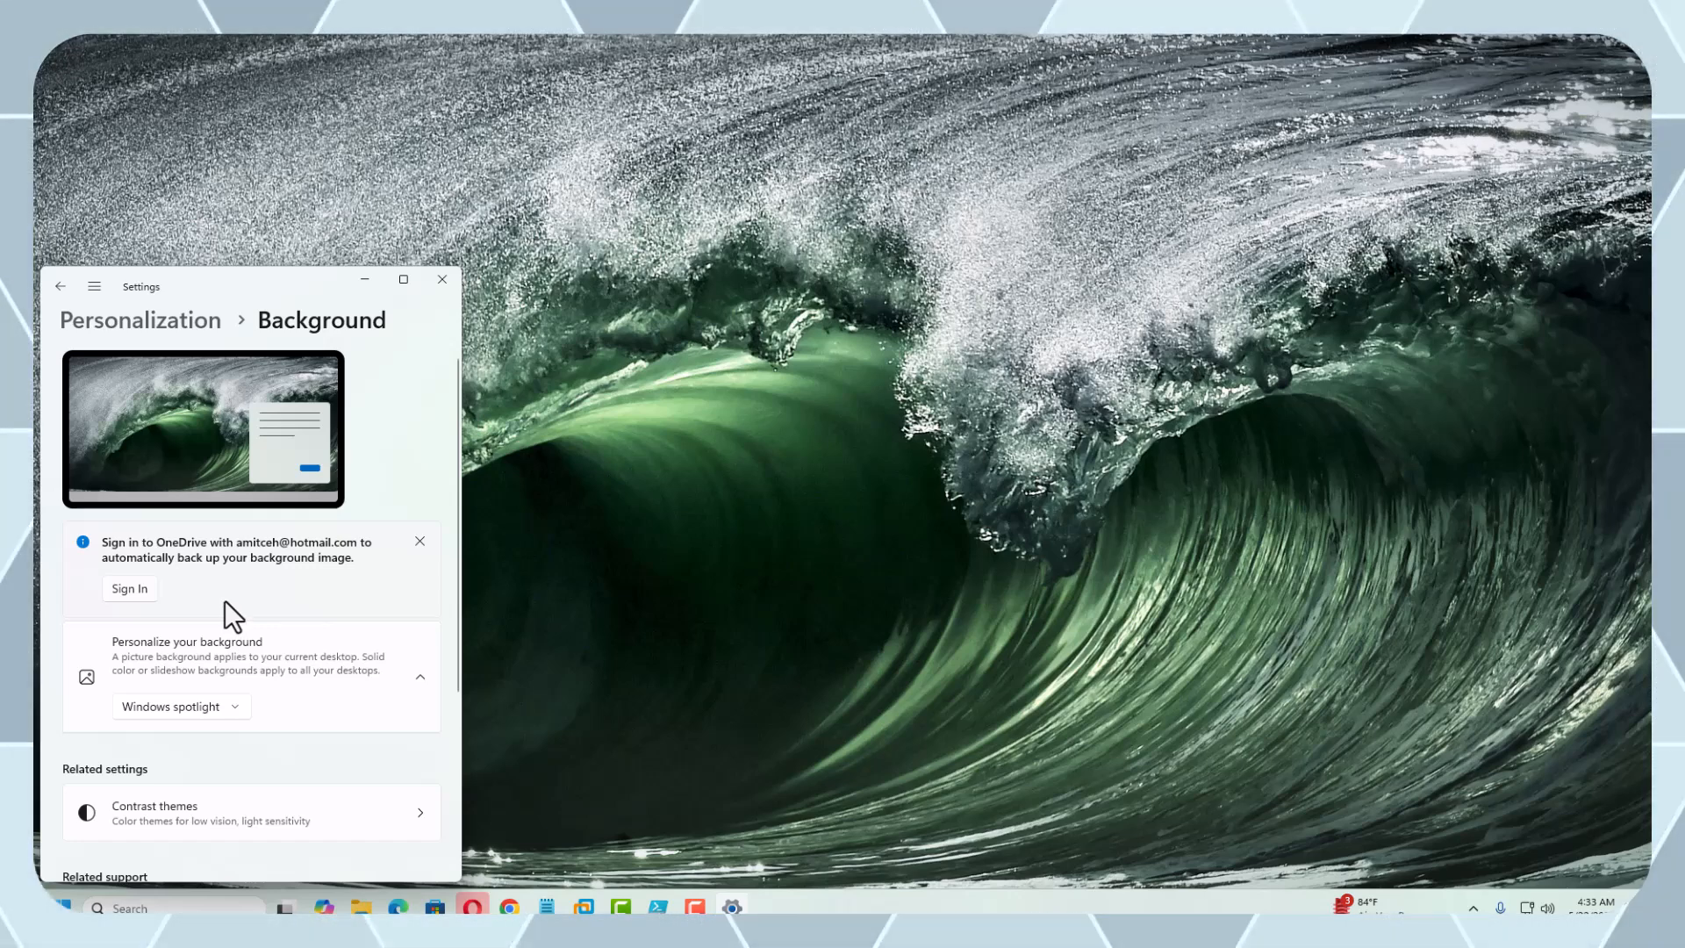
{"action": "mouse_move", "coordinate": [246, 616]}
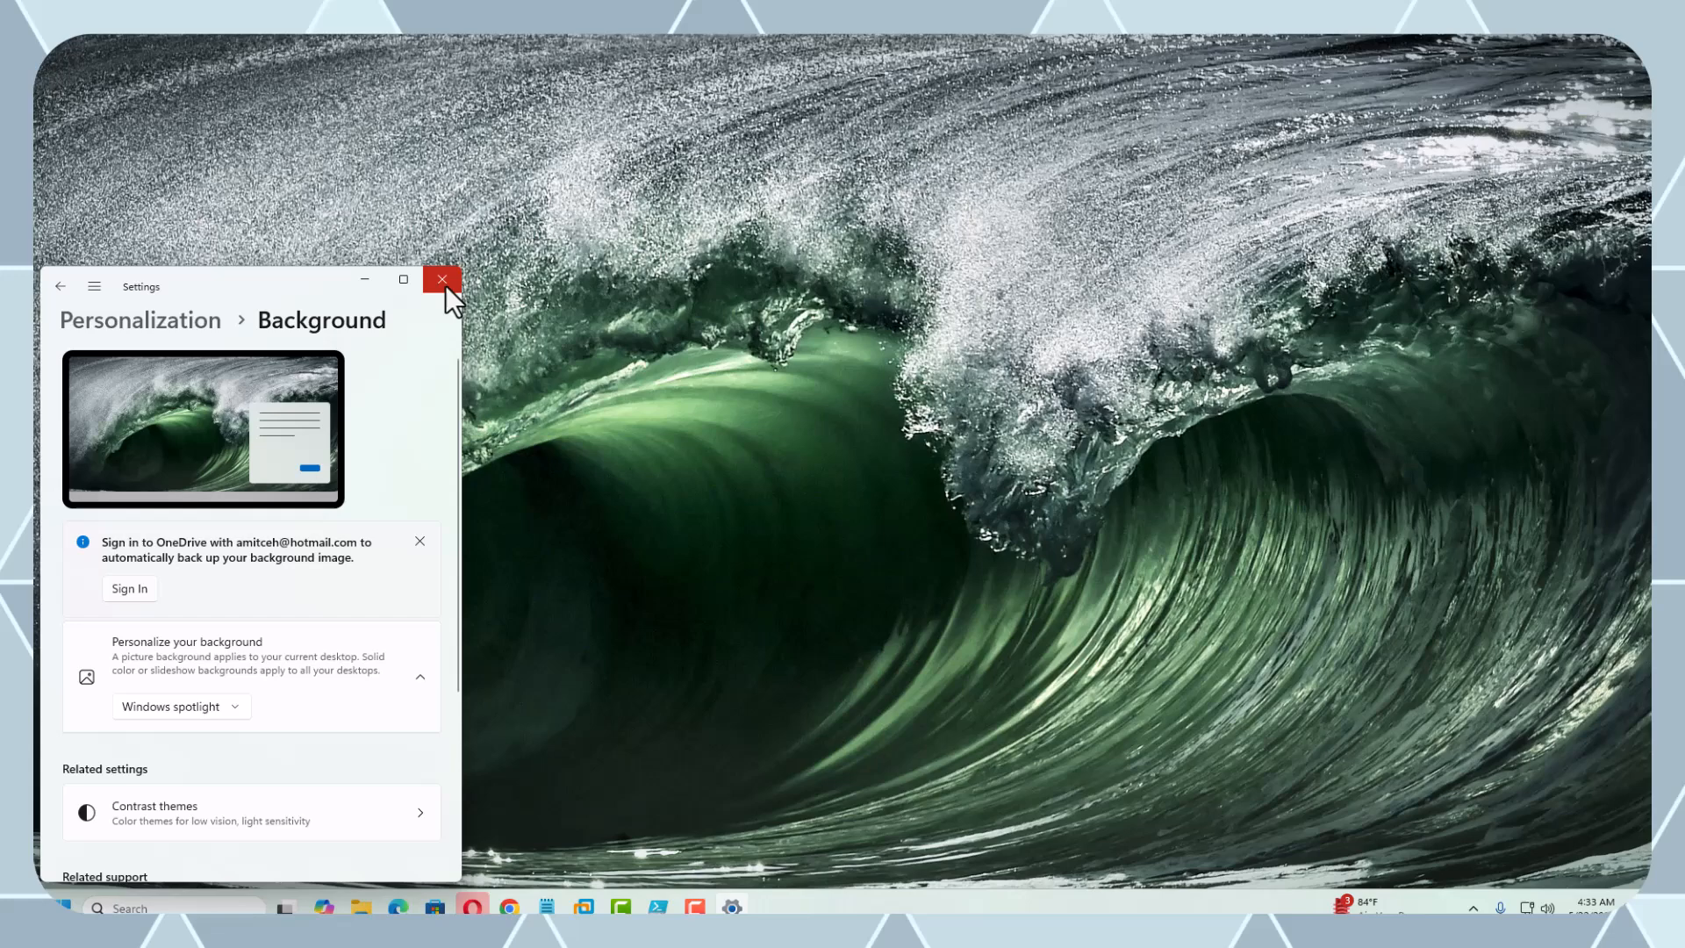
Close the Settings window, leaving the Spotlight wave wallpaper on the desktop
{"action": "left_click", "coordinate": [440, 279]}
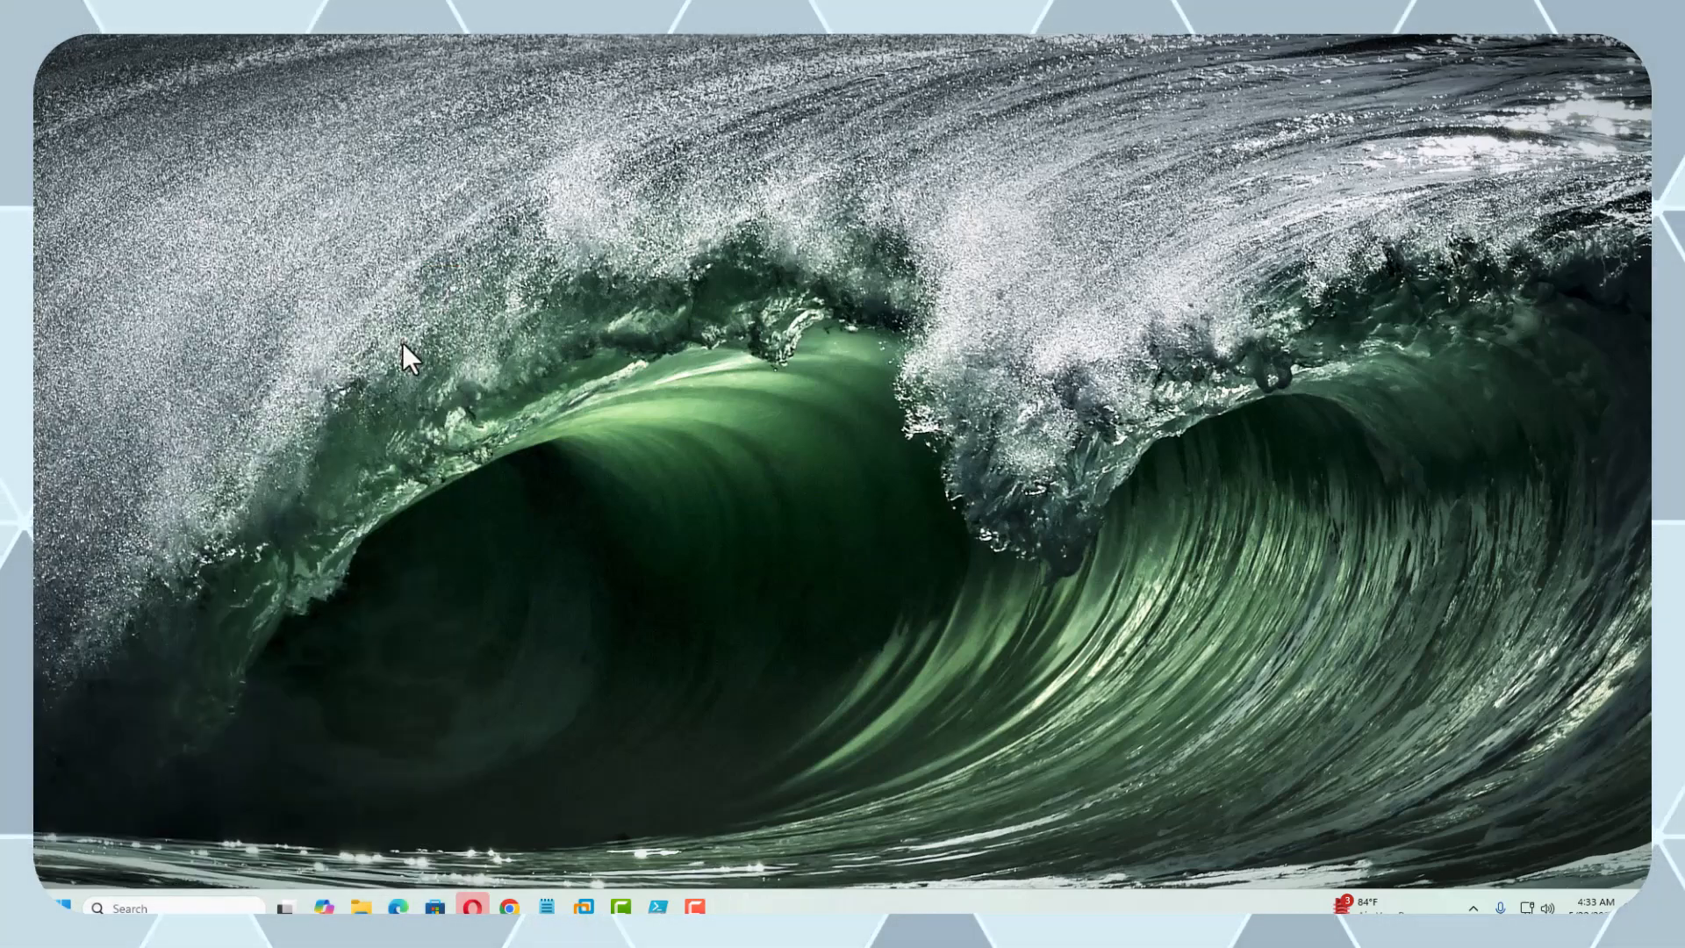
Bring the administrator PowerShell ISE window with Spotlight.ps1 onto the screen
{"action": "left_click", "coordinate": [162, 905]}
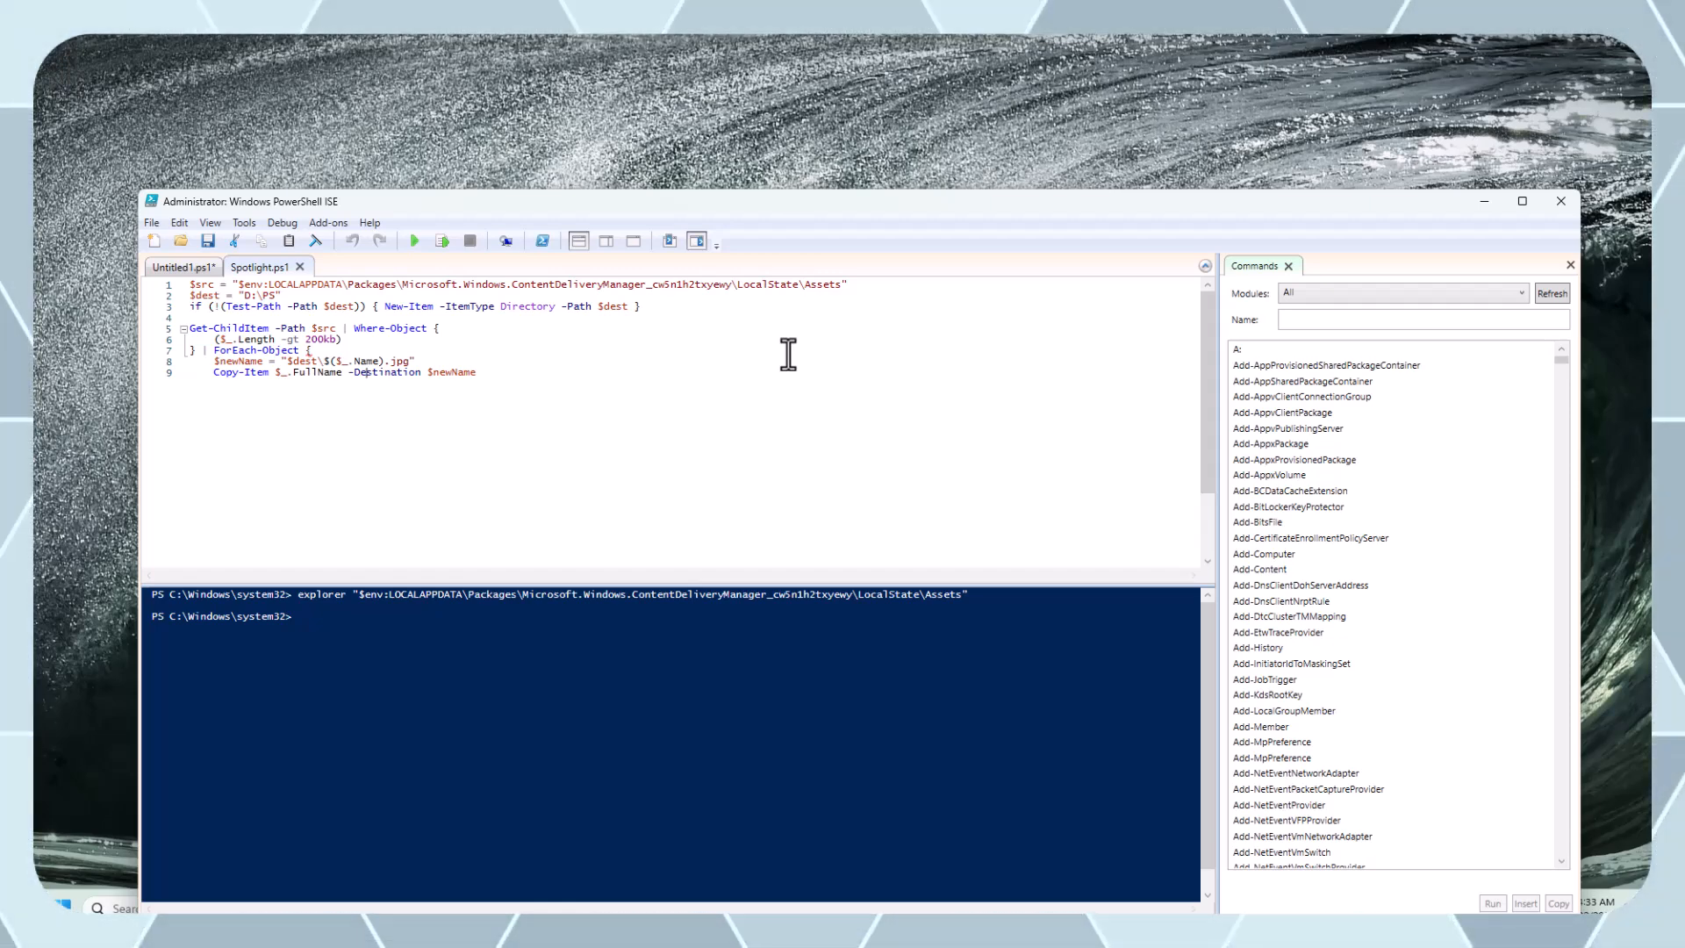
{"action": "mouse_move", "coordinate": [778, 364]}
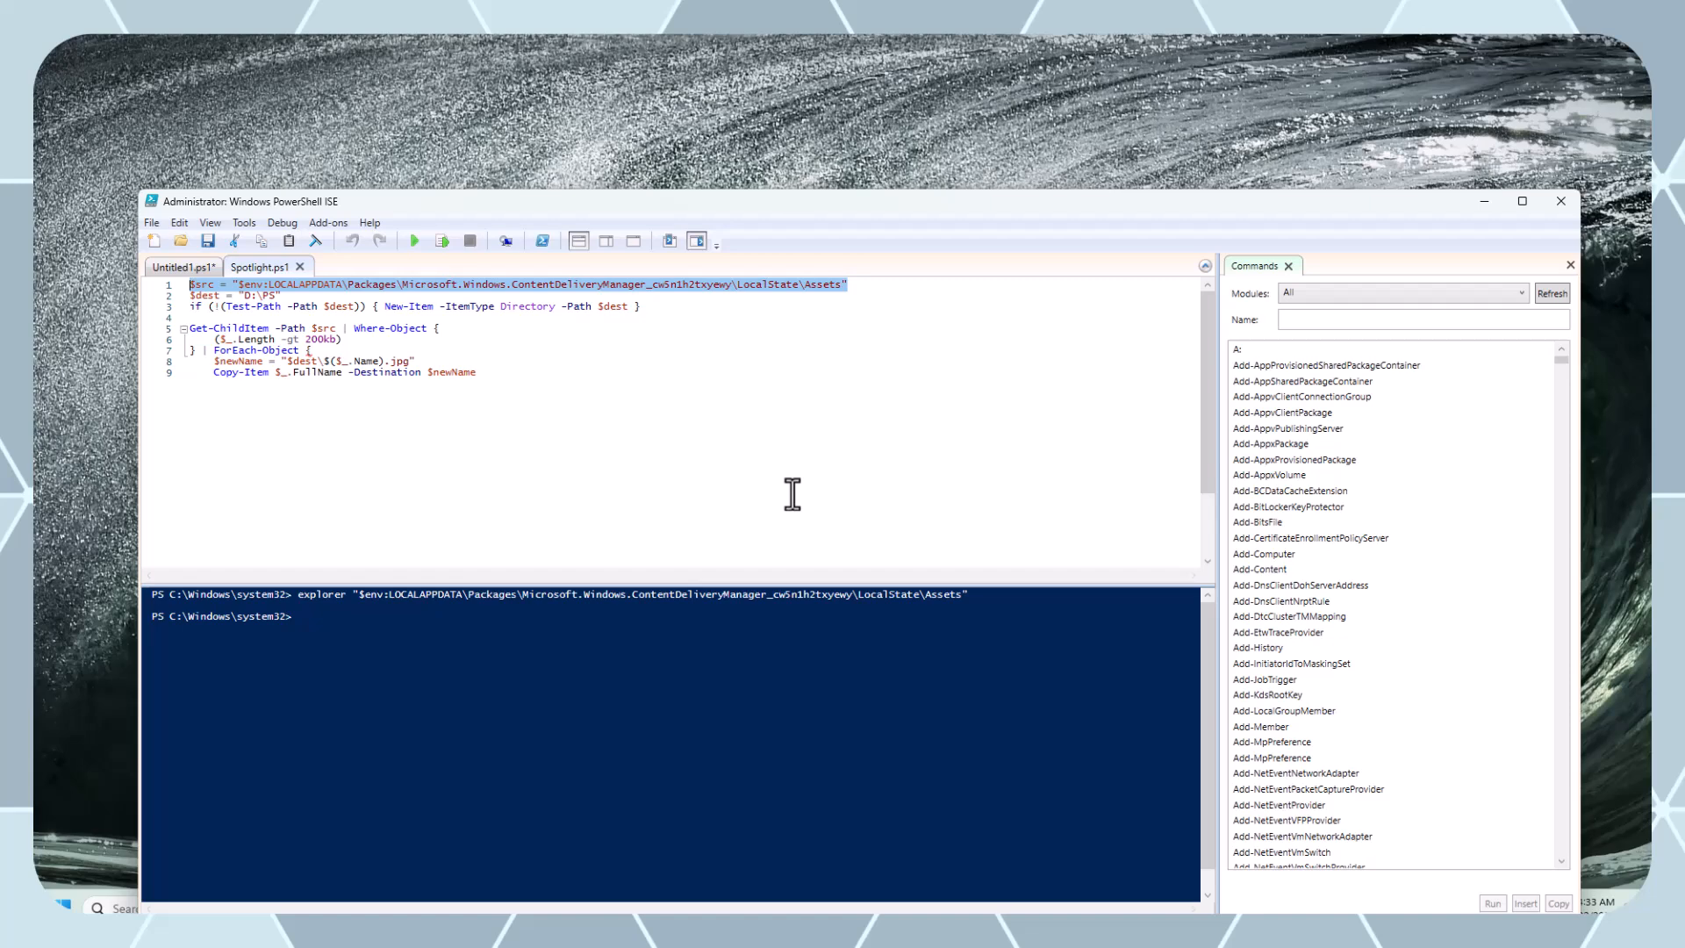
Run the selected explorer line in Untitled1.ps1 to view the 19-file Assets folder, then close it
{"action": "left_click", "coordinate": [183, 267]}
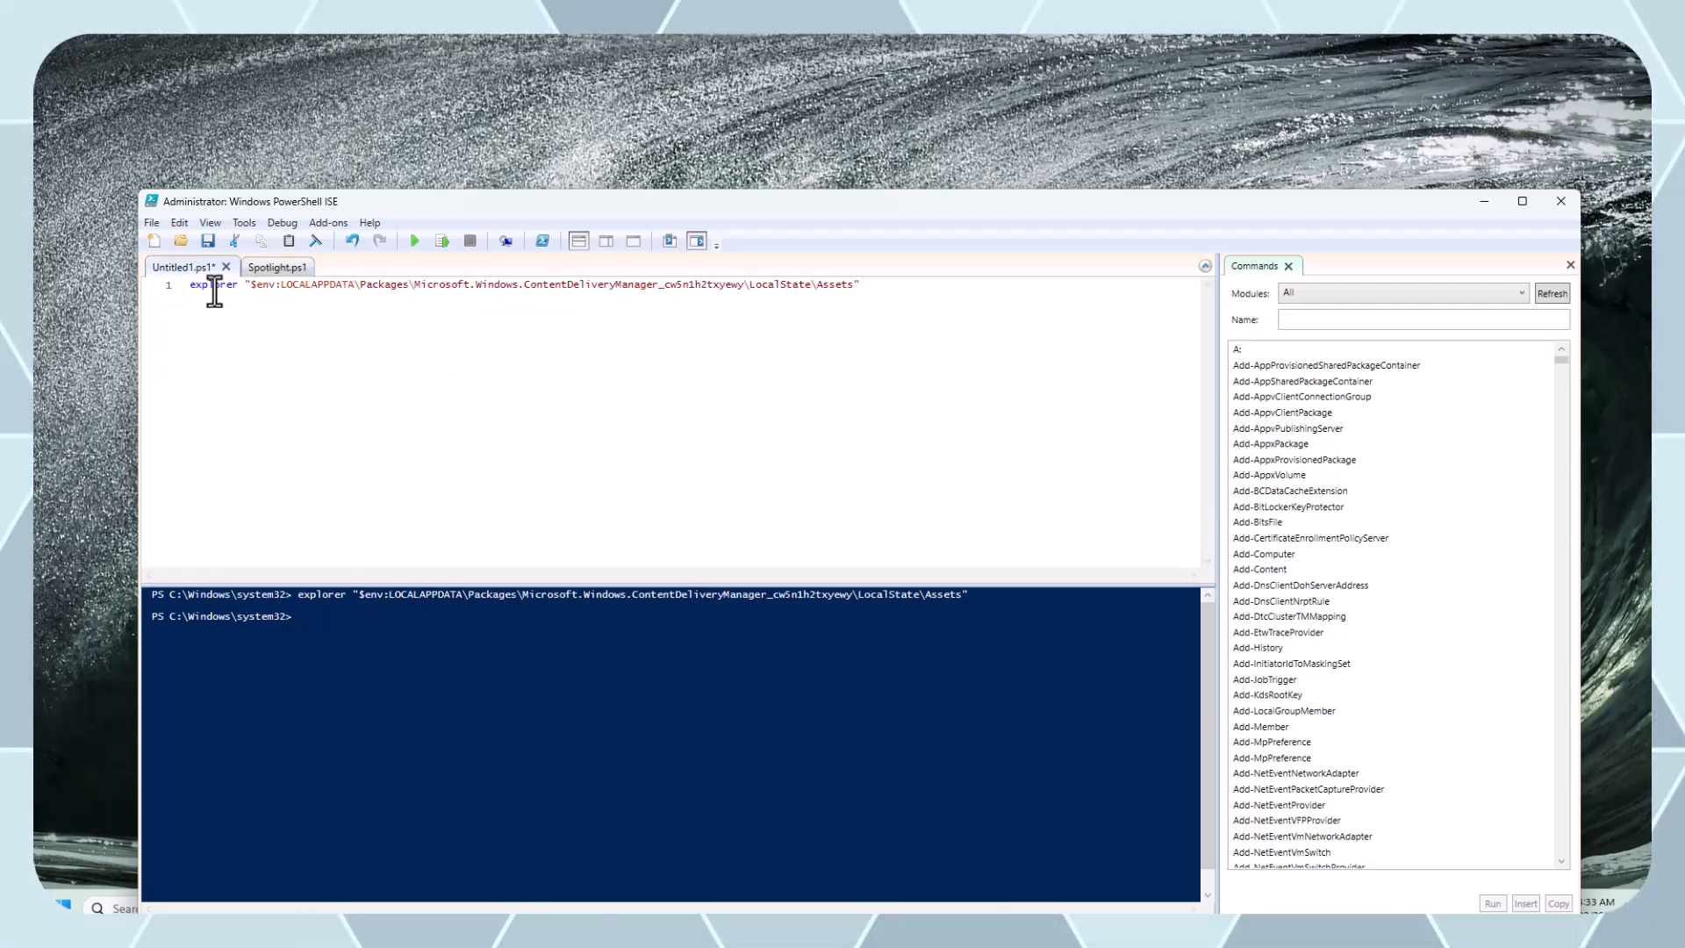
{"action": "left_click_drag", "start_coordinate": [189, 284], "coordinate": [542, 284]}
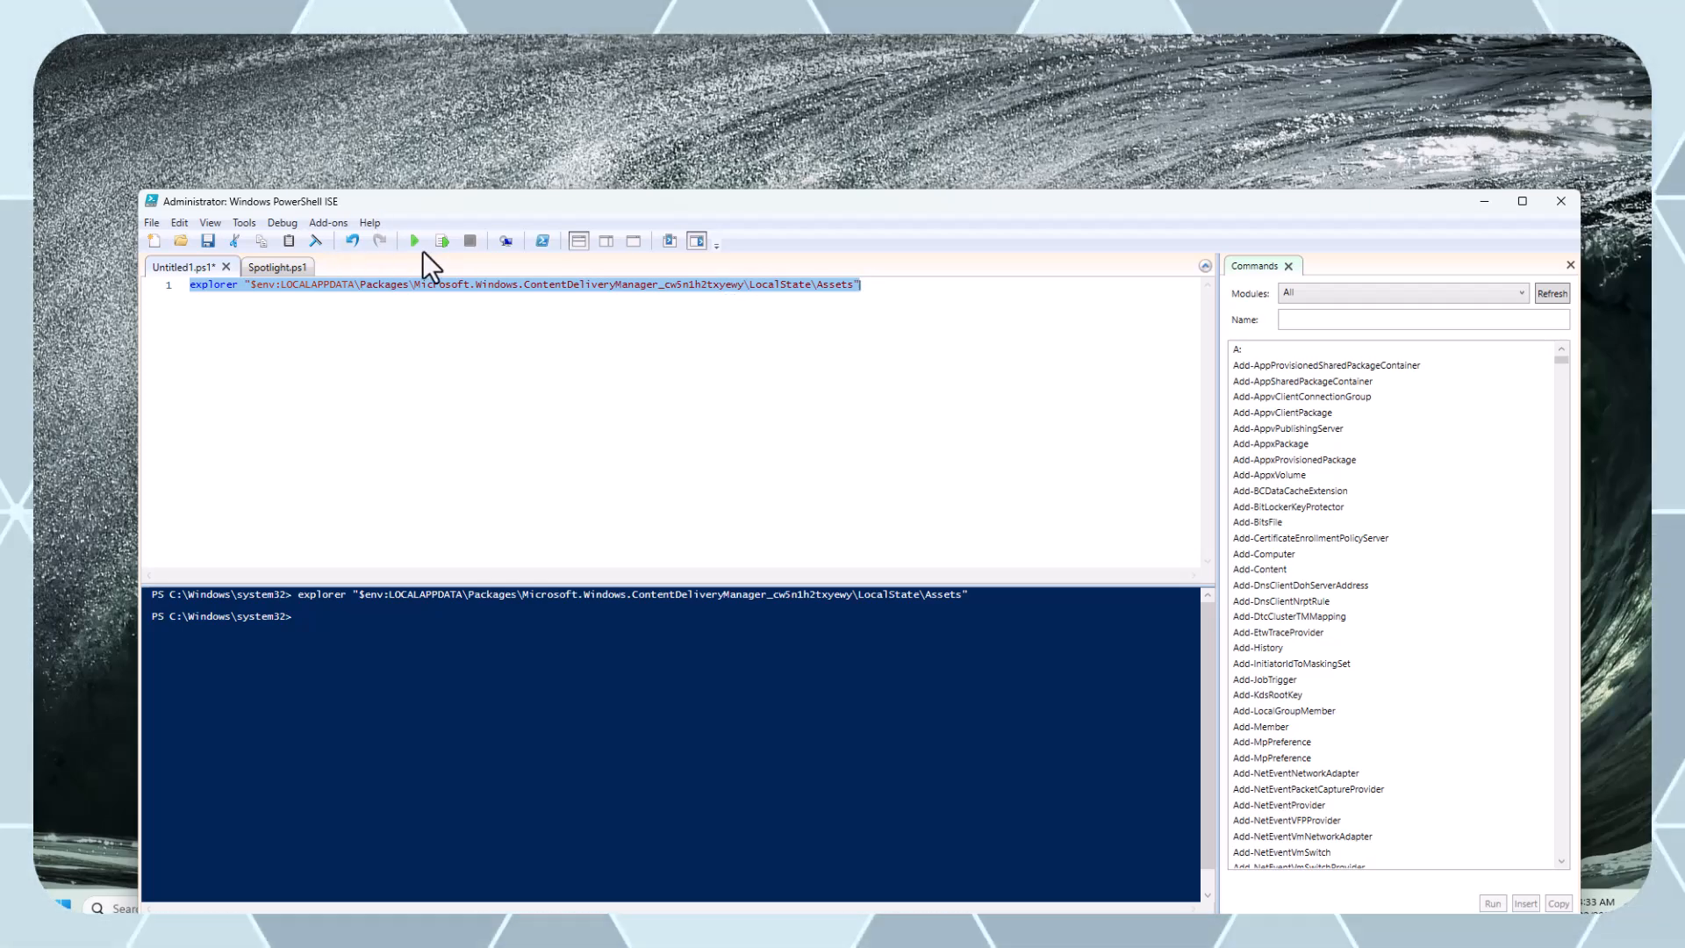
{"action": "left_click", "coordinate": [414, 240]}
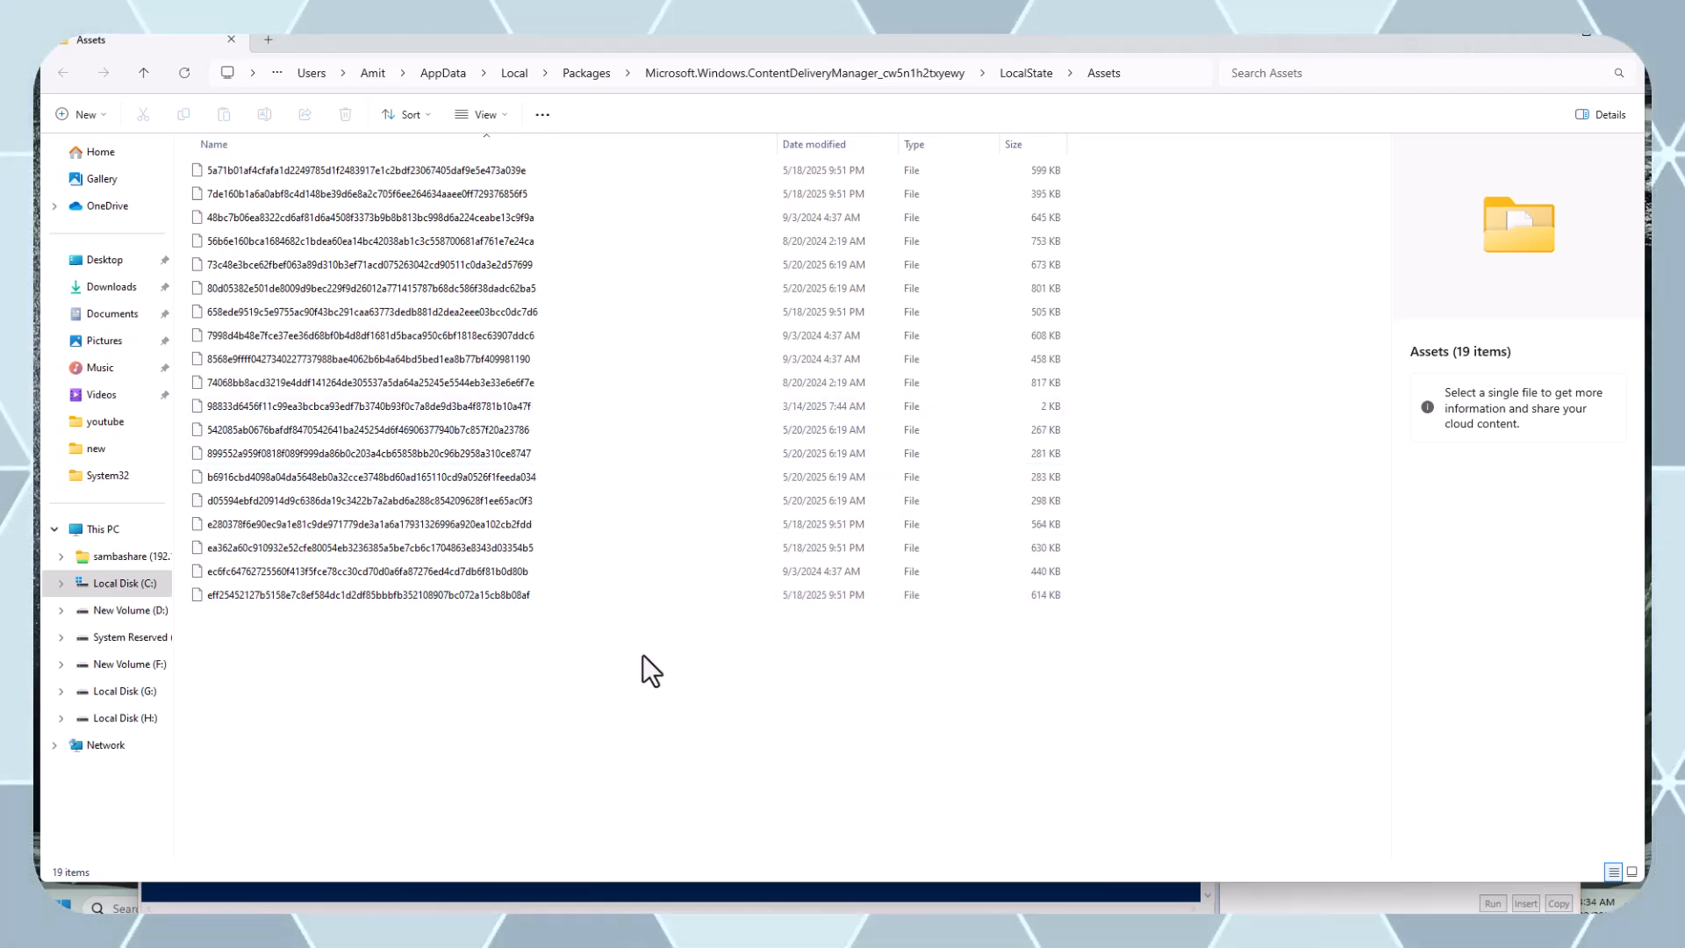
{"action": "left_click", "coordinate": [365, 358]}
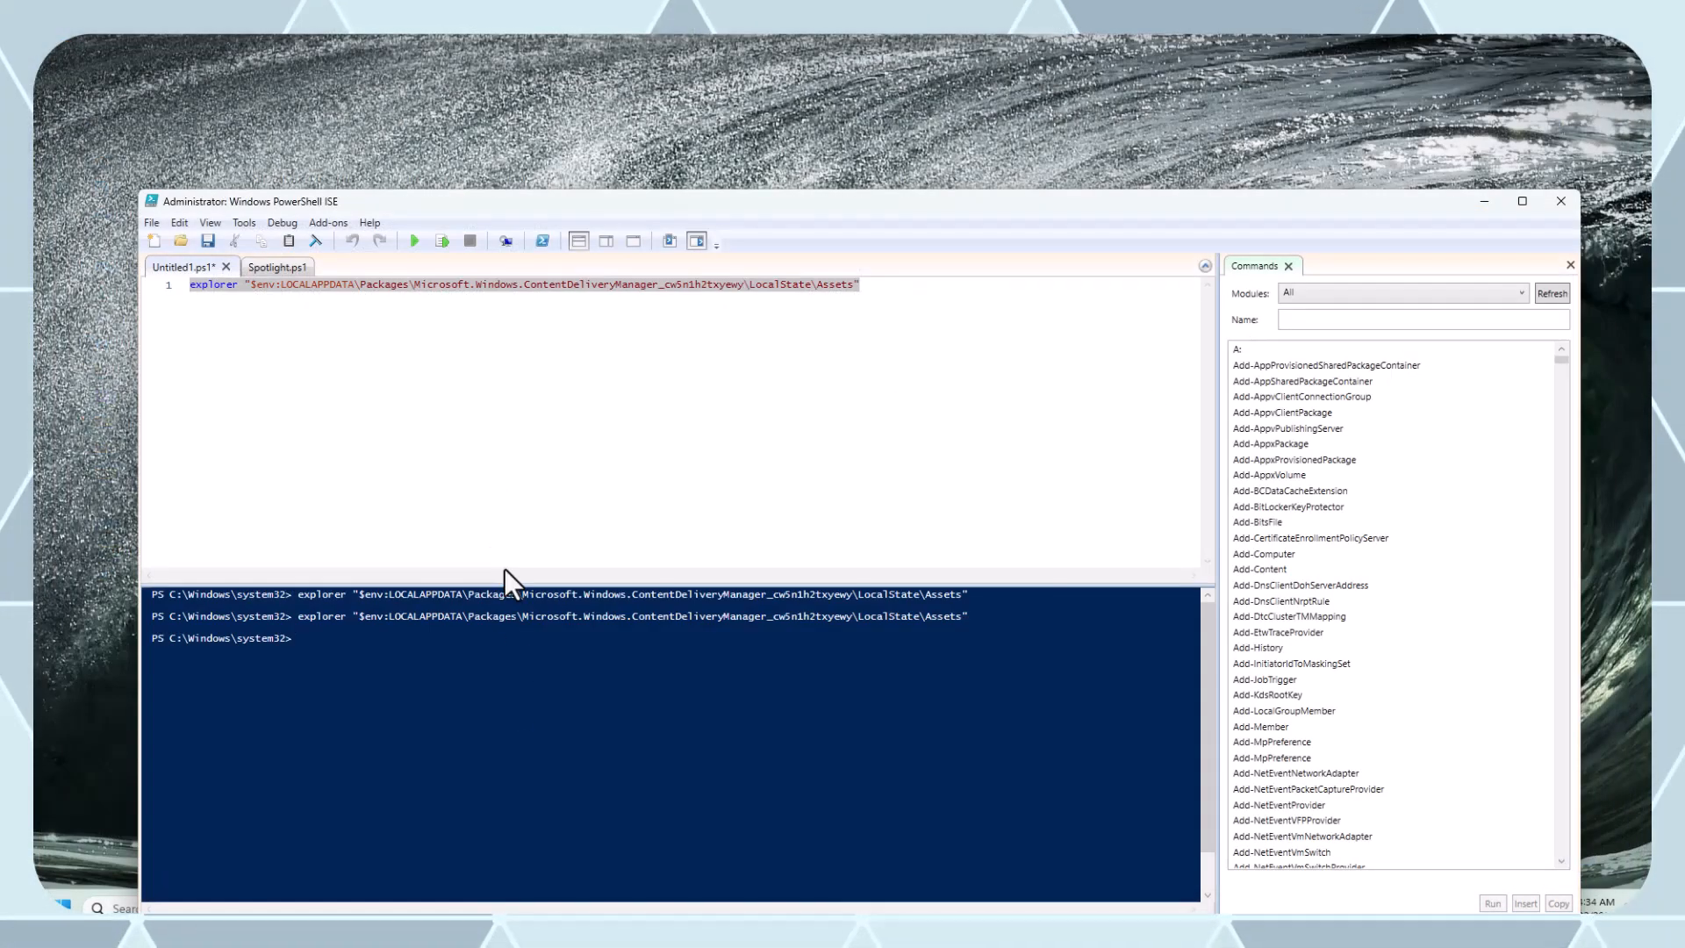
{"action": "left_click", "coordinate": [263, 267]}
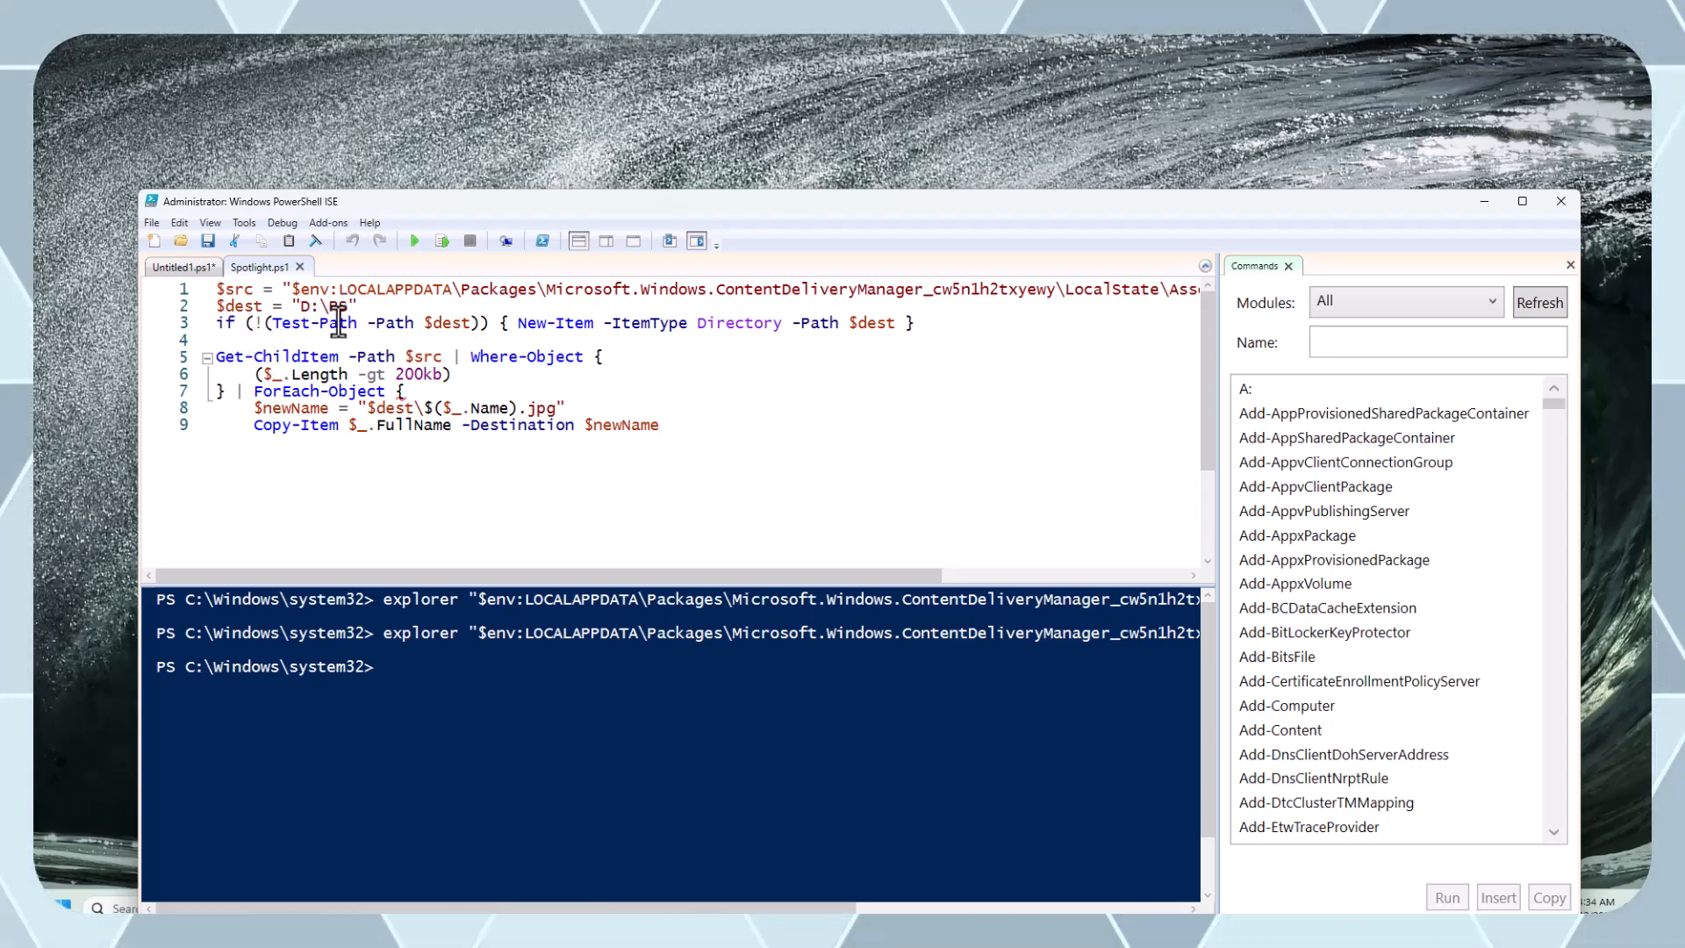
{"action": "mouse_move", "coordinate": [462, 357]}
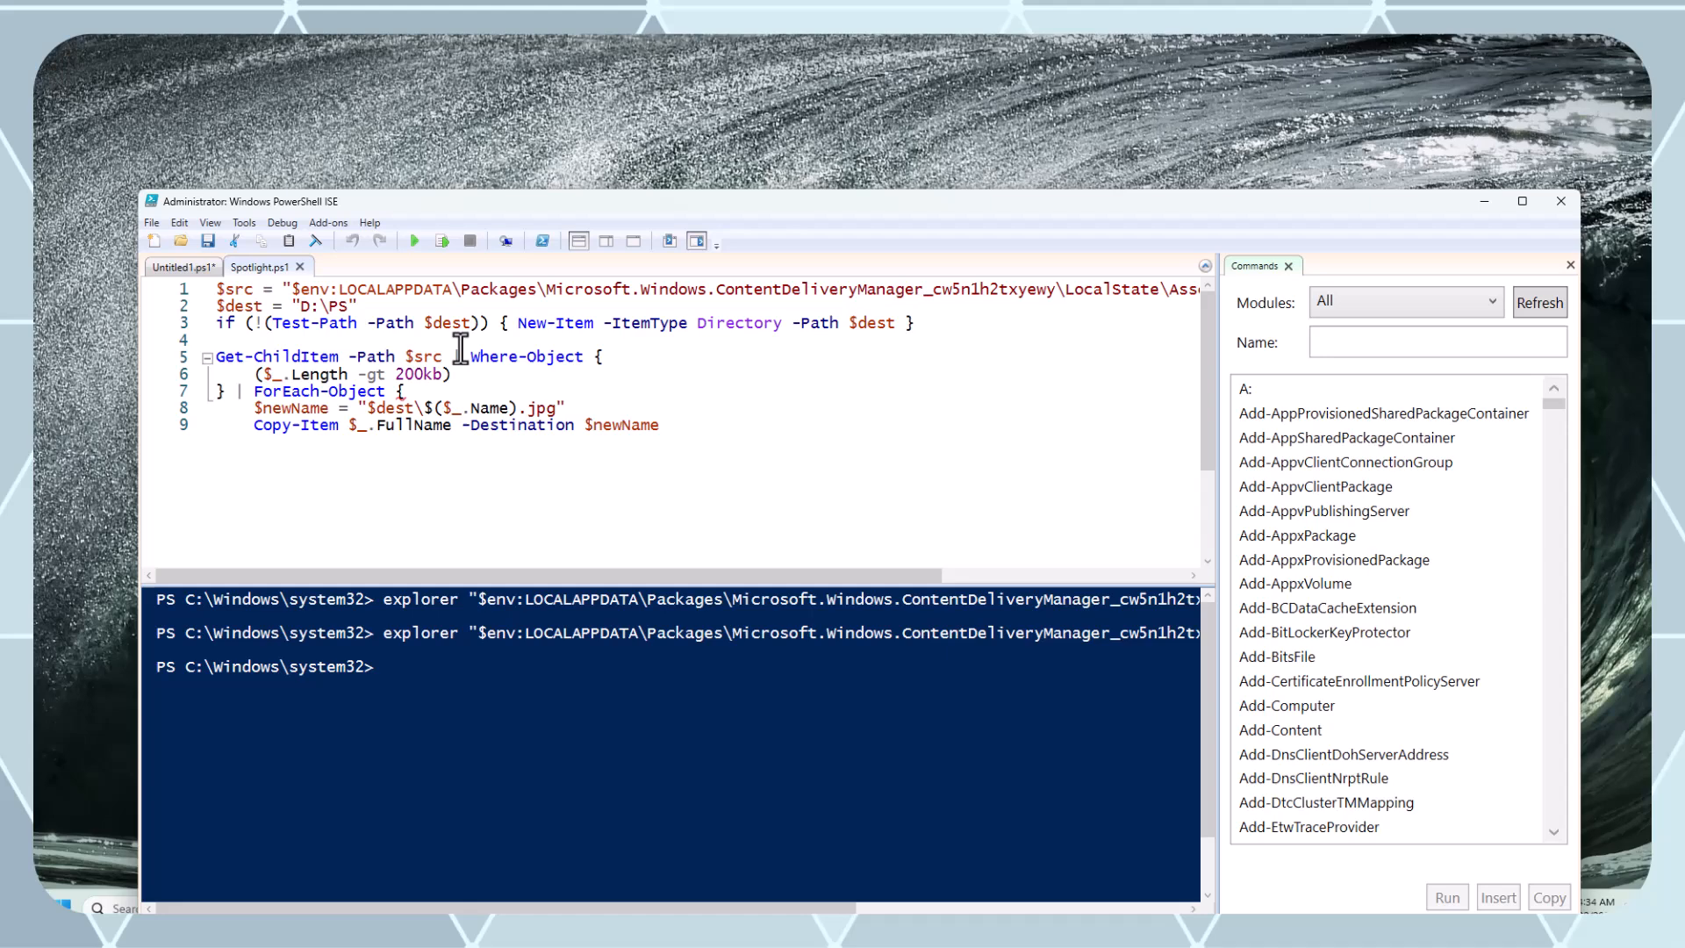
{"action": "mouse_move", "coordinate": [477, 325]}
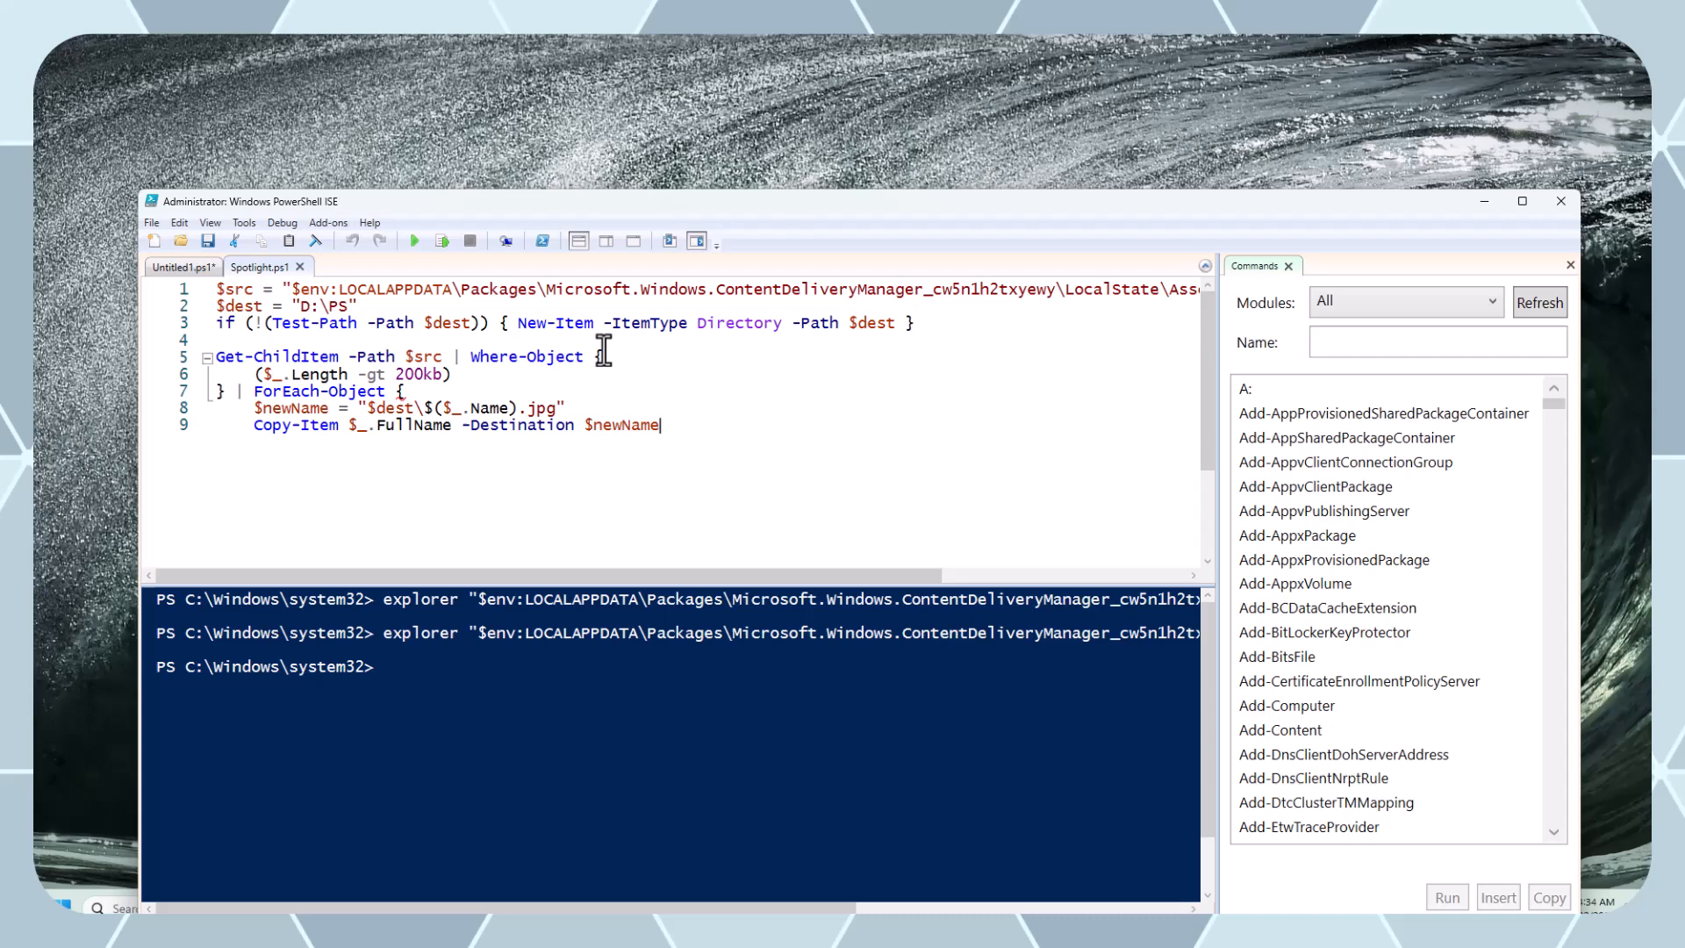
{"action": "mouse_move", "coordinate": [667, 344]}
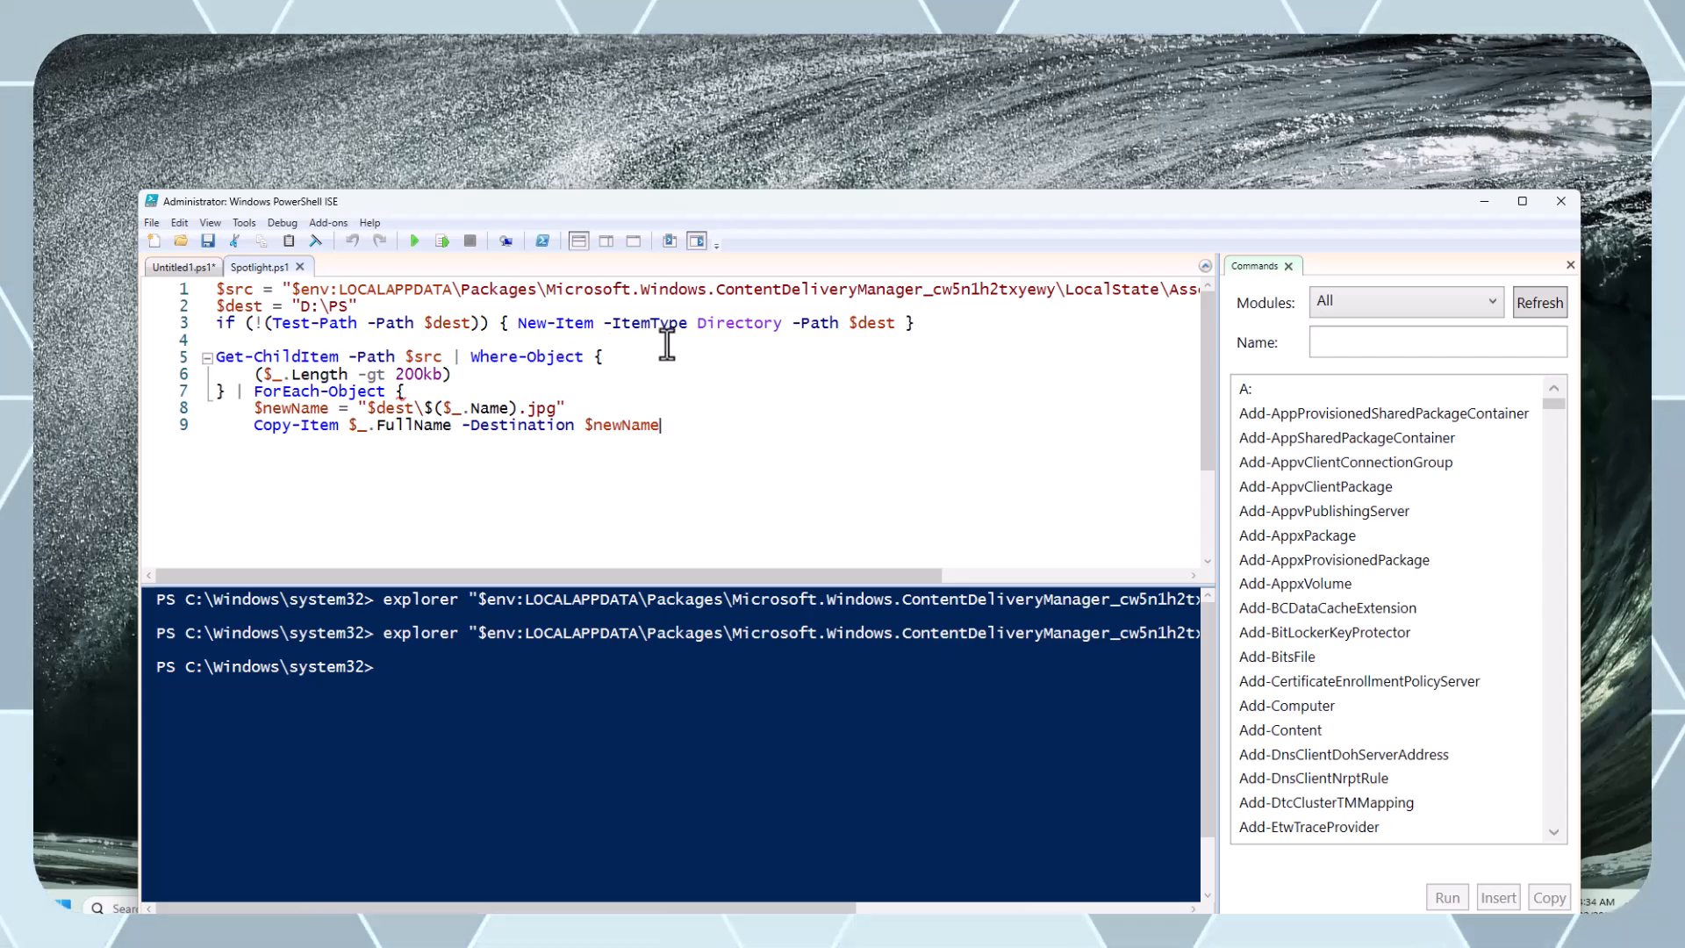
{"action": "mouse_move", "coordinate": [333, 329]}
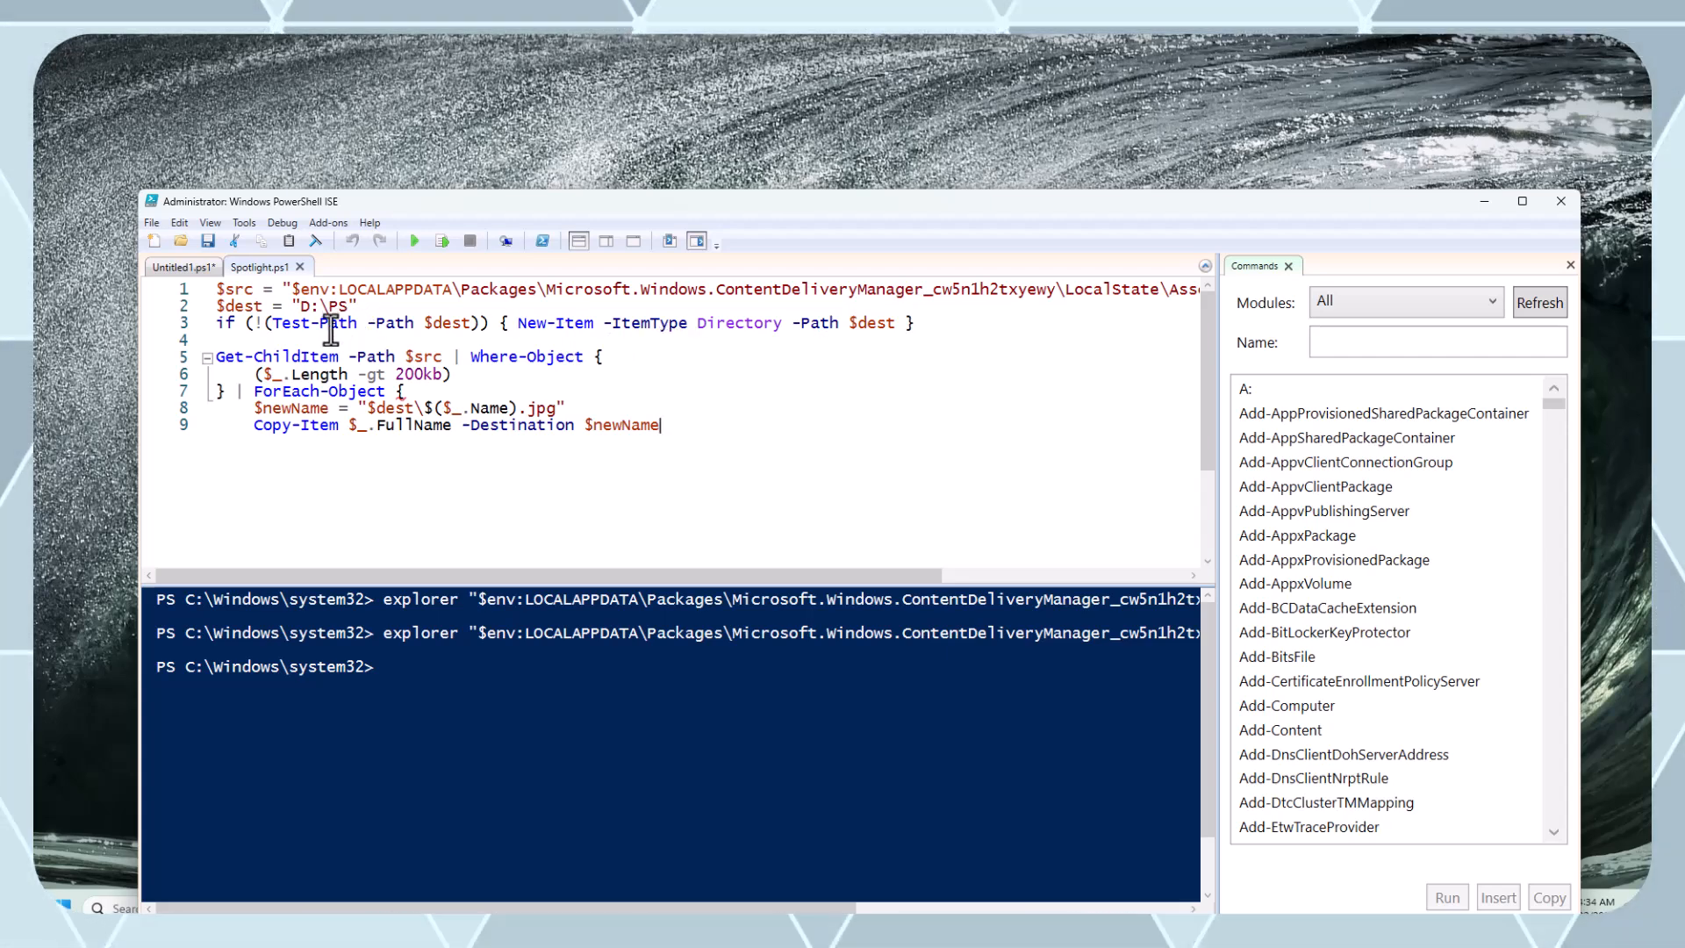
{"action": "left_click_drag", "start_coordinate": [221, 323], "coordinate": [658, 323]}
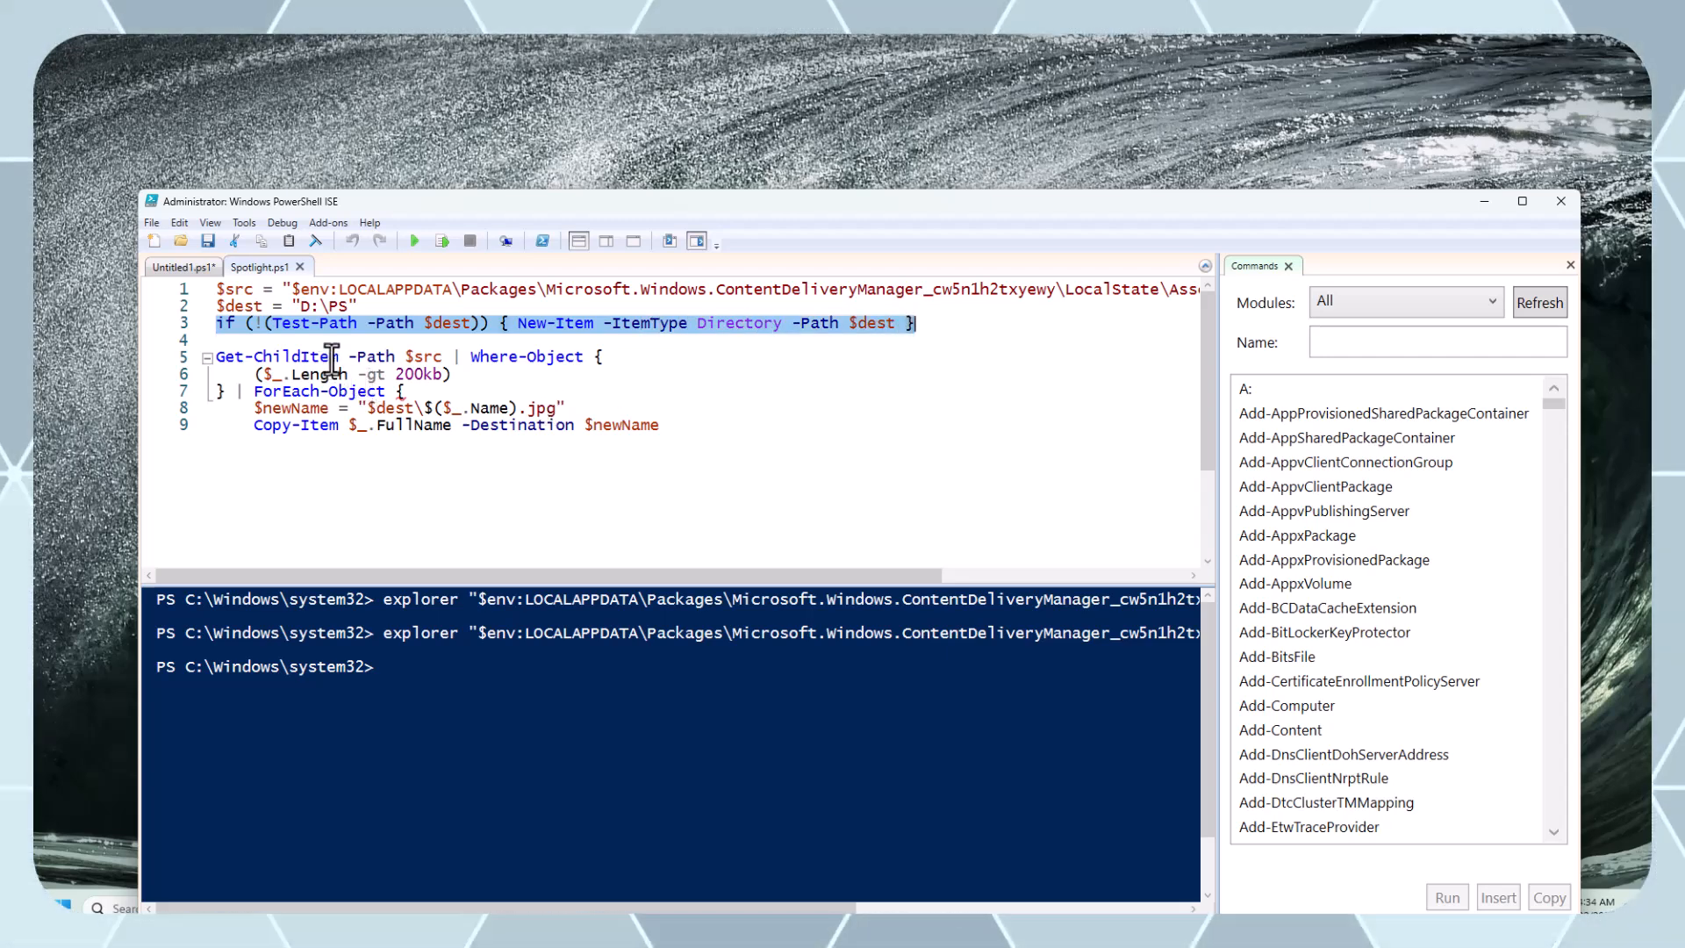
{"action": "mouse_move", "coordinate": [430, 342]}
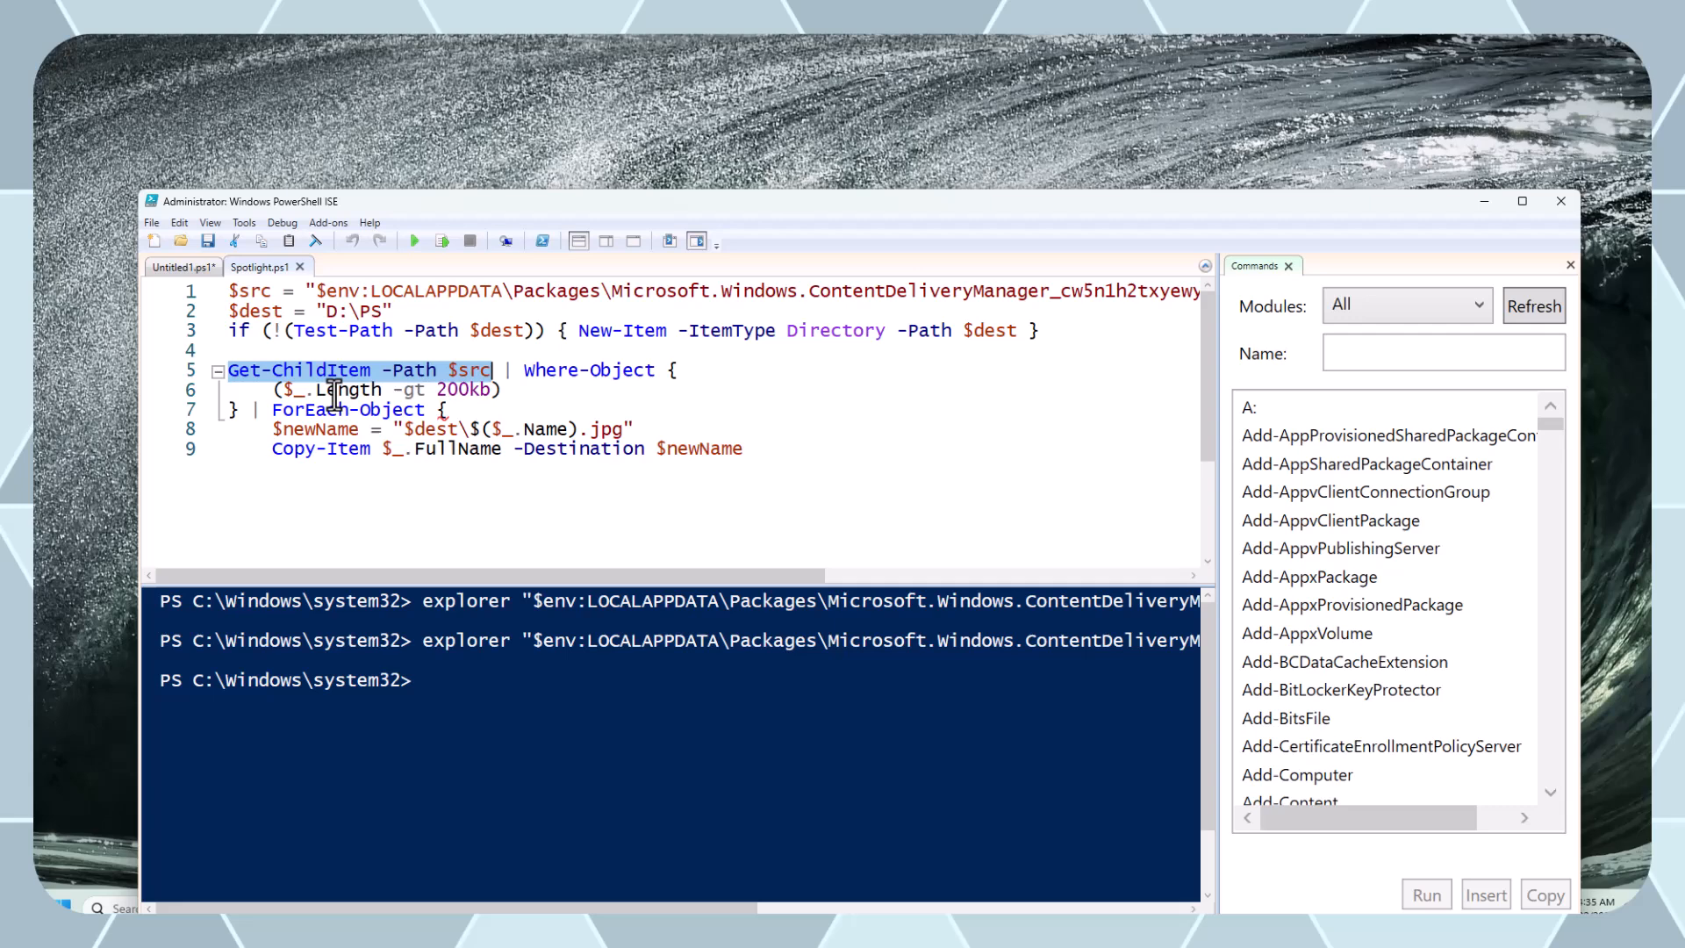
{"action": "mouse_move", "coordinate": [462, 414]}
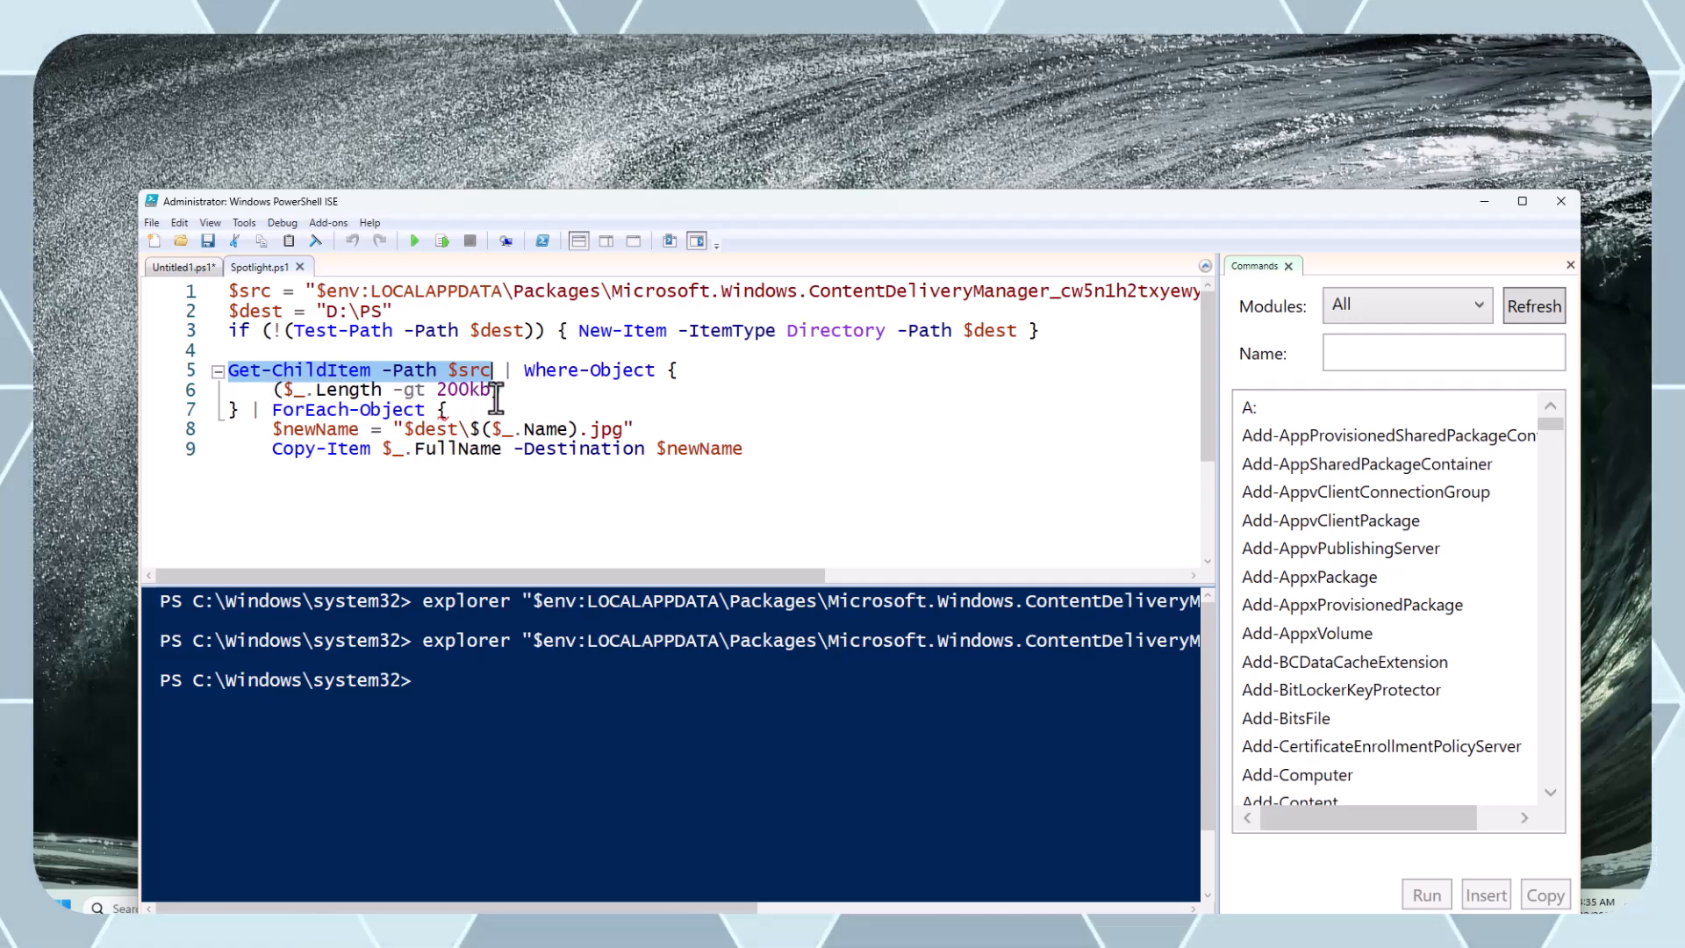
{"action": "mouse_move", "coordinate": [497, 389]}
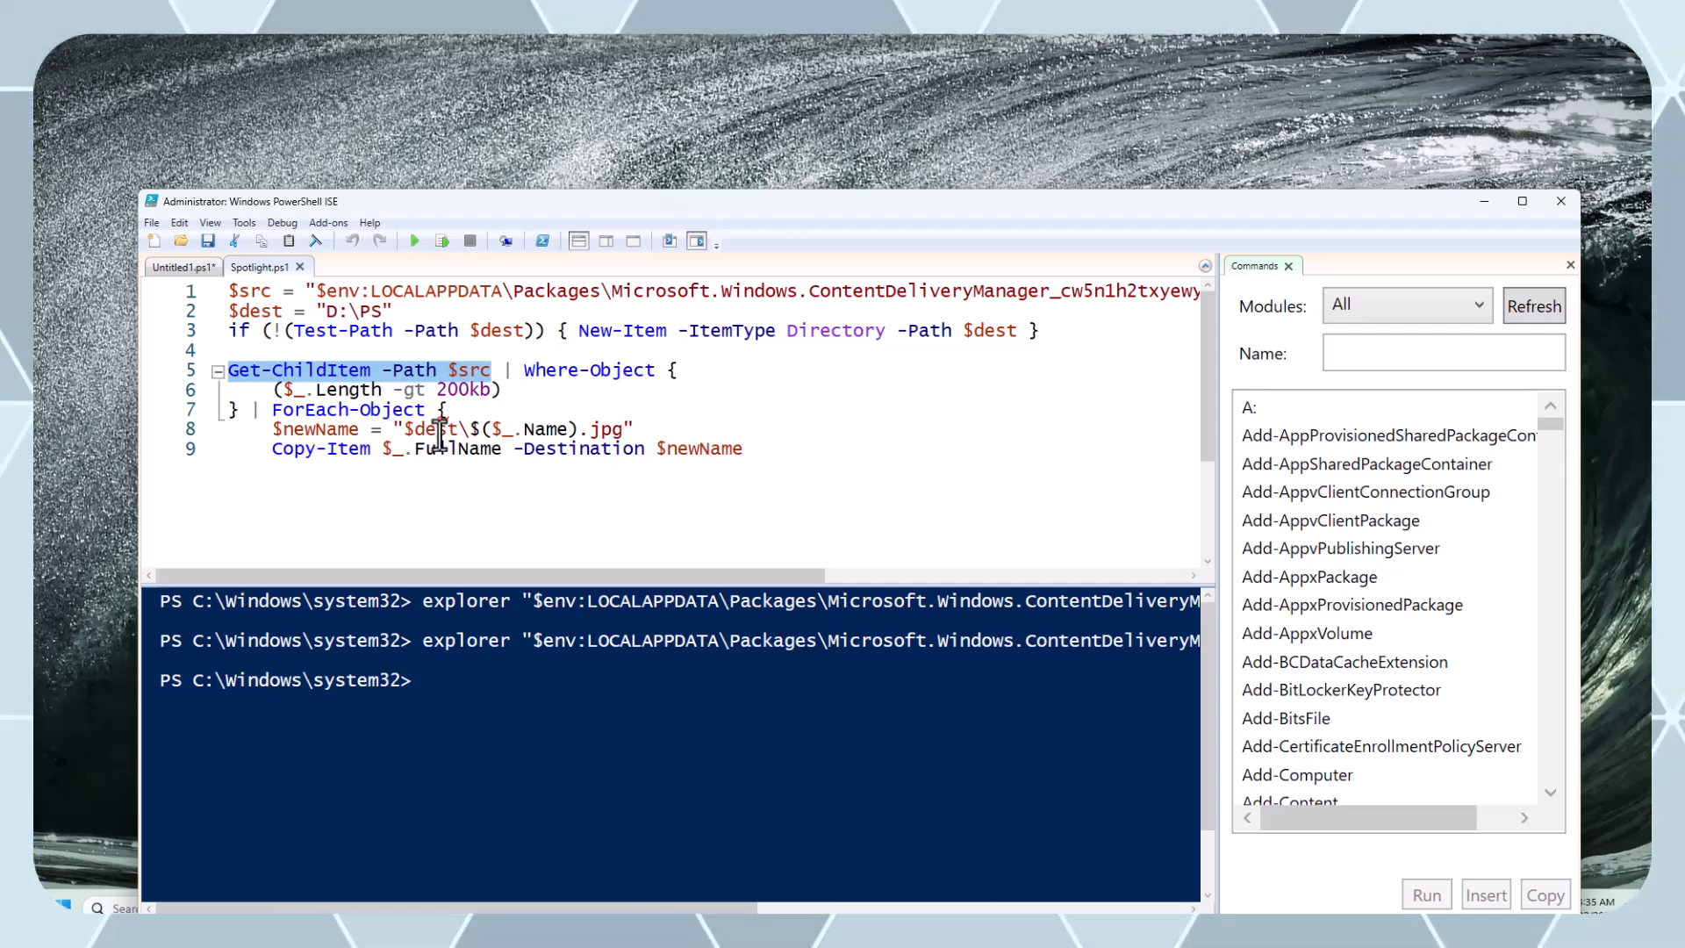
{"action": "double_click", "coordinate": [430, 428]}
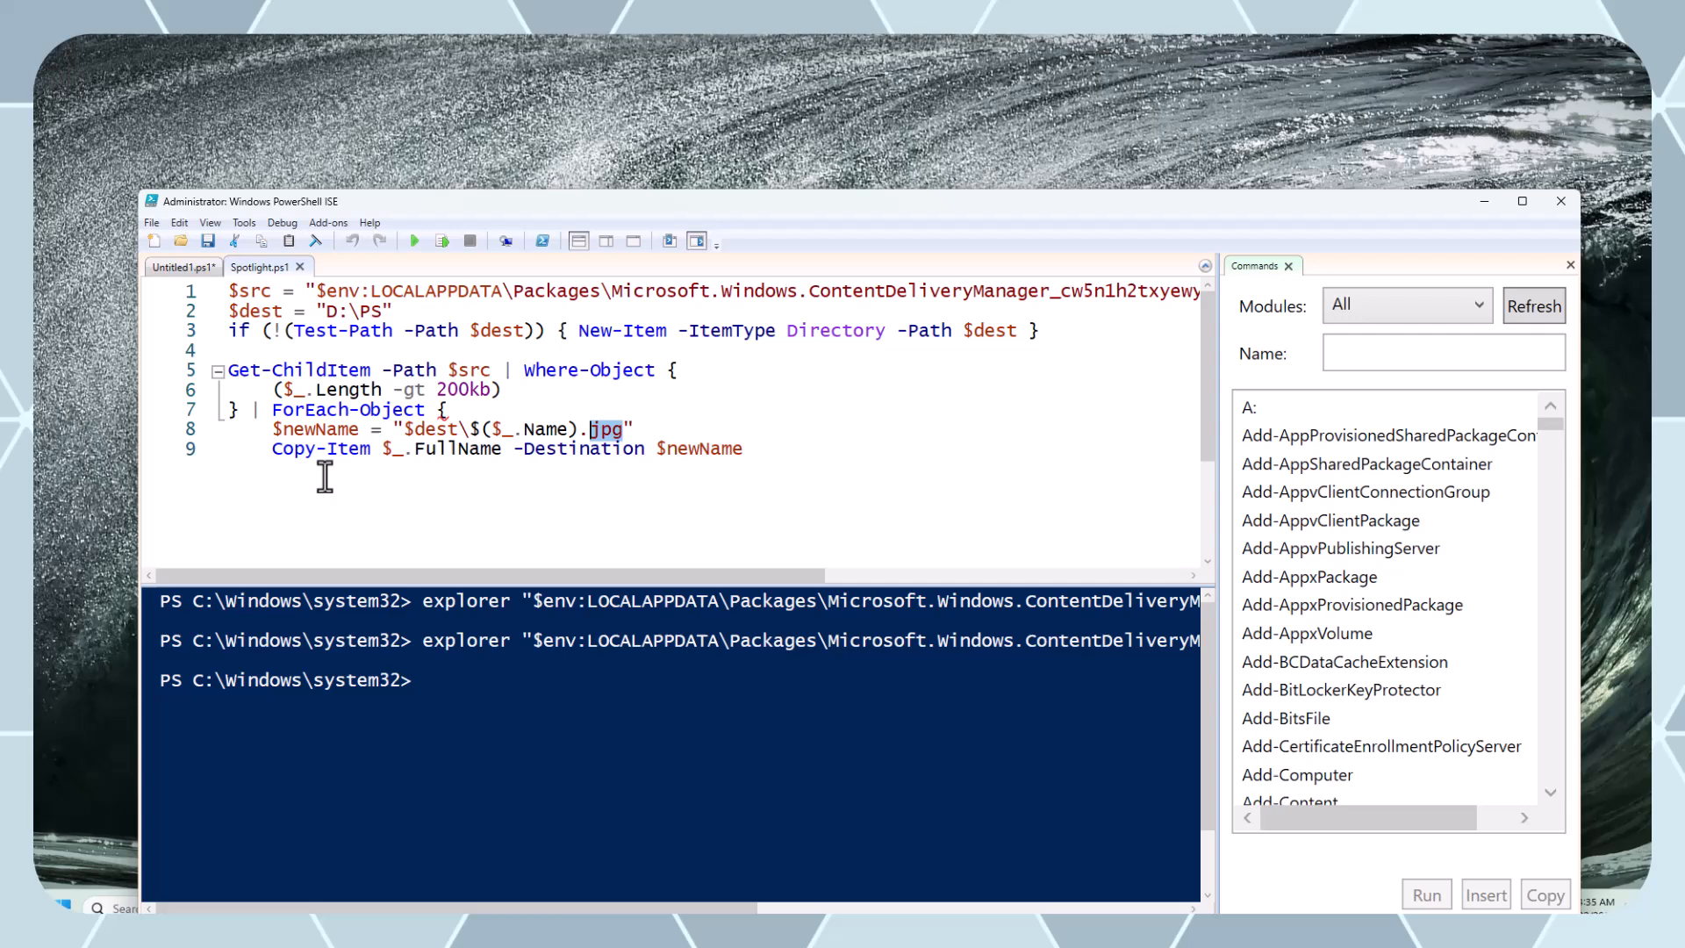
{"action": "mouse_move", "coordinate": [280, 742]}
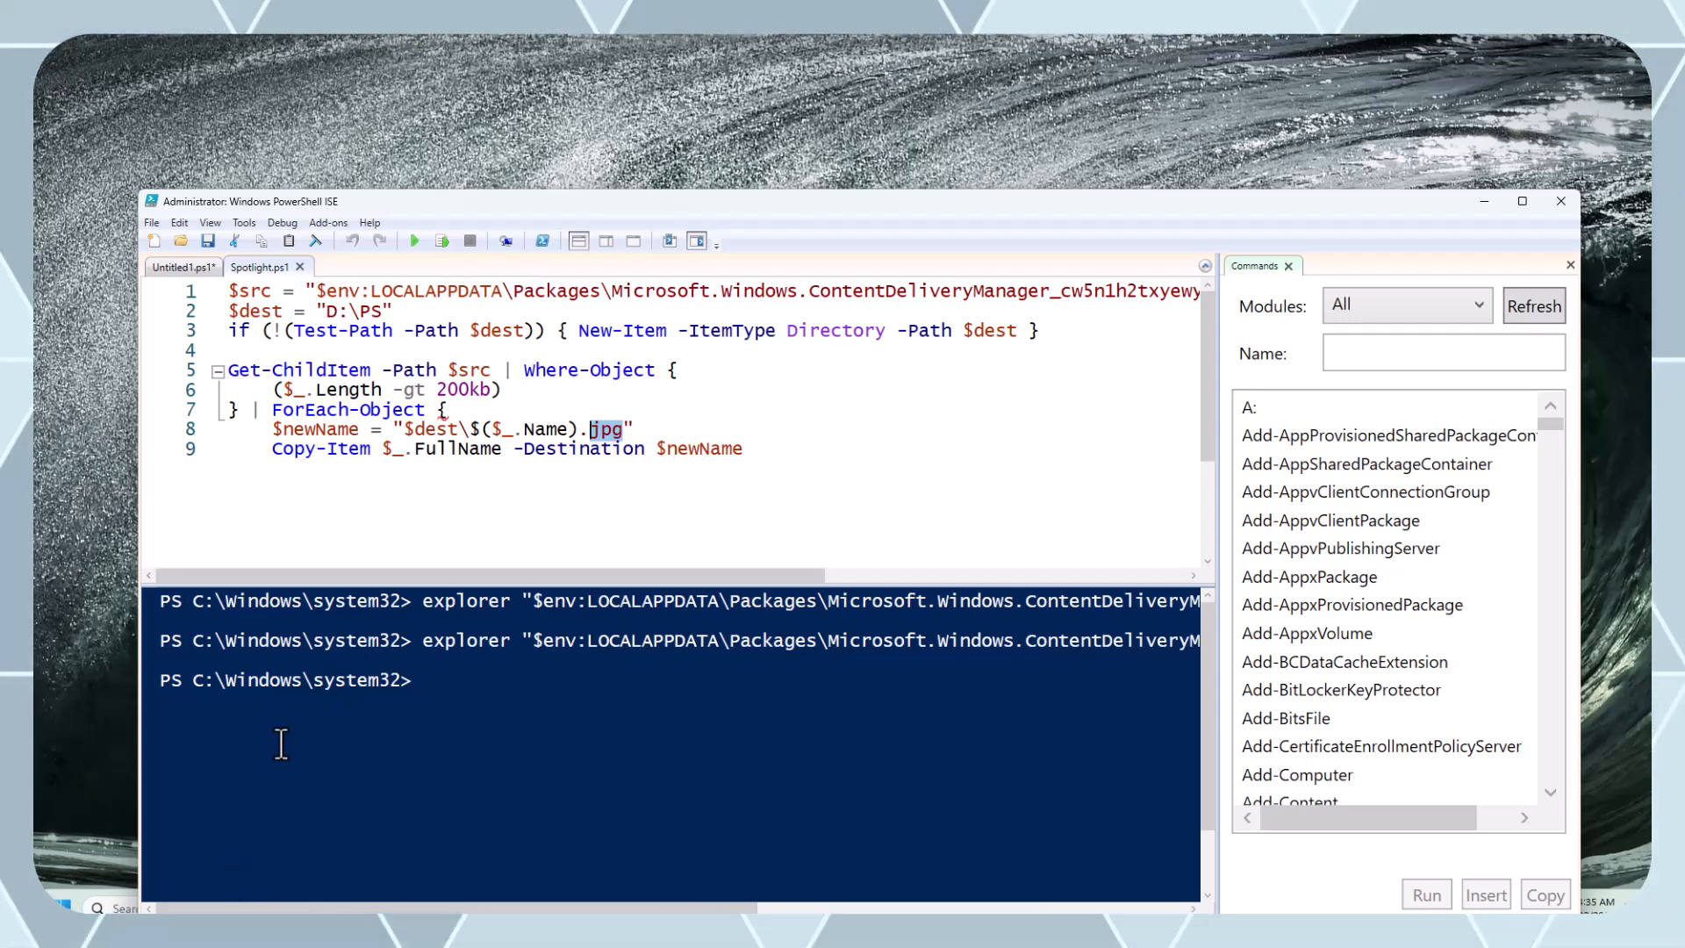
{"action": "mouse_move", "coordinate": [481, 503]}
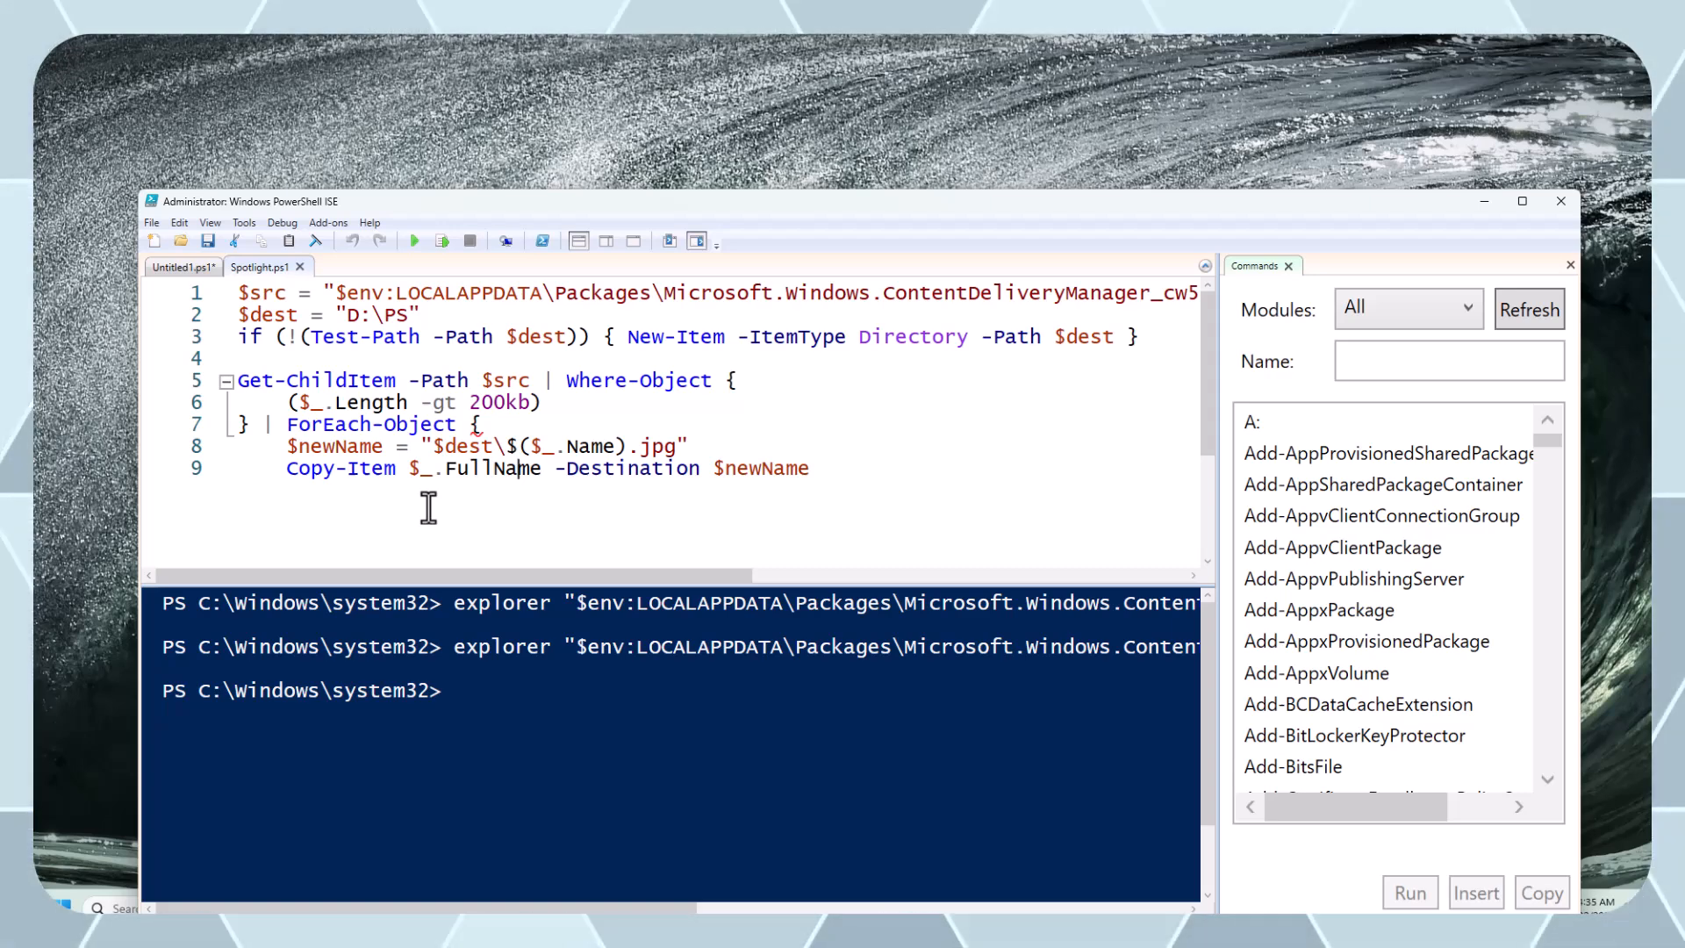
{"action": "mouse_move", "coordinate": [638, 481]}
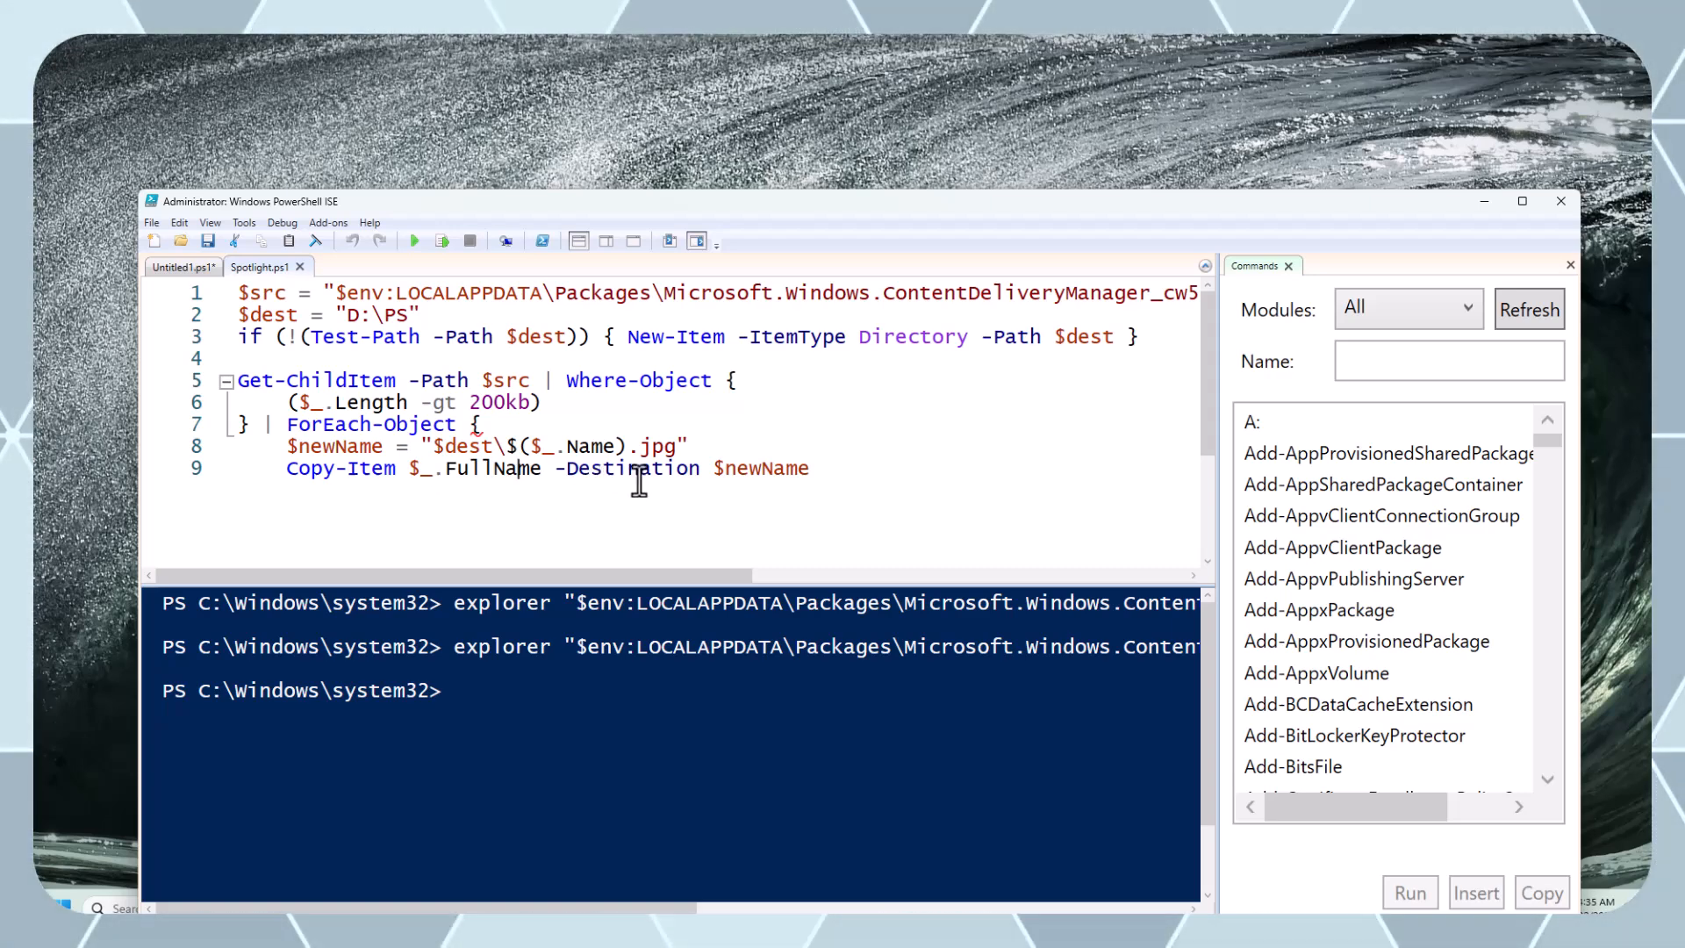
{"action": "mouse_move", "coordinate": [419, 267]}
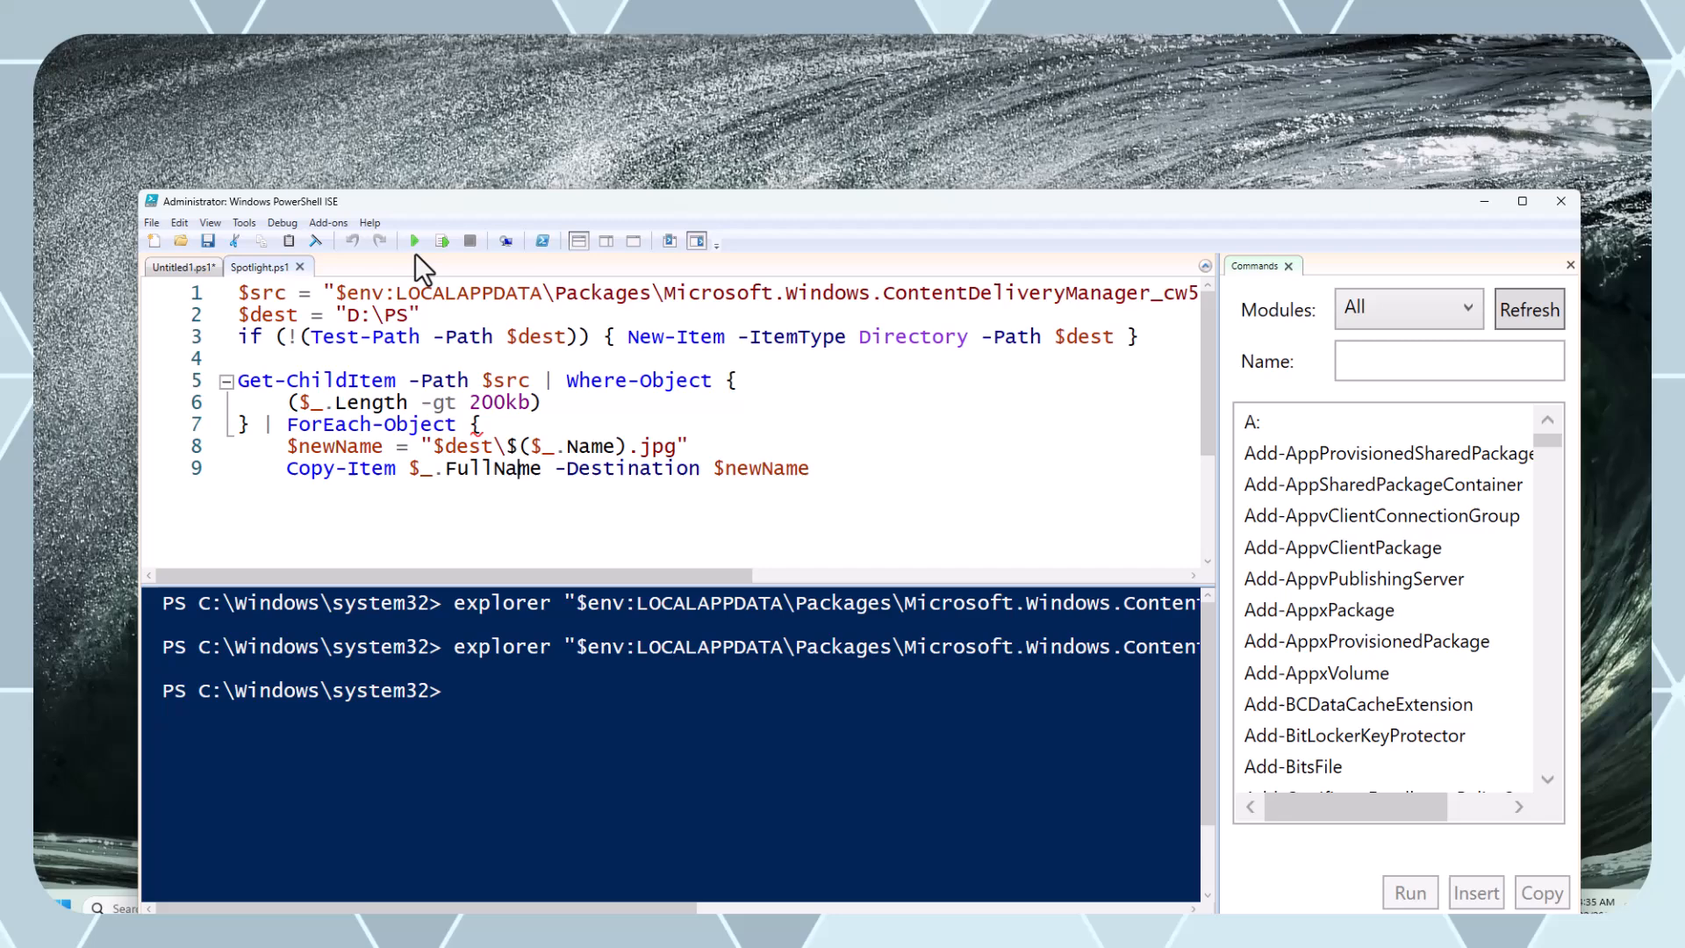
Add the missing closing brace on line 10 and re-run Spotlight.ps1, saving when prompted
{"action": "left_click", "coordinate": [415, 240]}
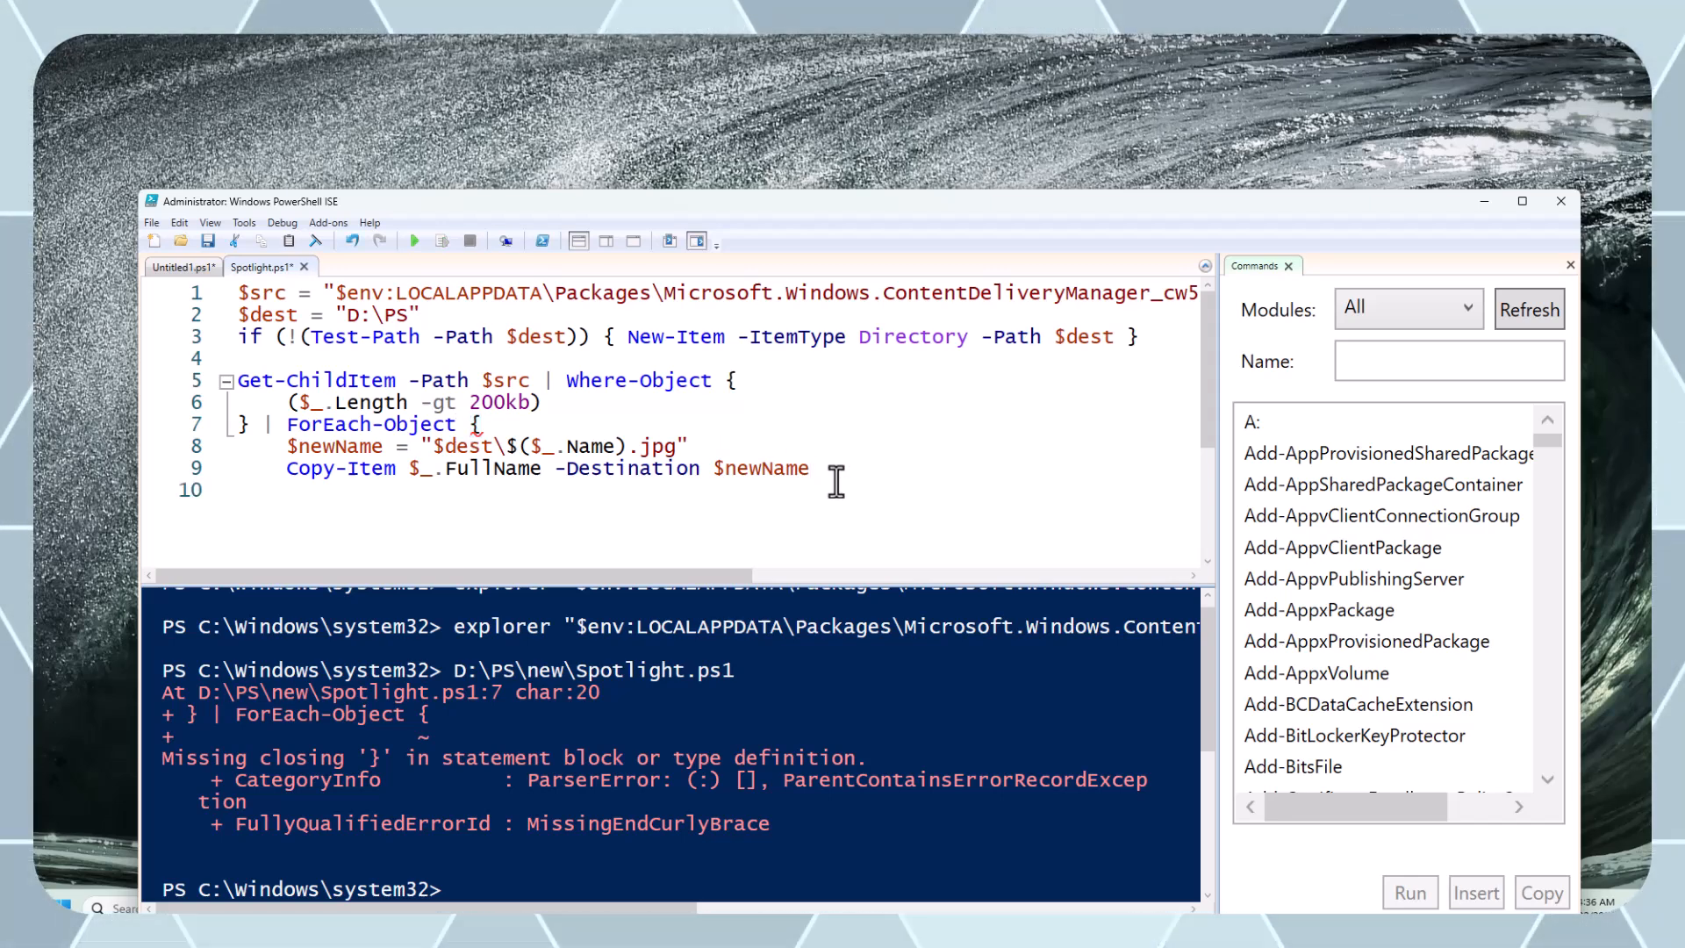
{"action": "type", "text": "}"}
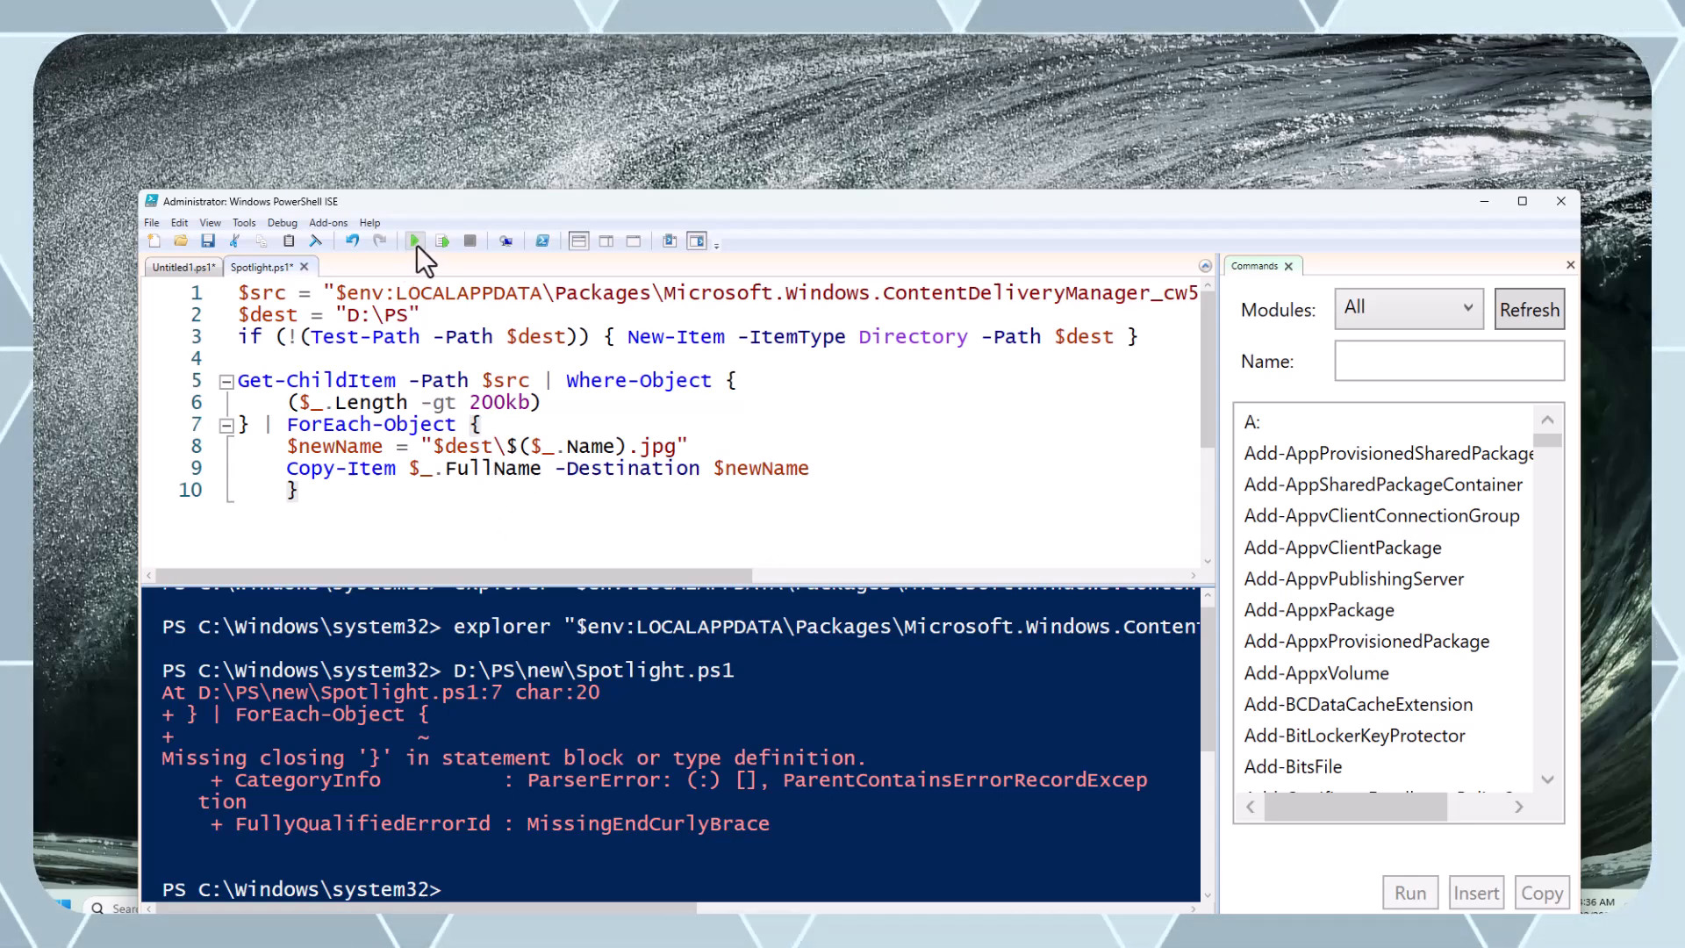
{"action": "left_click", "coordinate": [414, 241]}
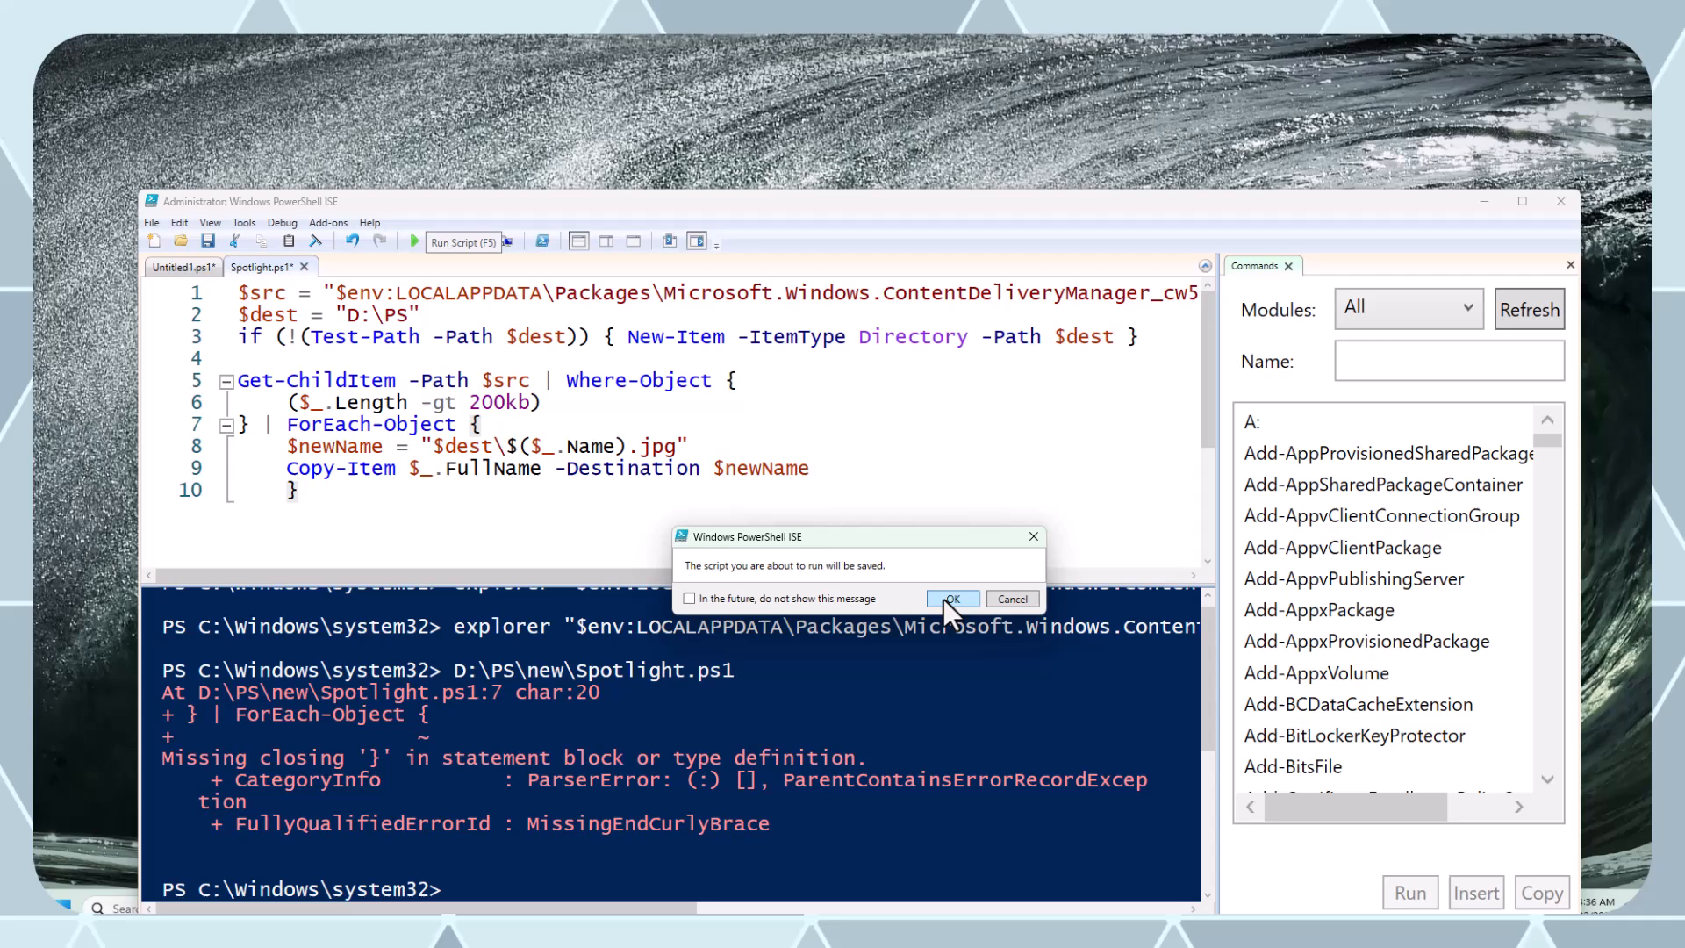
{"action": "left_click", "coordinate": [949, 598]}
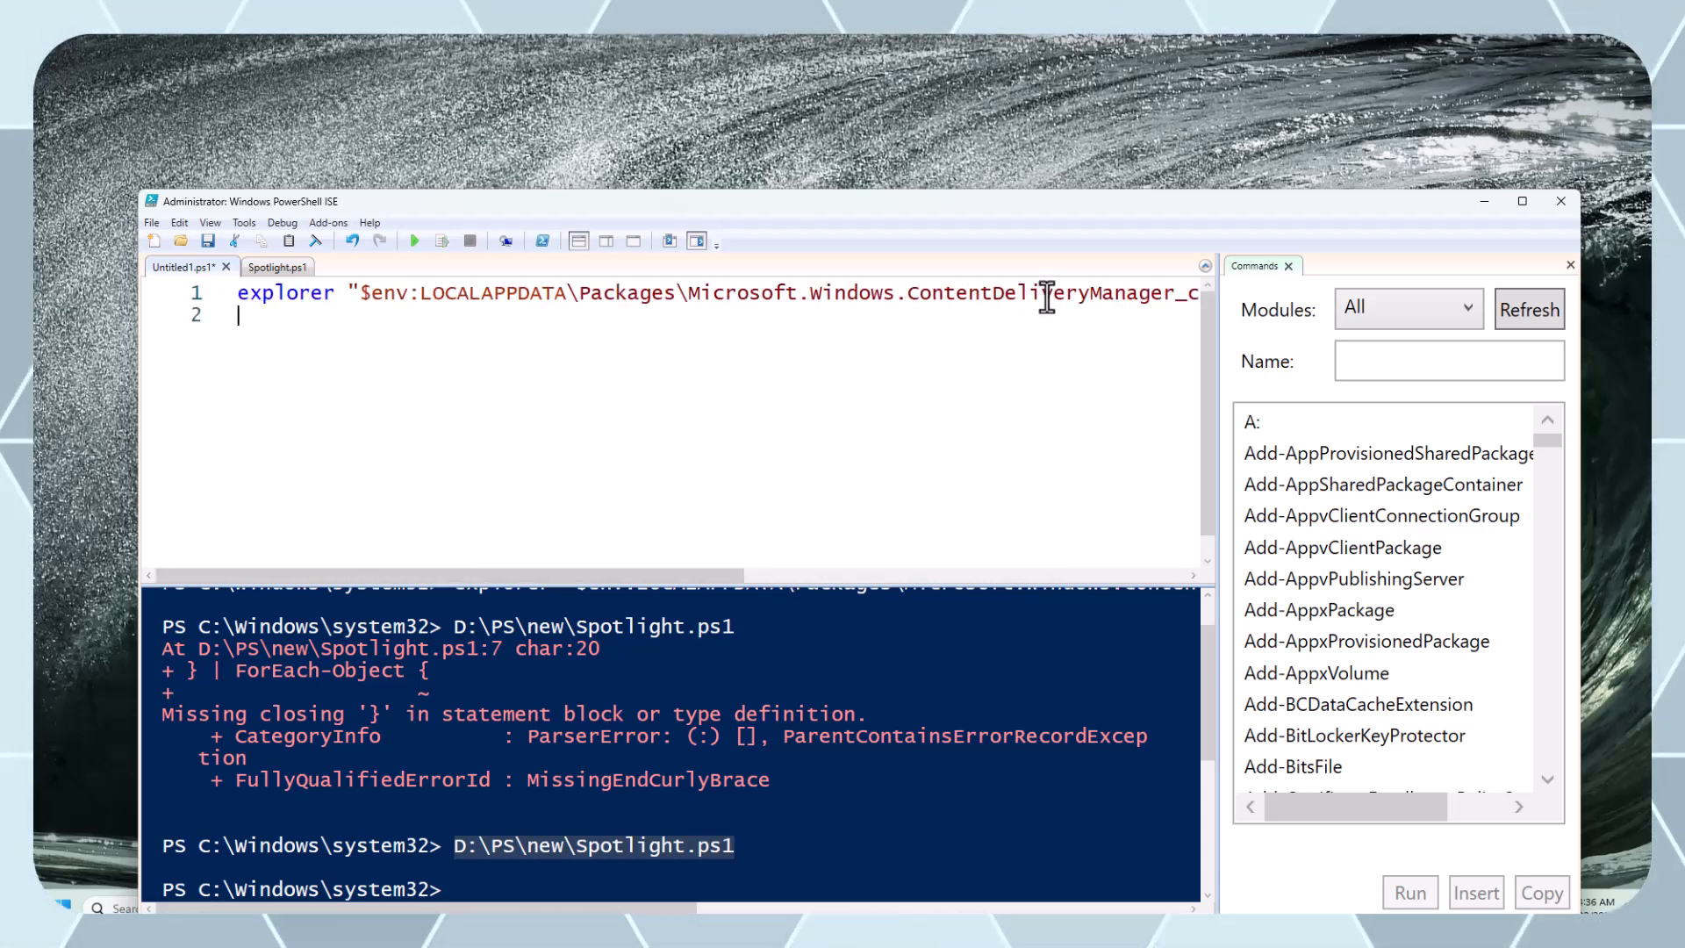
Add an explorer command with the "D:\PS\new\Spotlight.ps1" path on line 2 of Untitled1.ps1
{"action": "type", "text": "explorer"}
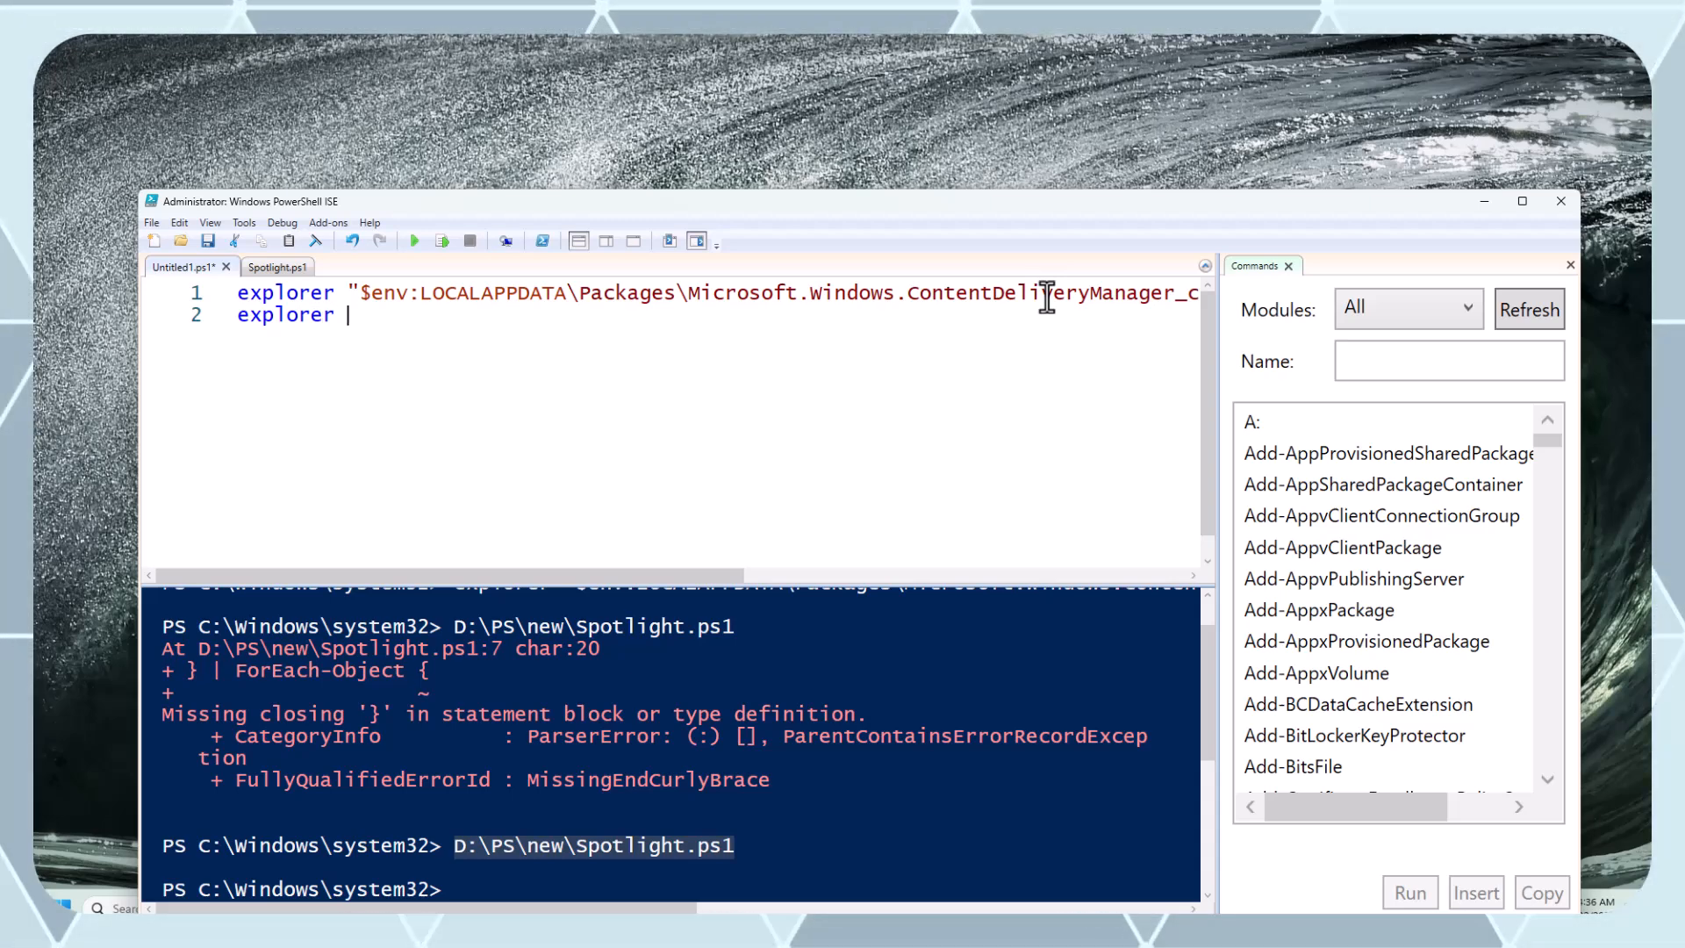
{"action": "type", "text": "\""}
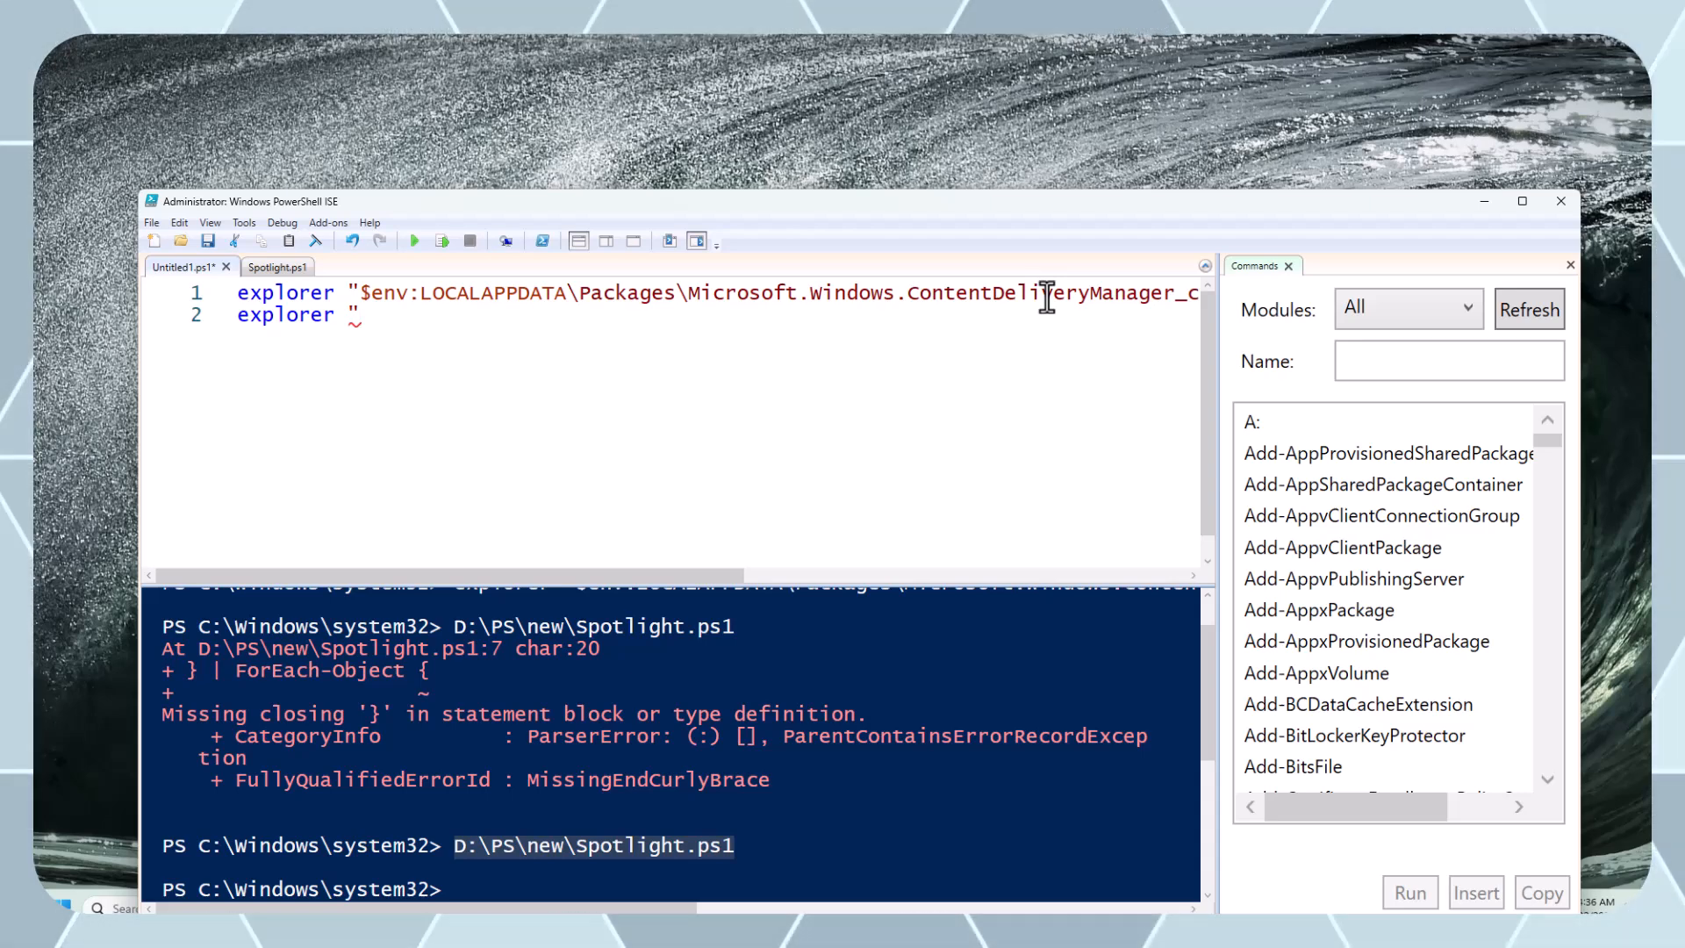
{"action": "type", "text": "D:\\PS\\new\\Spotlight.ps1\""}
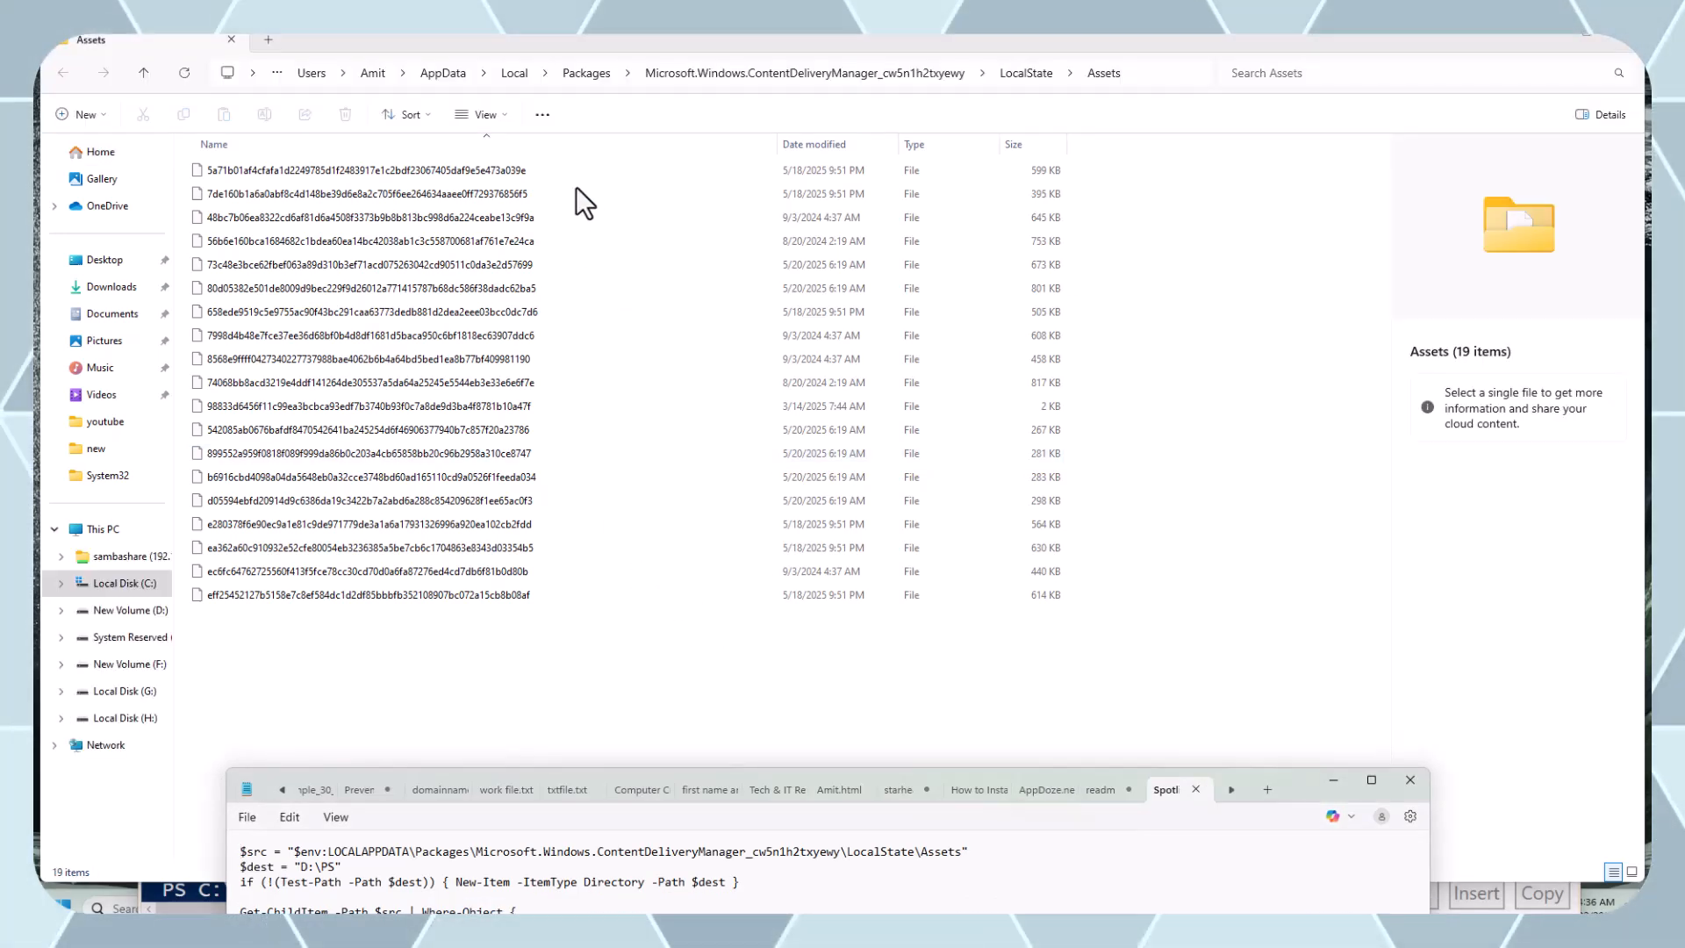
Browse to D:\PS in File Explorer to see the copied Spotlight .jpg thumbnails
{"action": "left_click", "coordinate": [365, 571]}
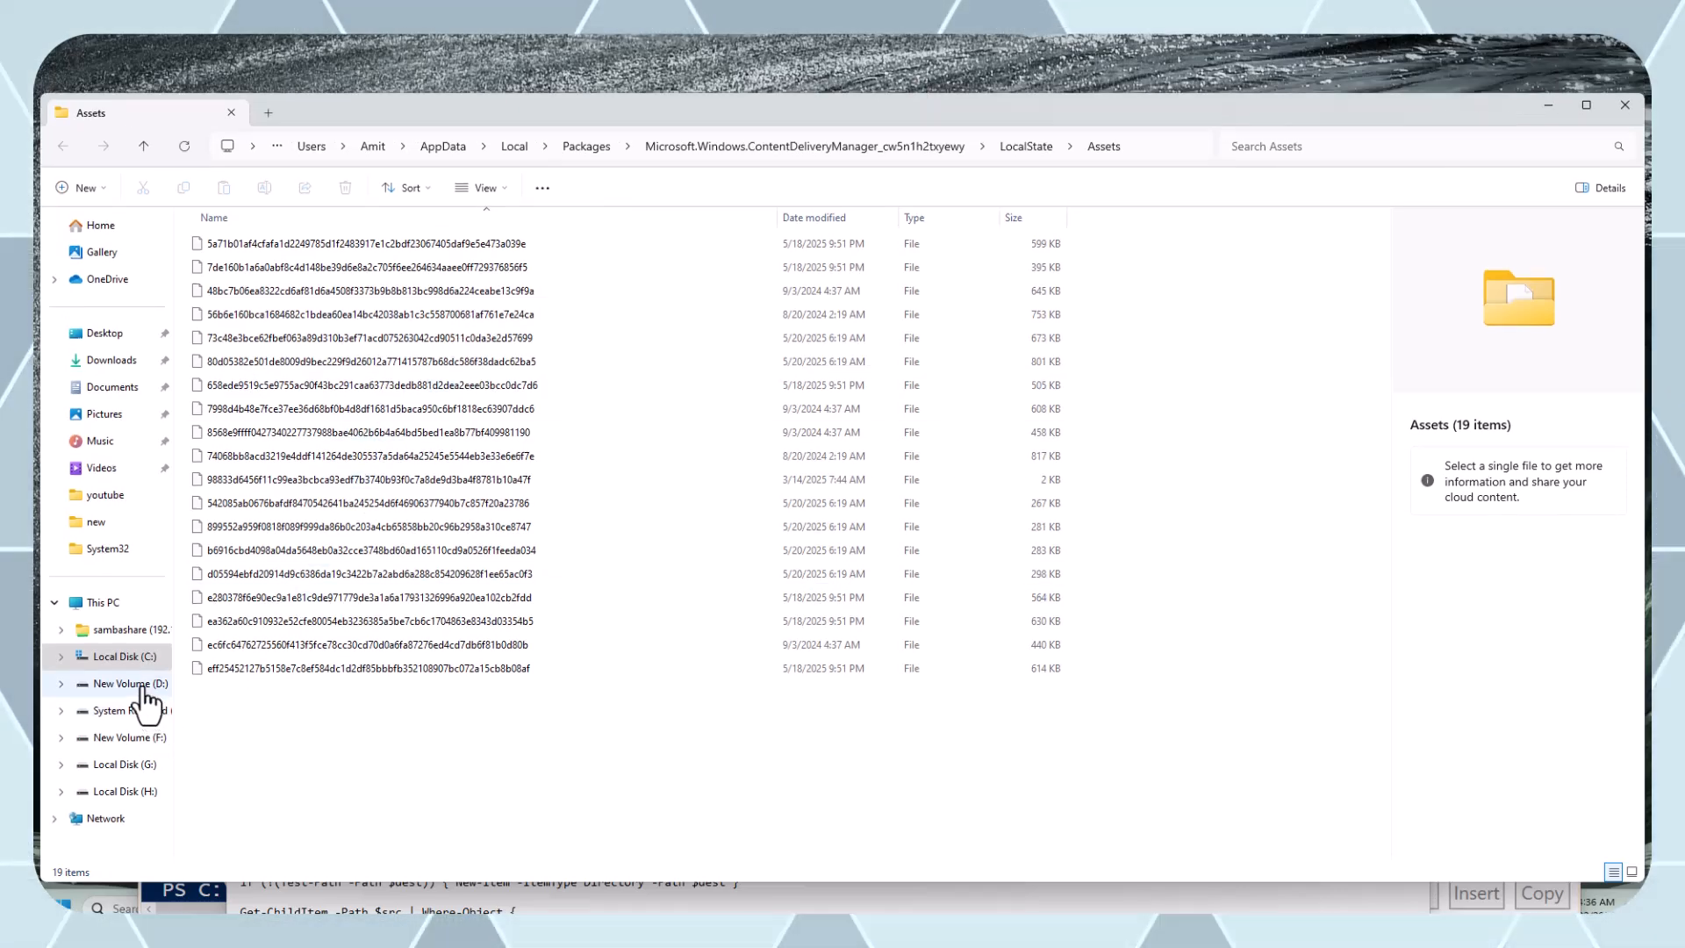
{"action": "left_click", "coordinate": [123, 683]}
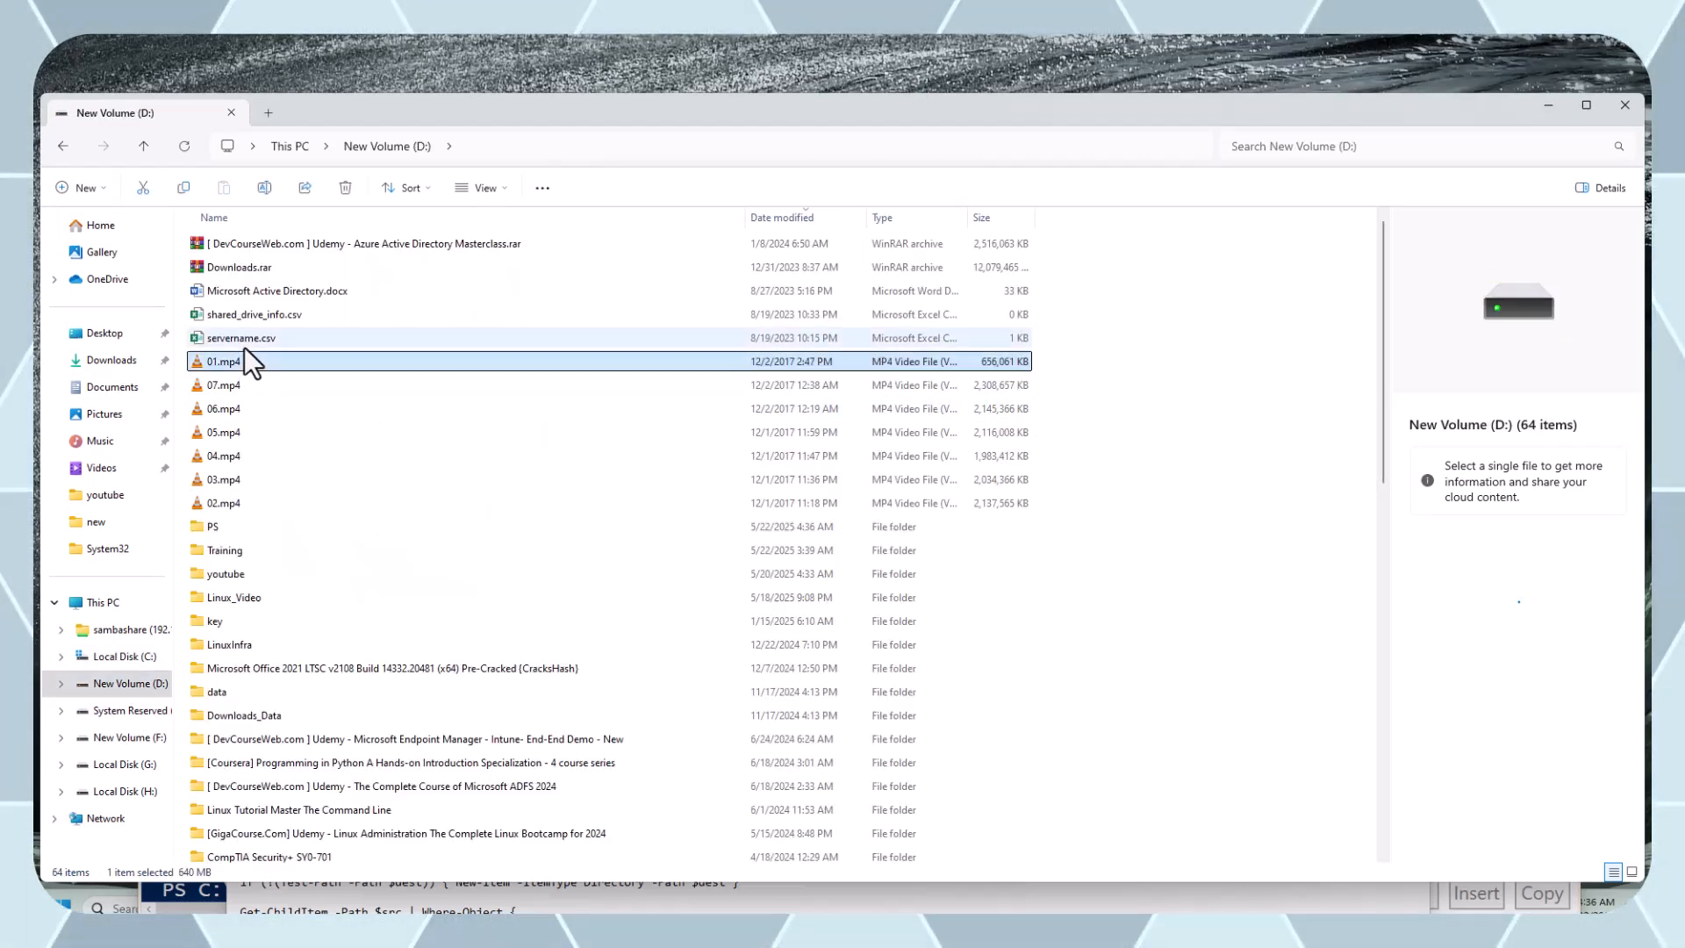
{"action": "left_click", "coordinate": [212, 527]}
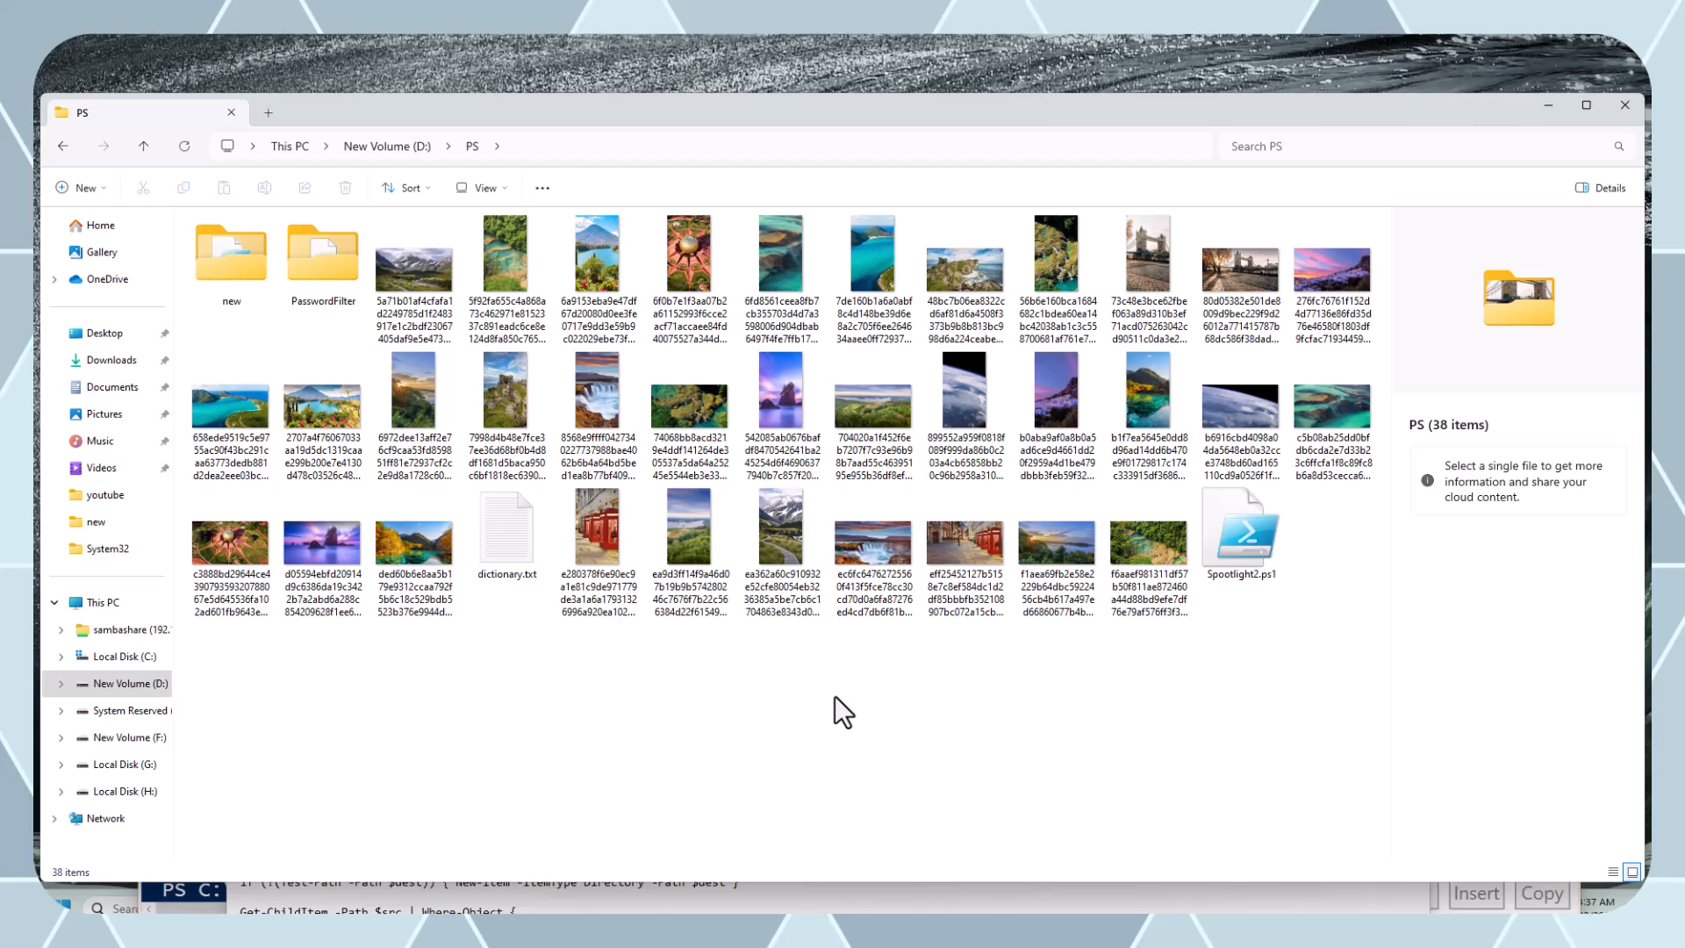
{"action": "mouse_move", "coordinate": [691, 532]}
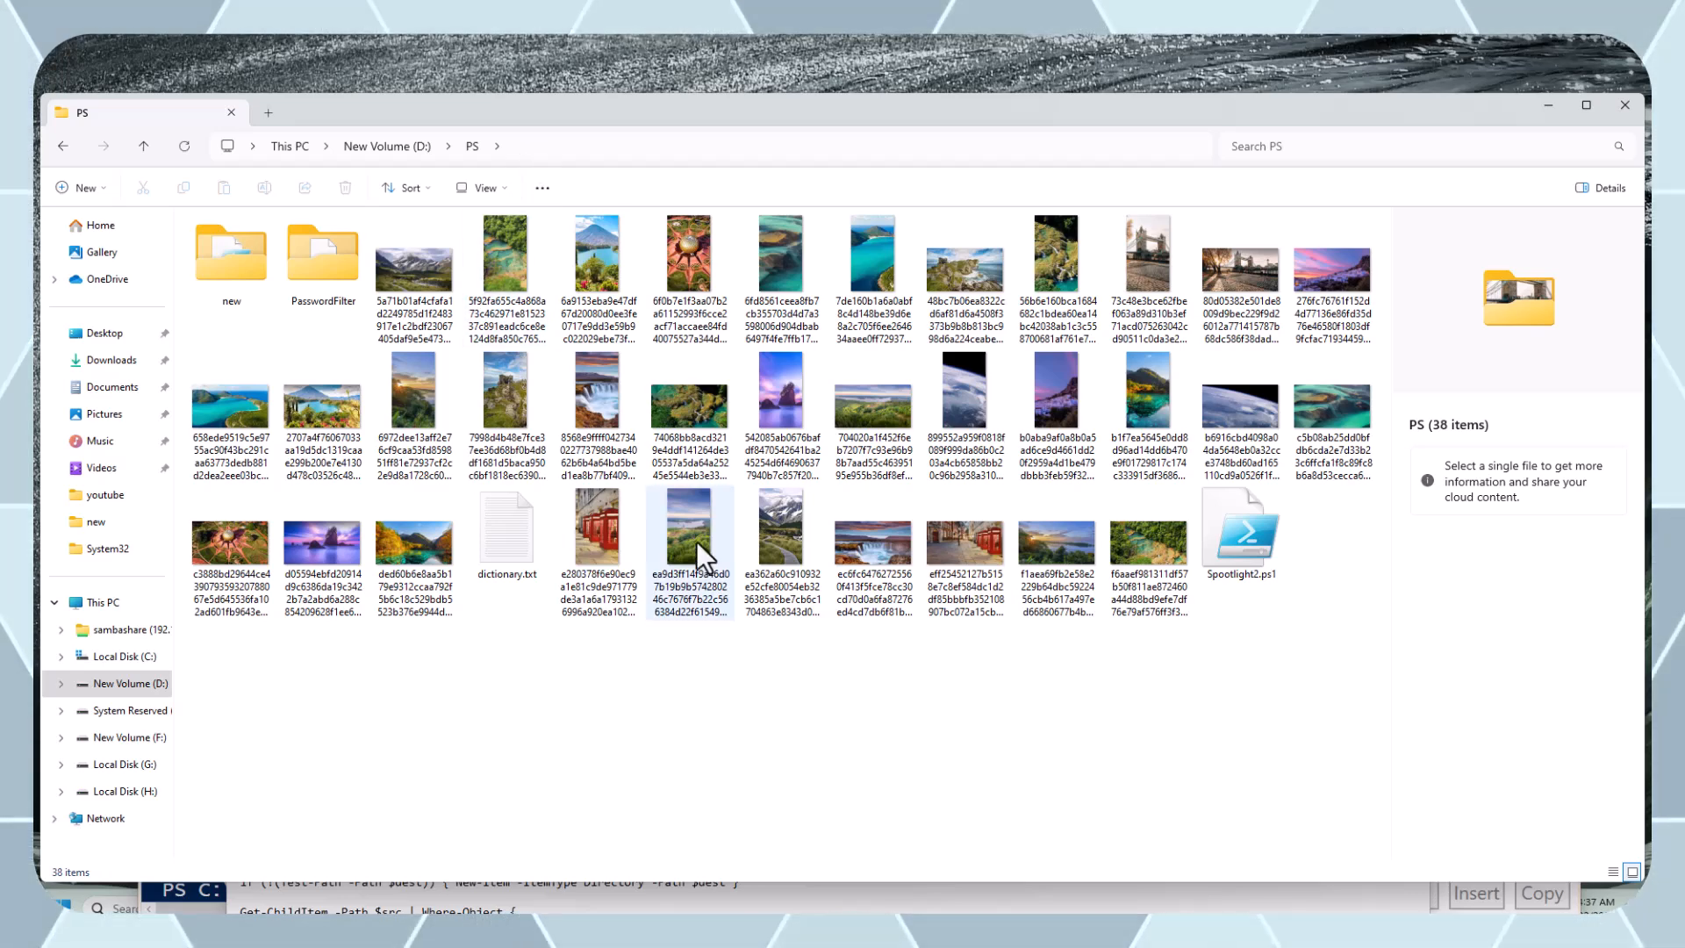
{"action": "mouse_move", "coordinate": [688, 414]}
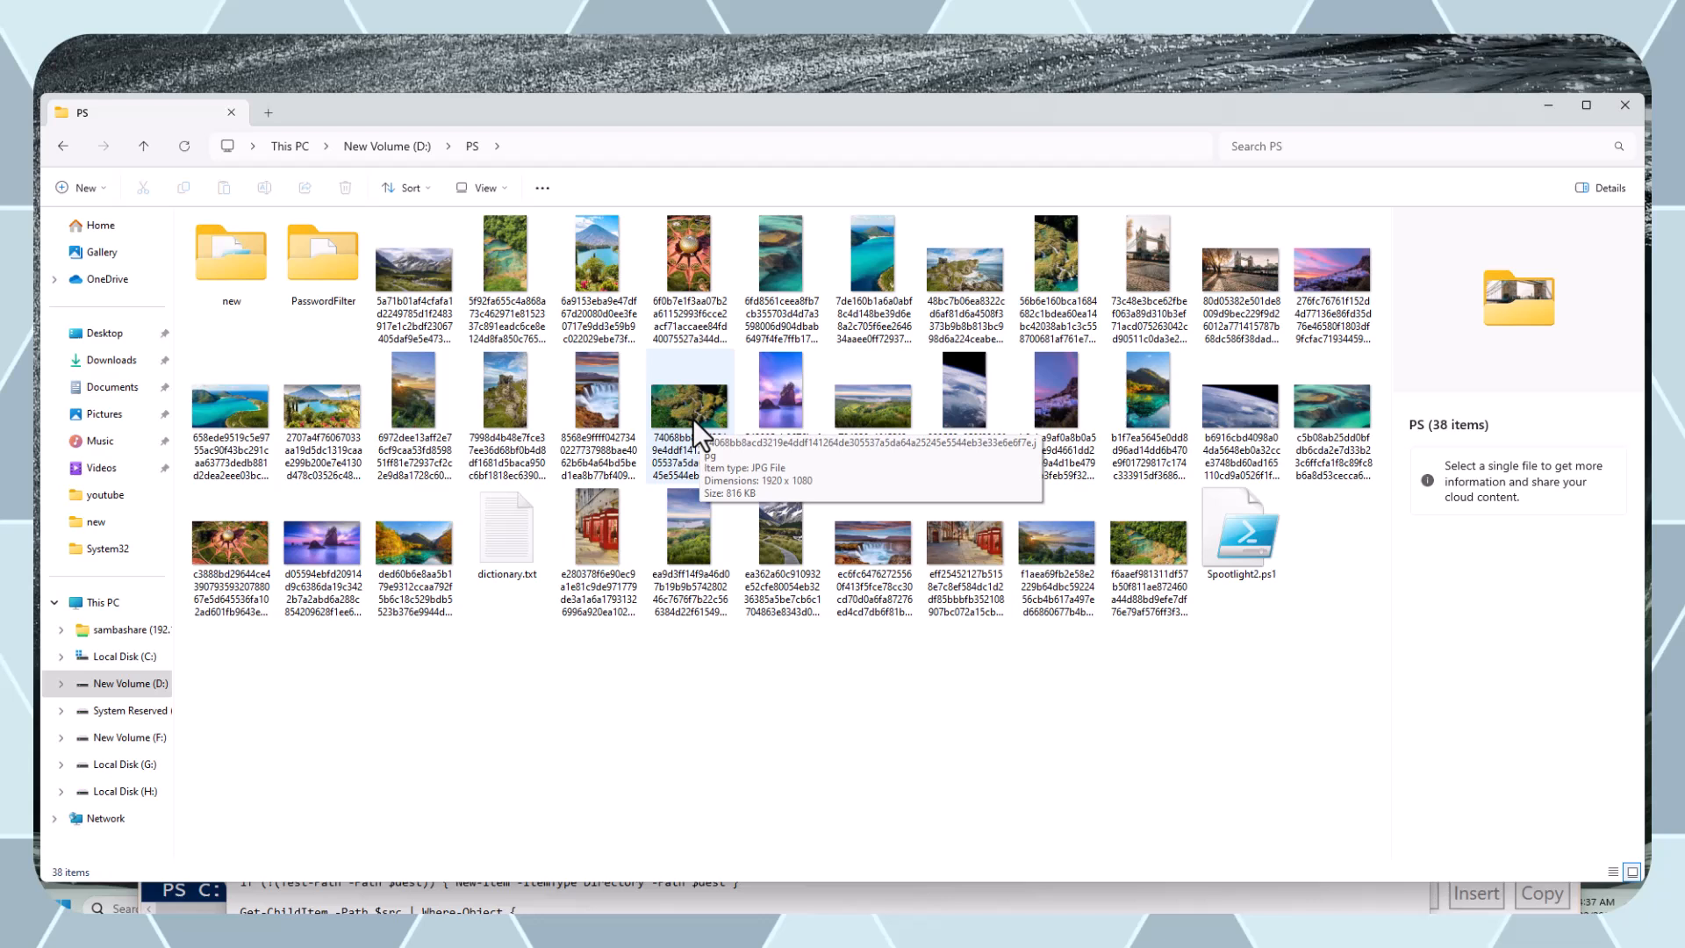
{"action": "mouse_move", "coordinate": [865, 440]}
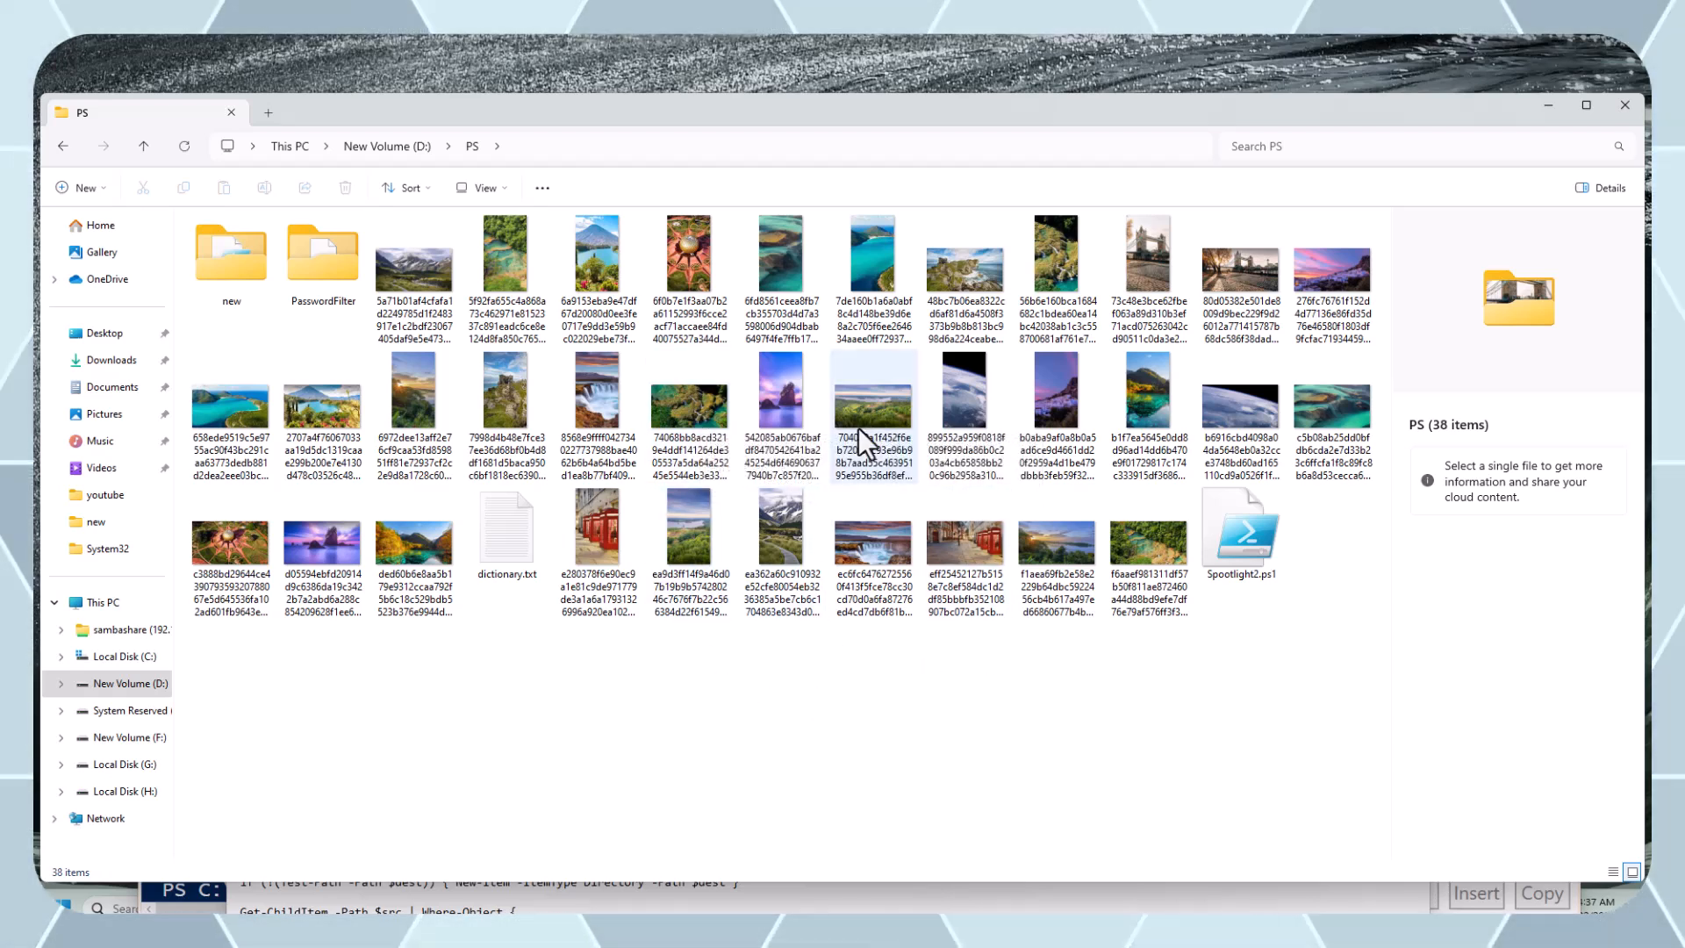
{"action": "mouse_move", "coordinate": [872, 527]}
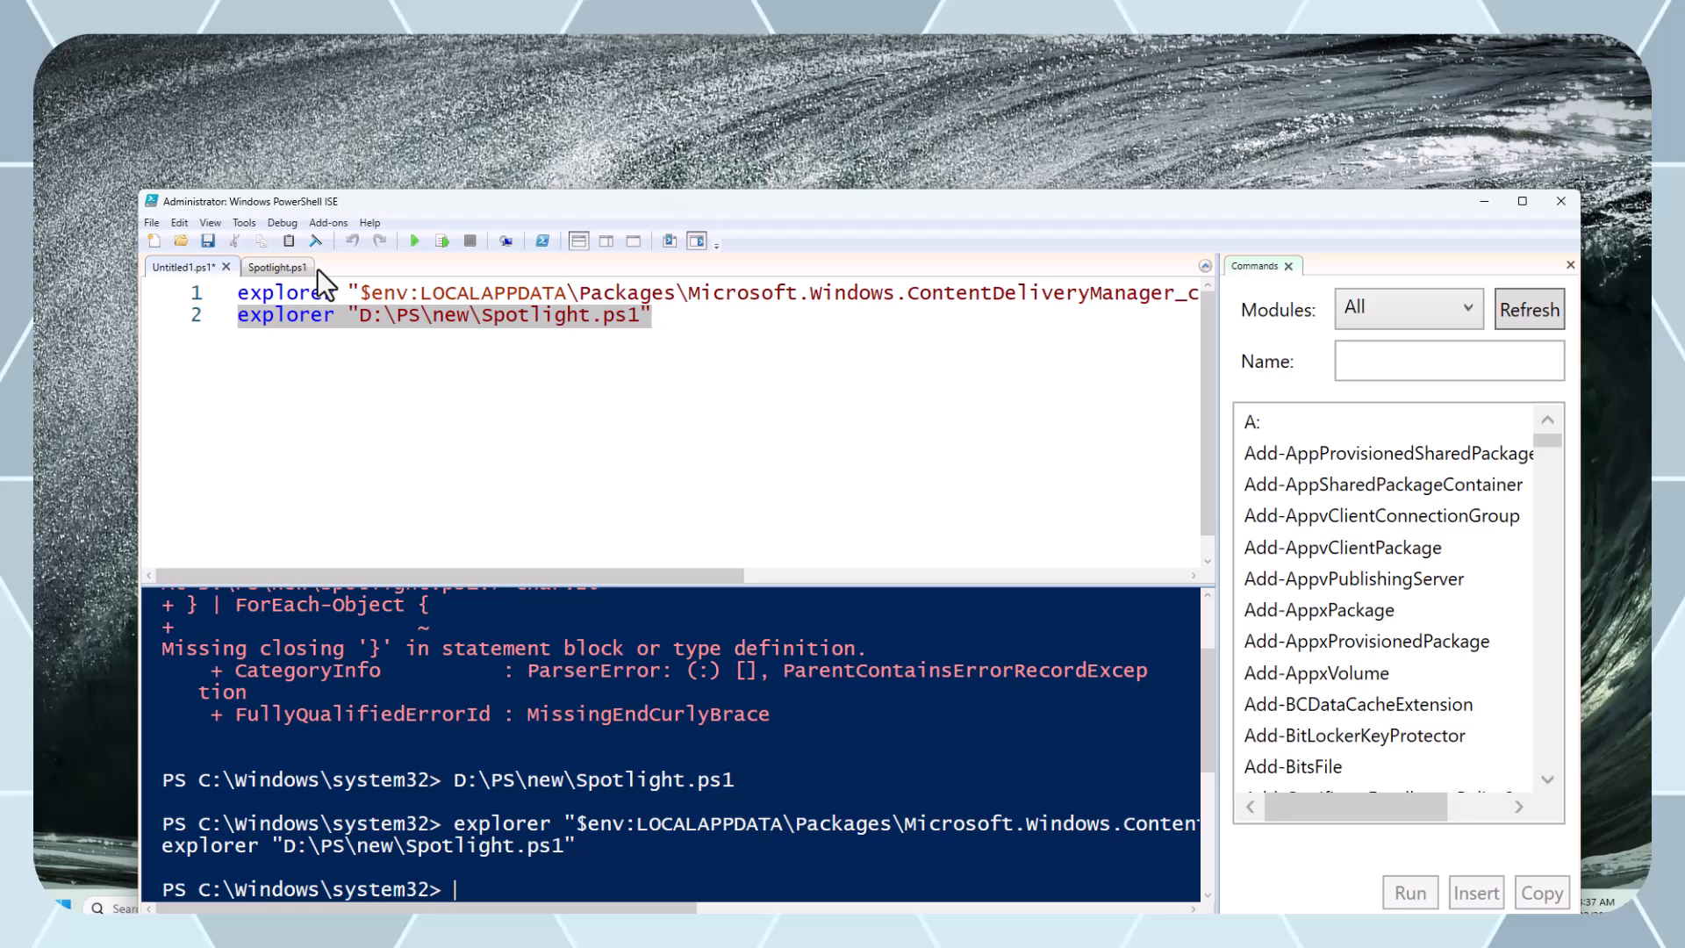
Return to Spotlight.ps1 and highlight line 1 to review the full Assets source path
{"action": "left_click", "coordinate": [278, 267]}
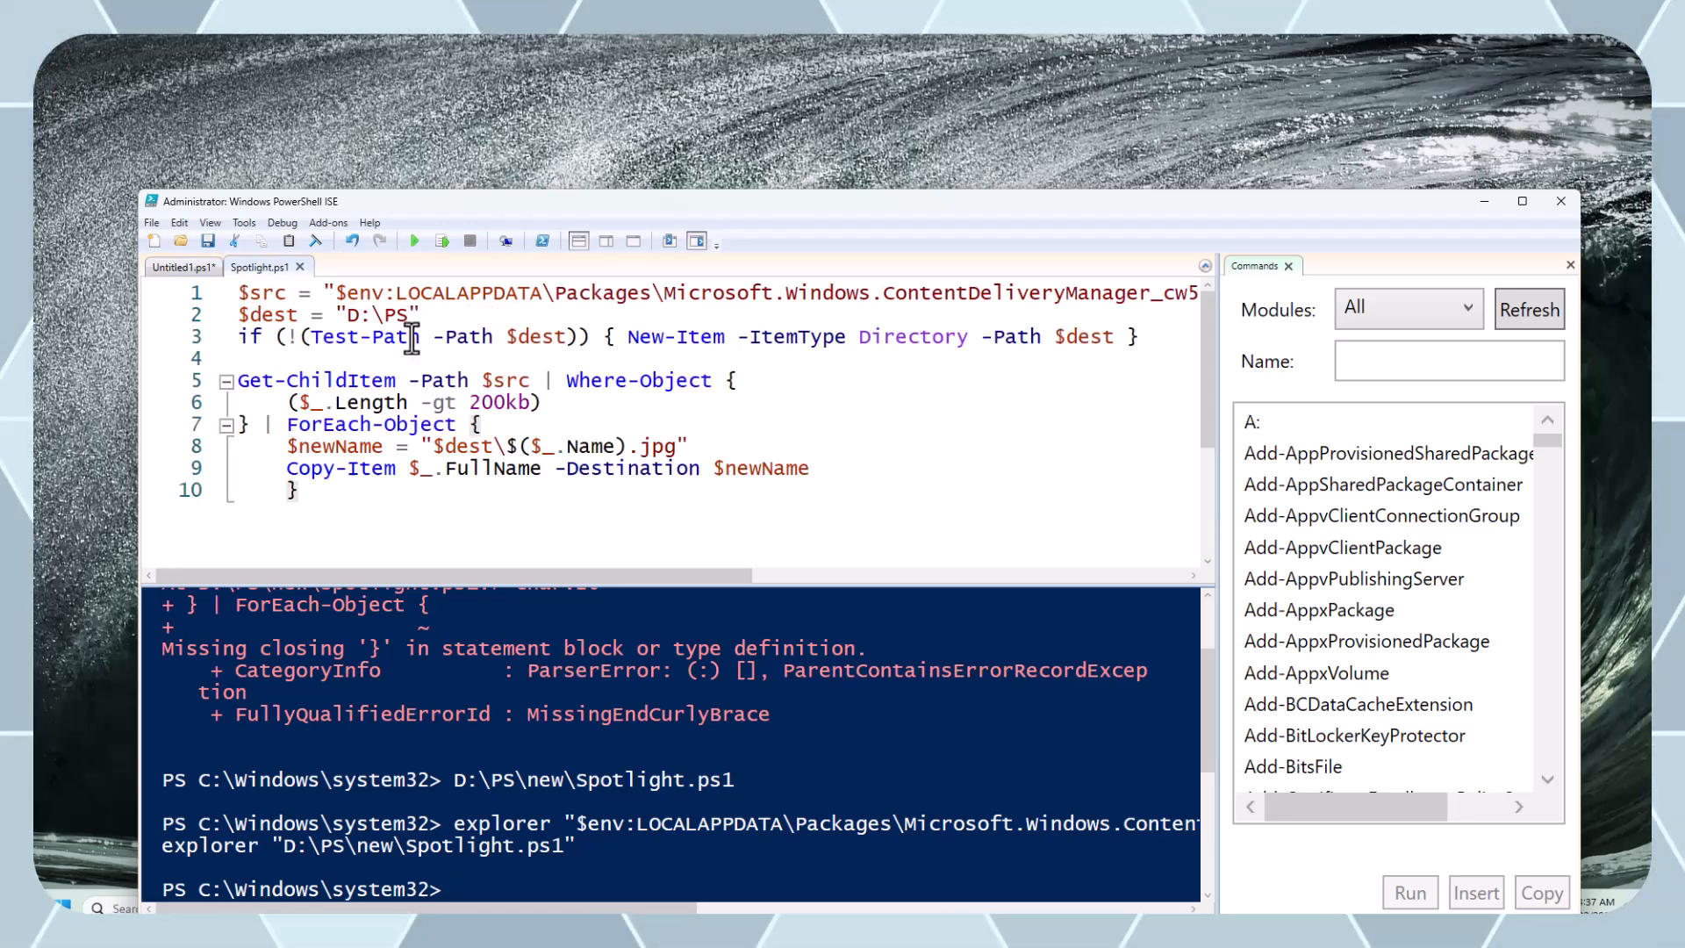
{"action": "mouse_move", "coordinate": [413, 400]}
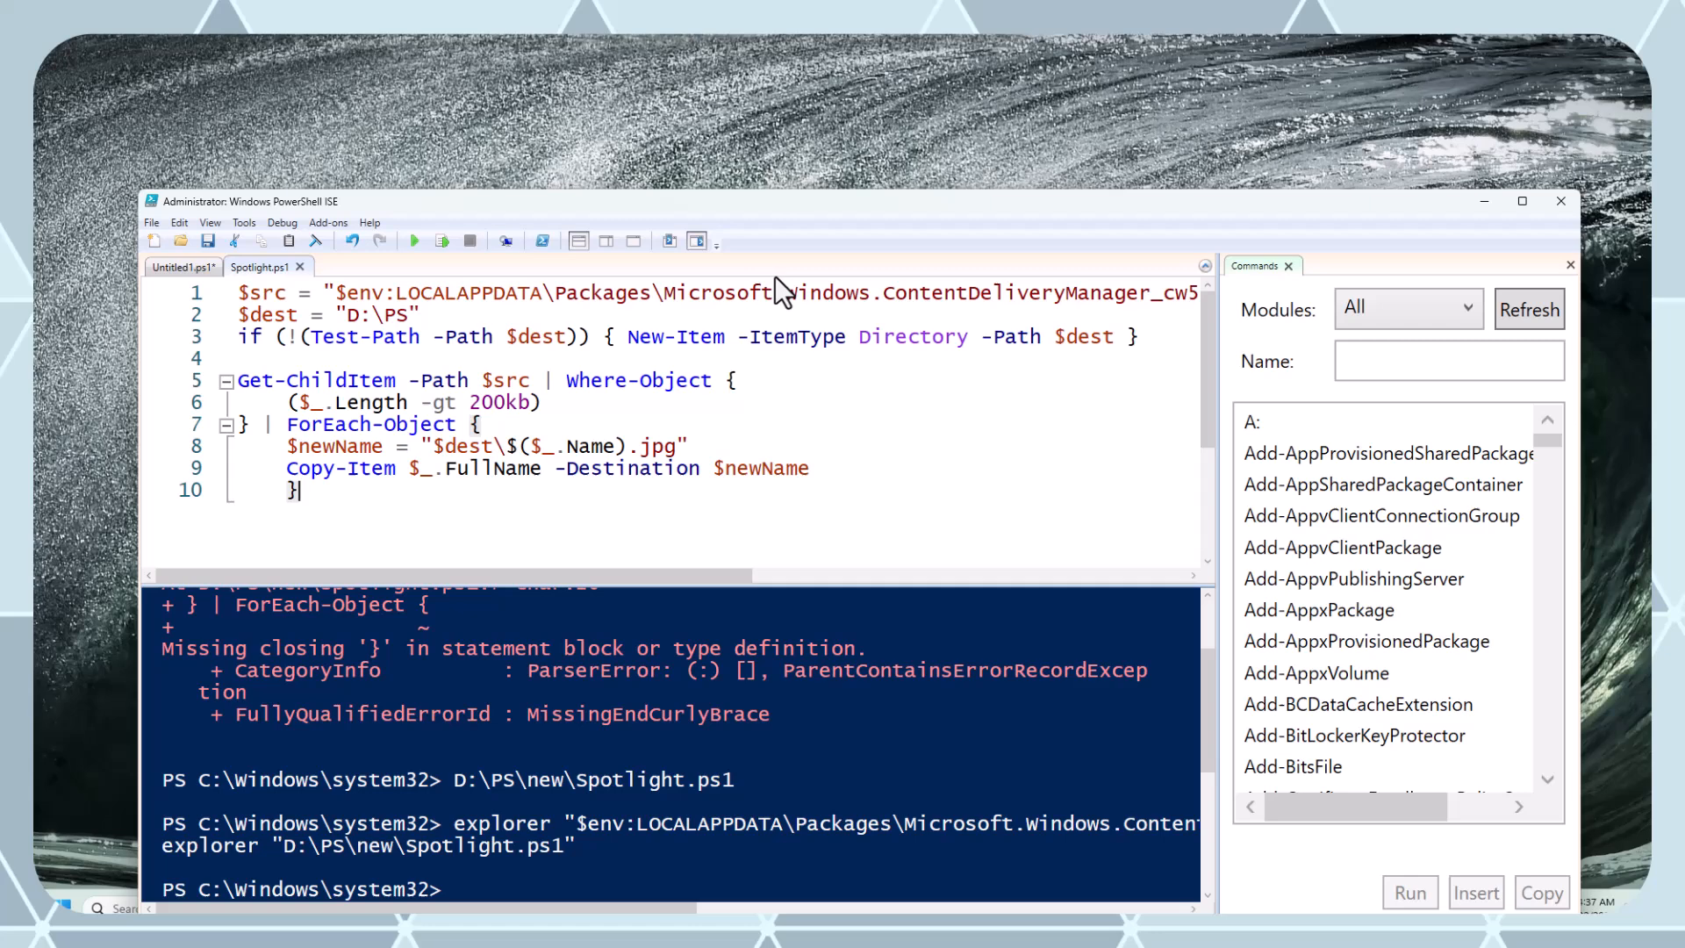
{"action": "left_click_drag", "start_coordinate": [239, 293], "coordinate": [516, 293]}
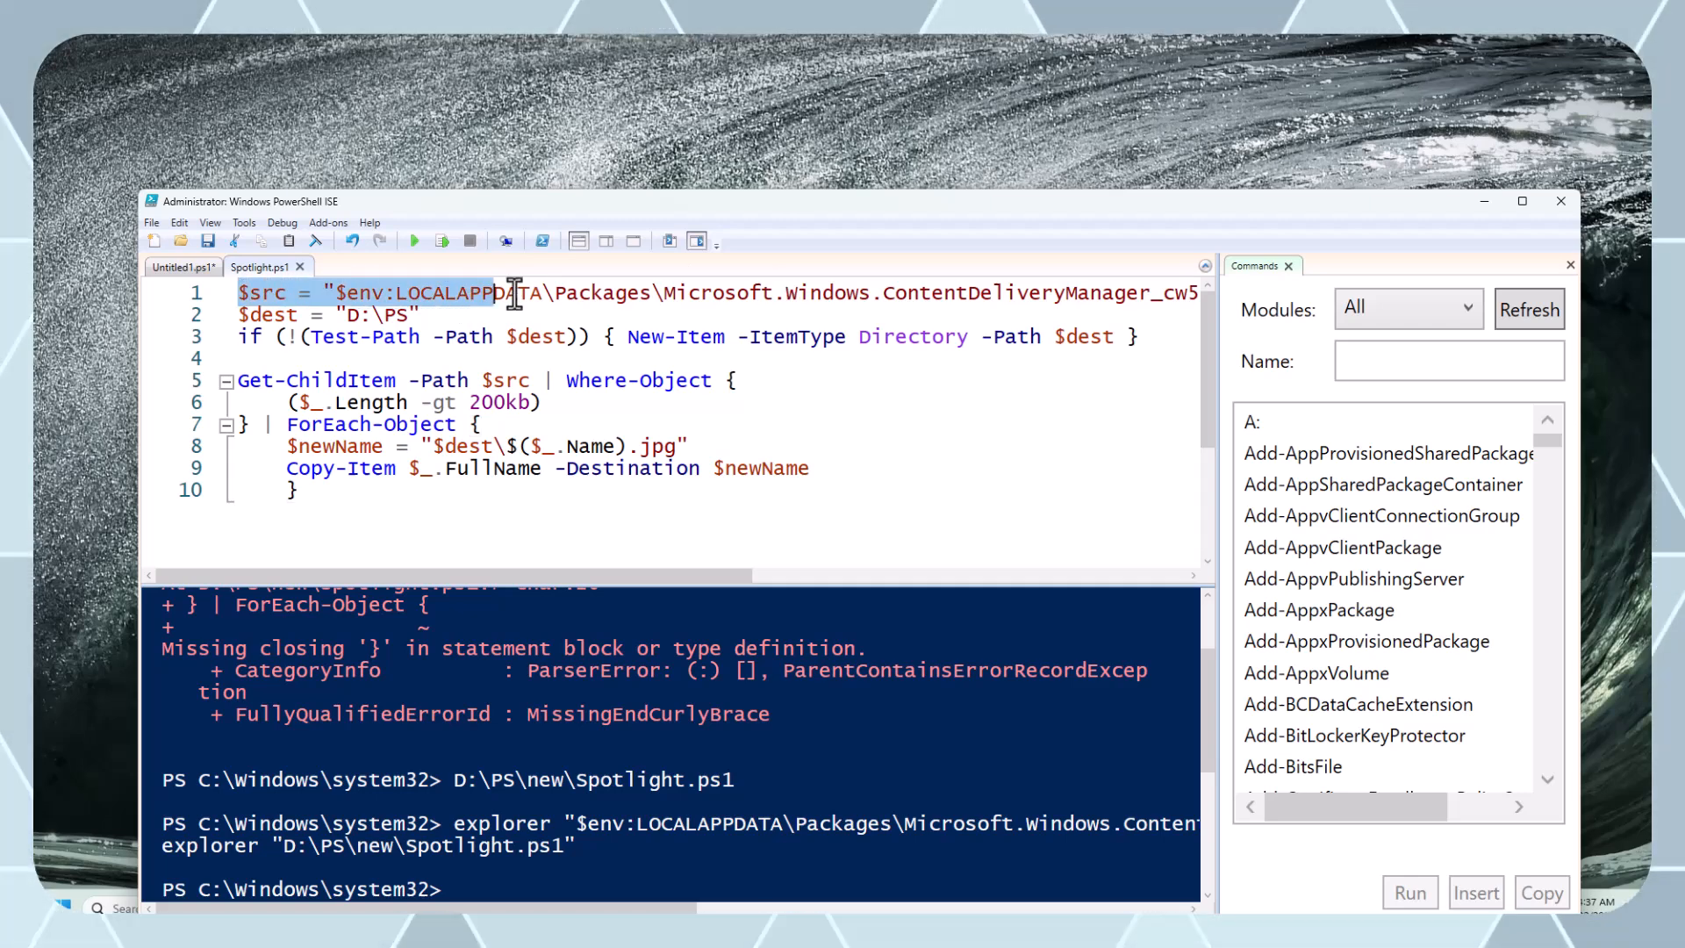
{"action": "scroll", "scroll_direction": "right", "scroll_amount": 3}
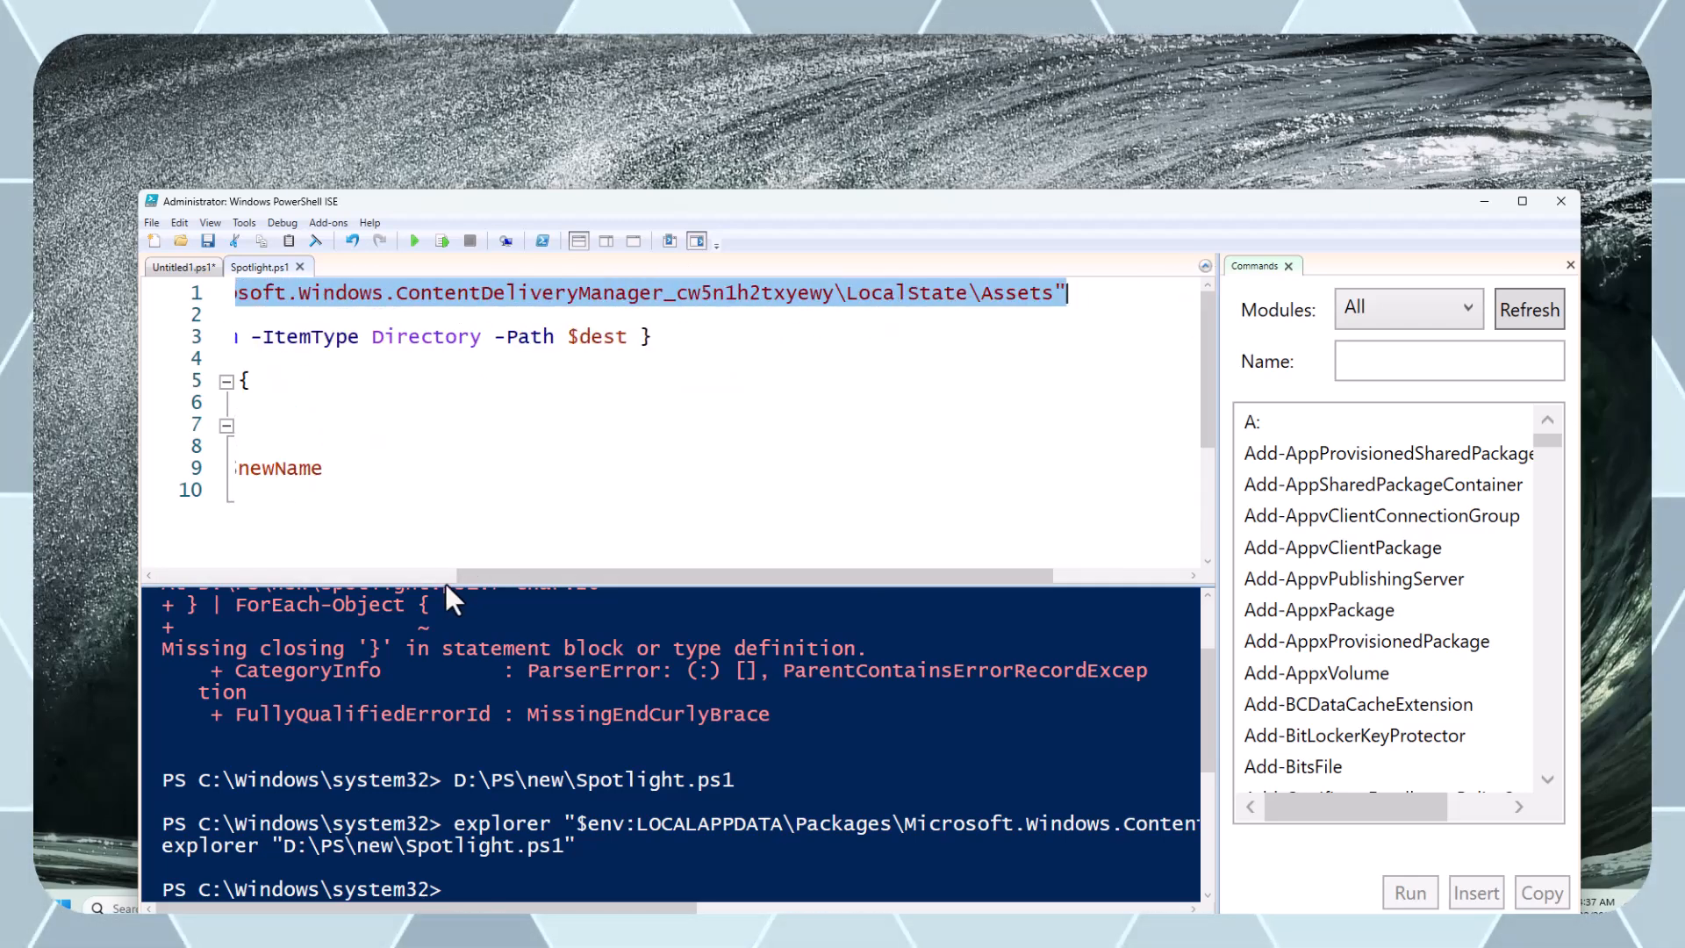